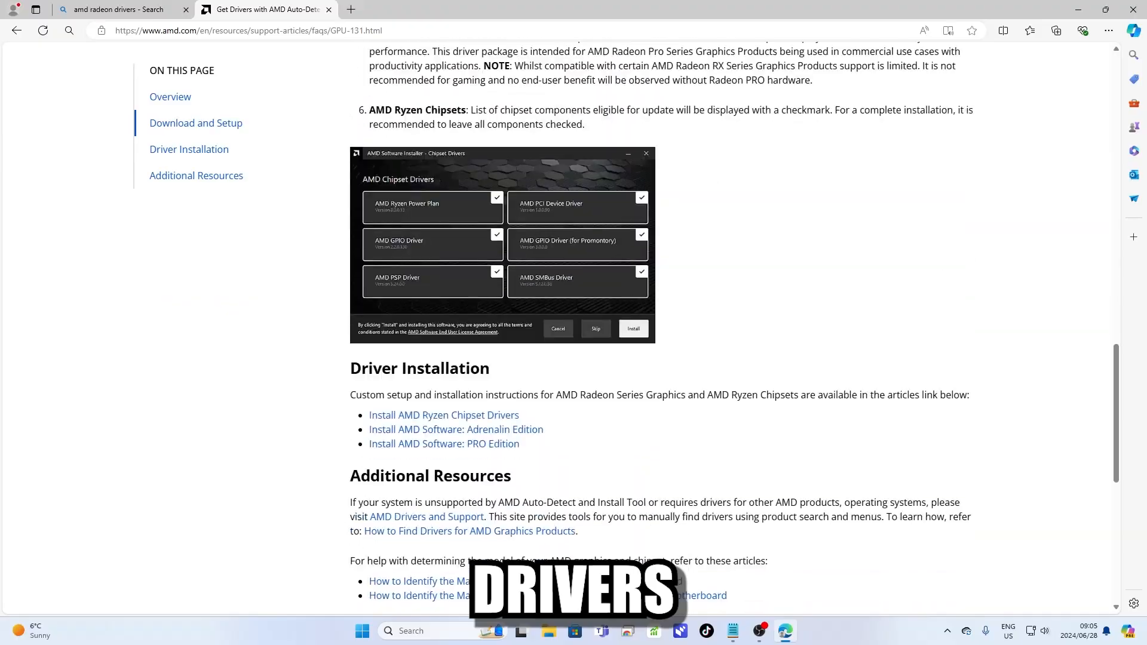
Step: Scroll to Browse Products on AMD Drivers and Support and choose Graphics as the category
{"action": "scroll", "scroll_direction": "down", "scroll_amount": 3}
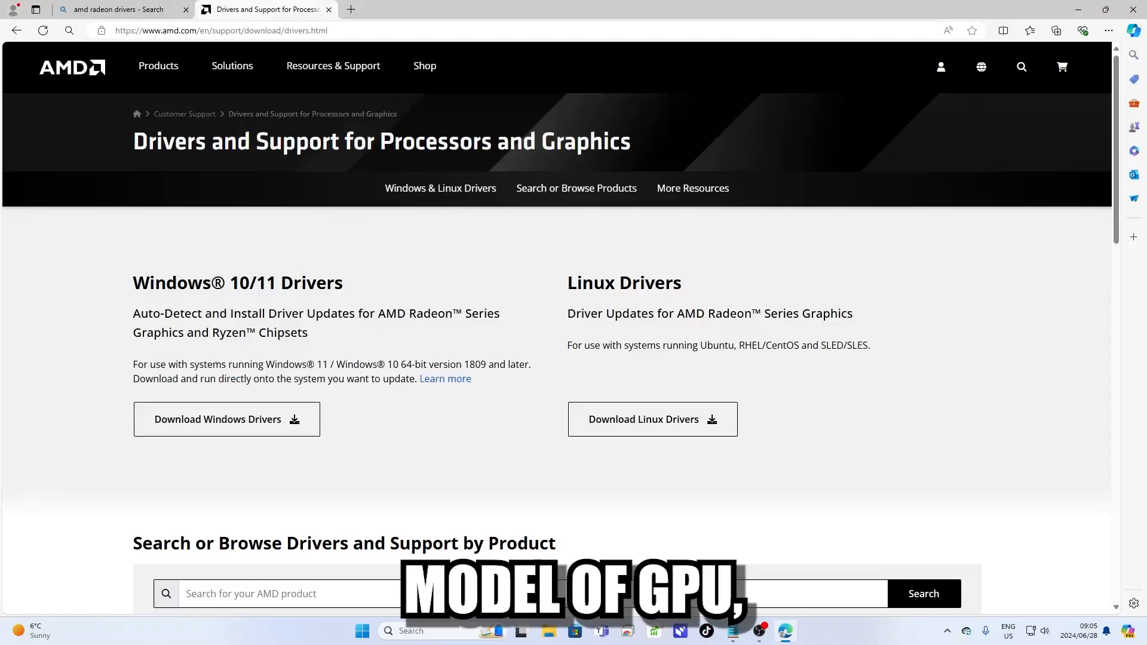
{"action": "scroll", "scroll_direction": "down", "scroll_amount": 3}
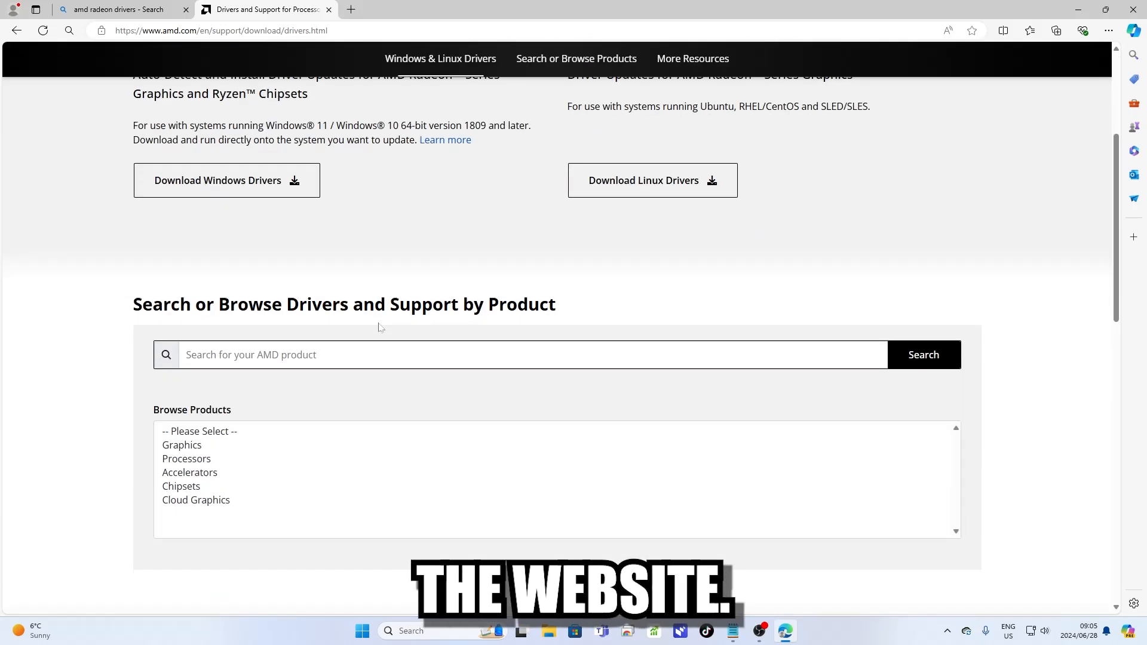
{"action": "left_click", "coordinate": [182, 444]}
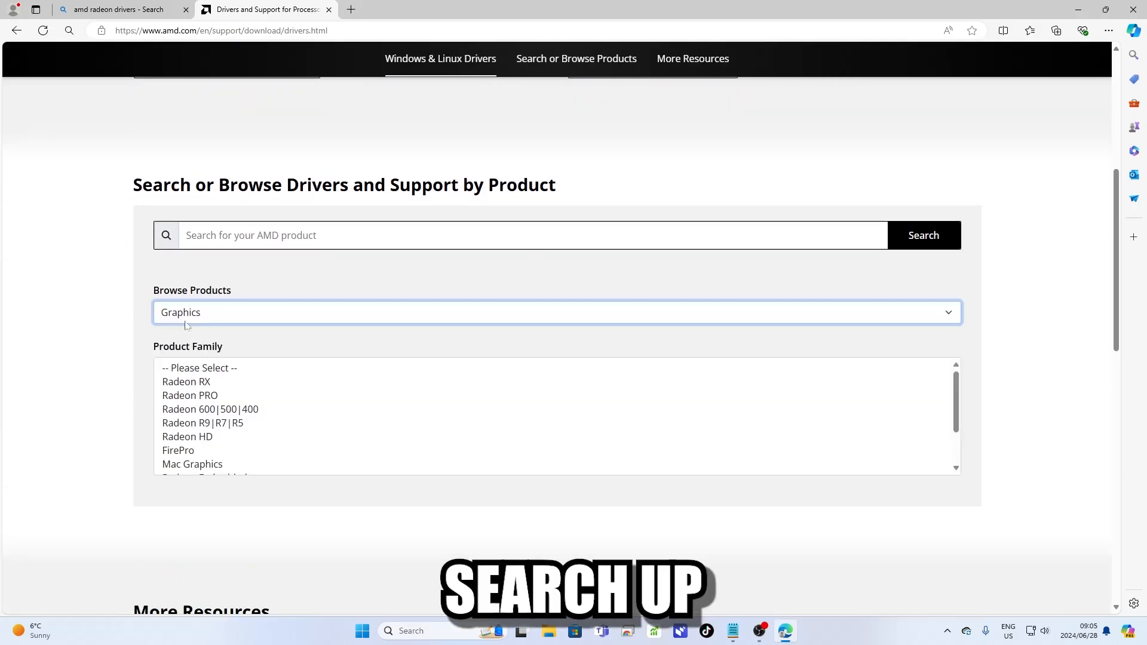
{"action": "left_click", "coordinate": [361, 630]}
{"action": "type", "text": "msi b550 m"}
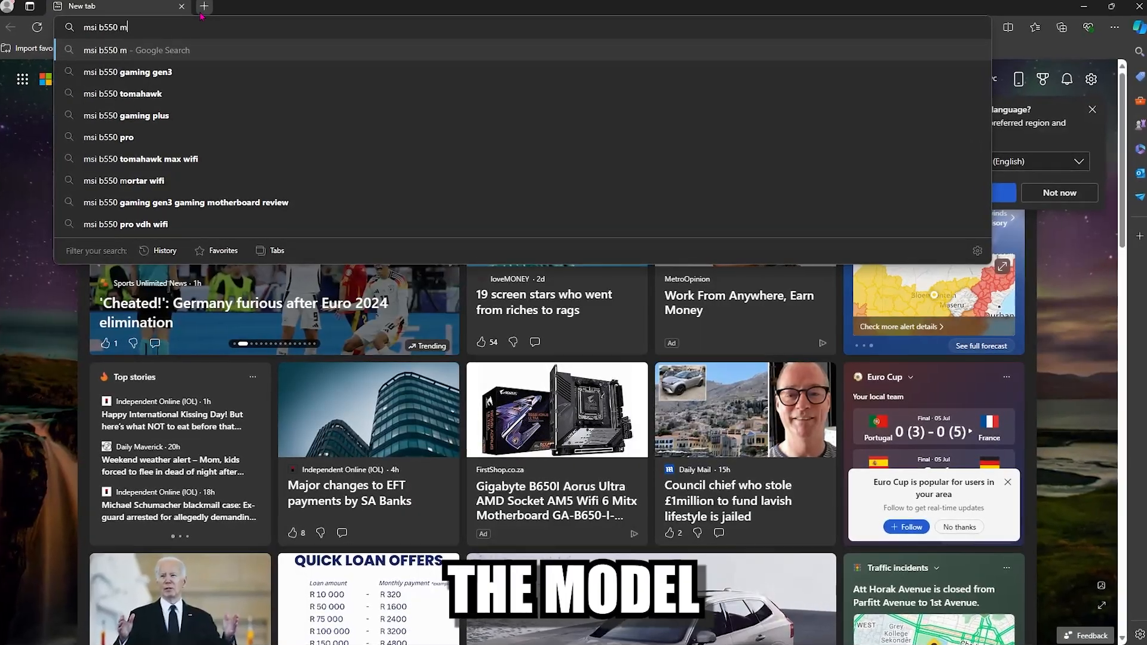
Step: Search the web for 'msi b550 m pro vdh wifi' from the address bar
{"action": "type", "text": "pro v"}
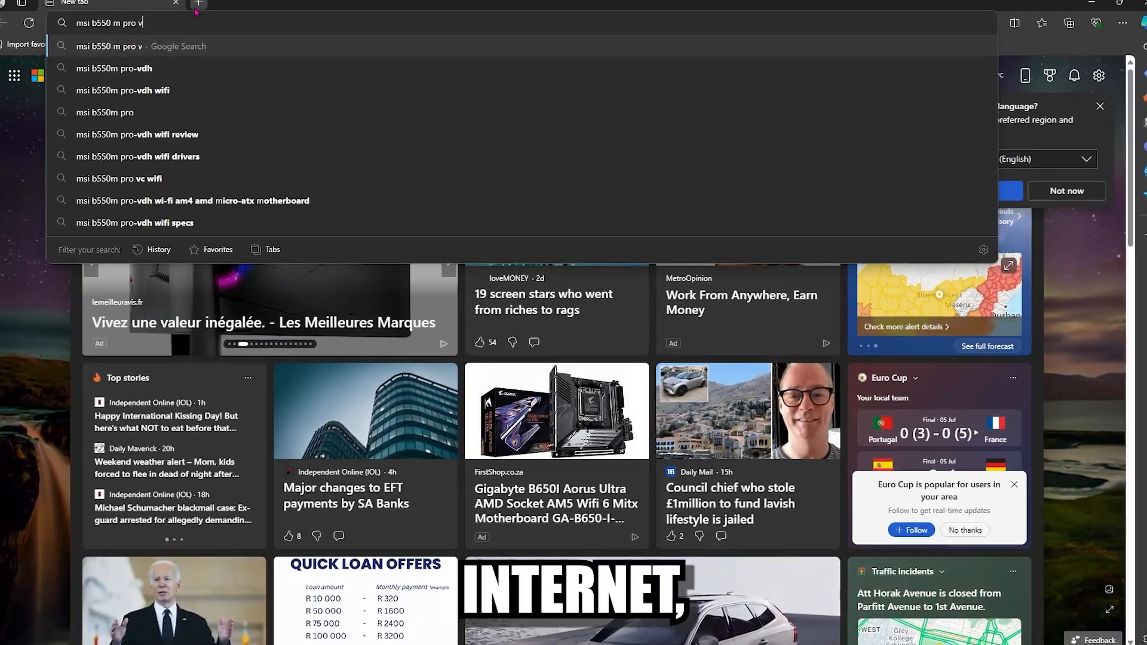
{"action": "type", "text": "dh wi"}
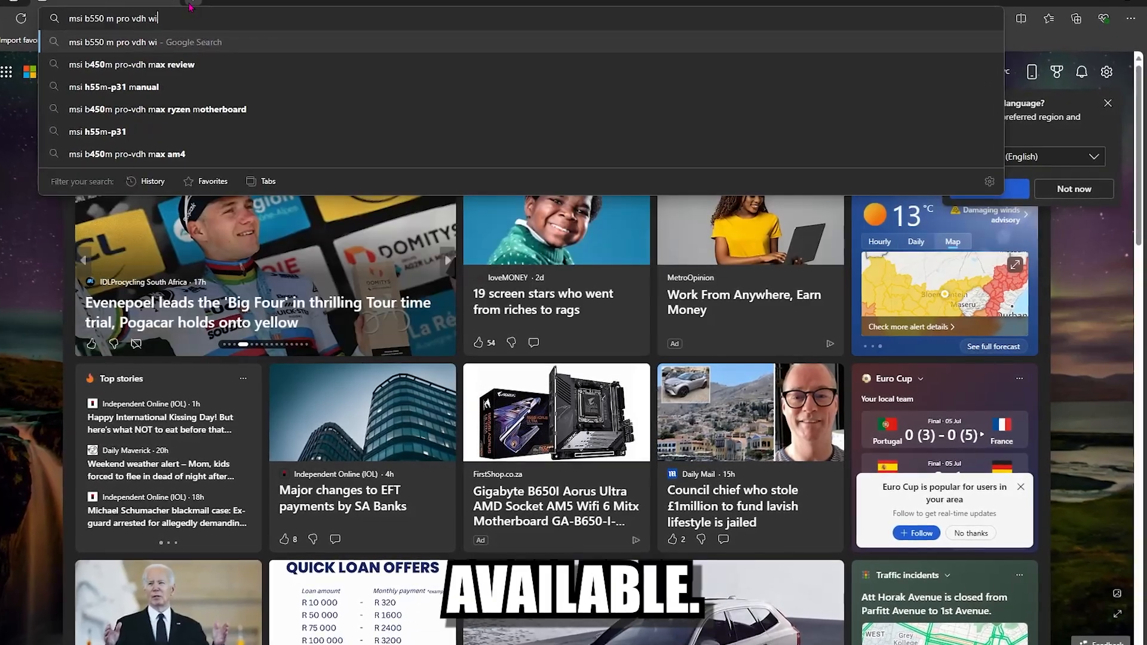
{"action": "key", "text": "Return"}
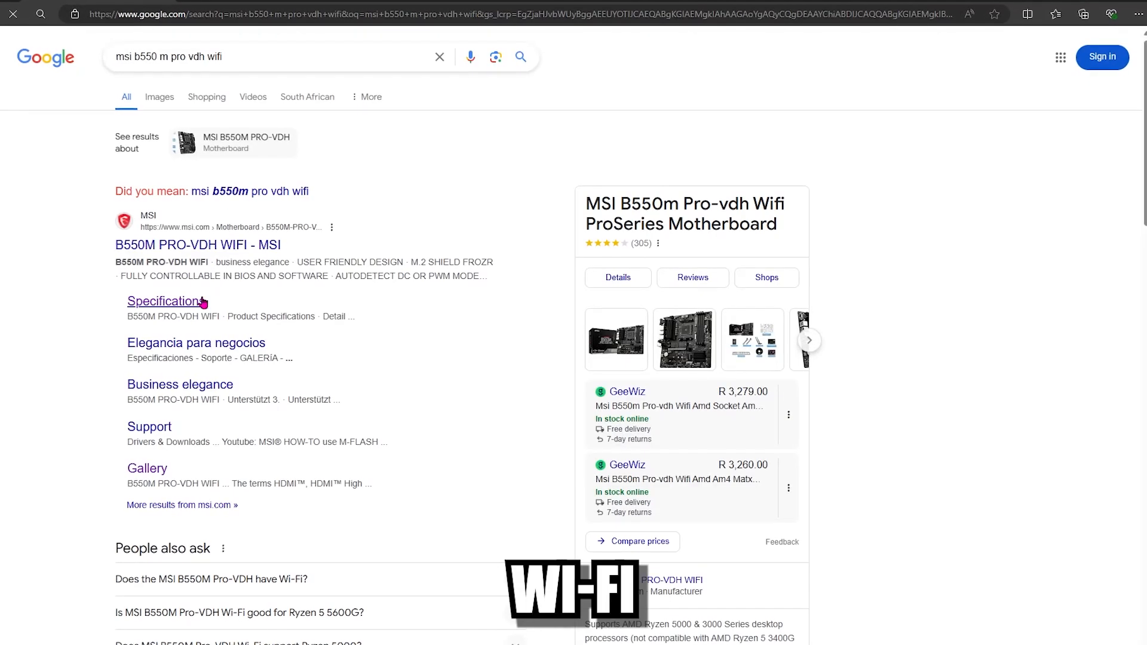
Step: Reach the B550M PRO-VDH WIFI support page on MSI's site and view its BIOS downloads
{"action": "left_click", "coordinate": [165, 300]}
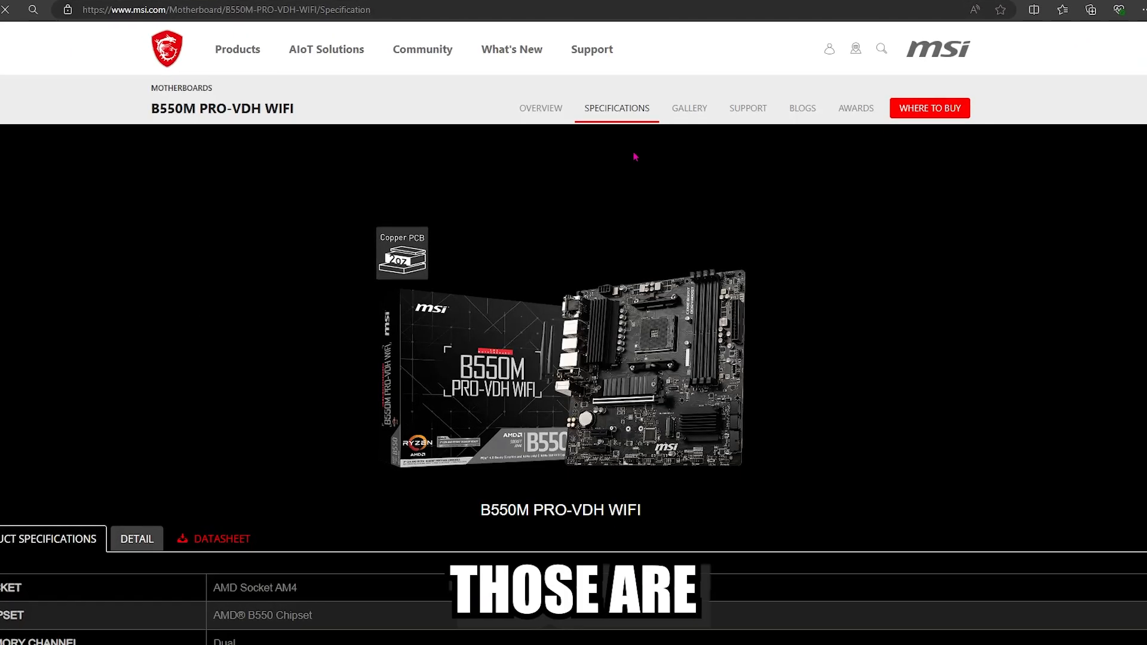
{"action": "left_click", "coordinate": [745, 107]}
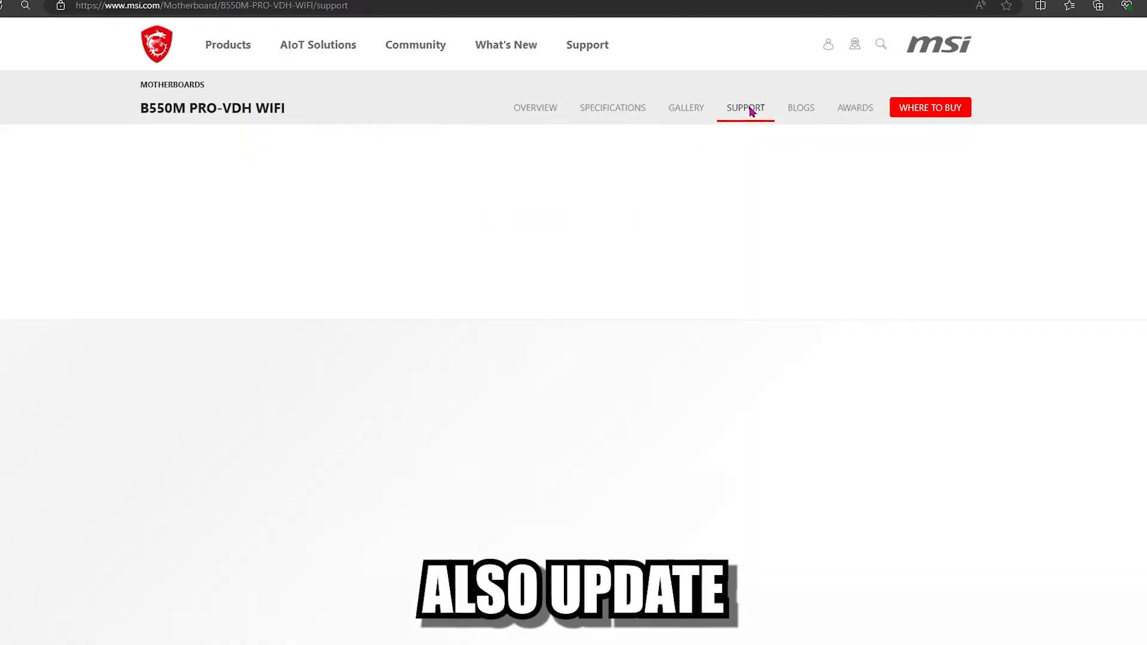
{"action": "scroll", "scroll_direction": "down", "scroll_amount": 3}
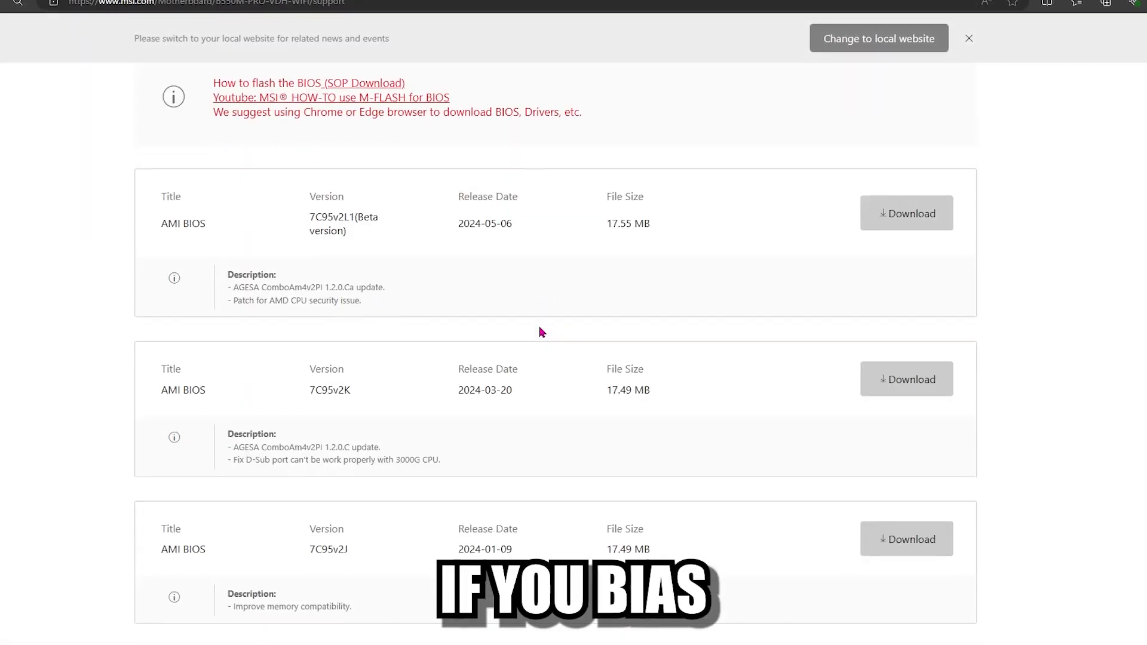
{"action": "scroll", "scroll_direction": "up", "scroll_amount": 3}
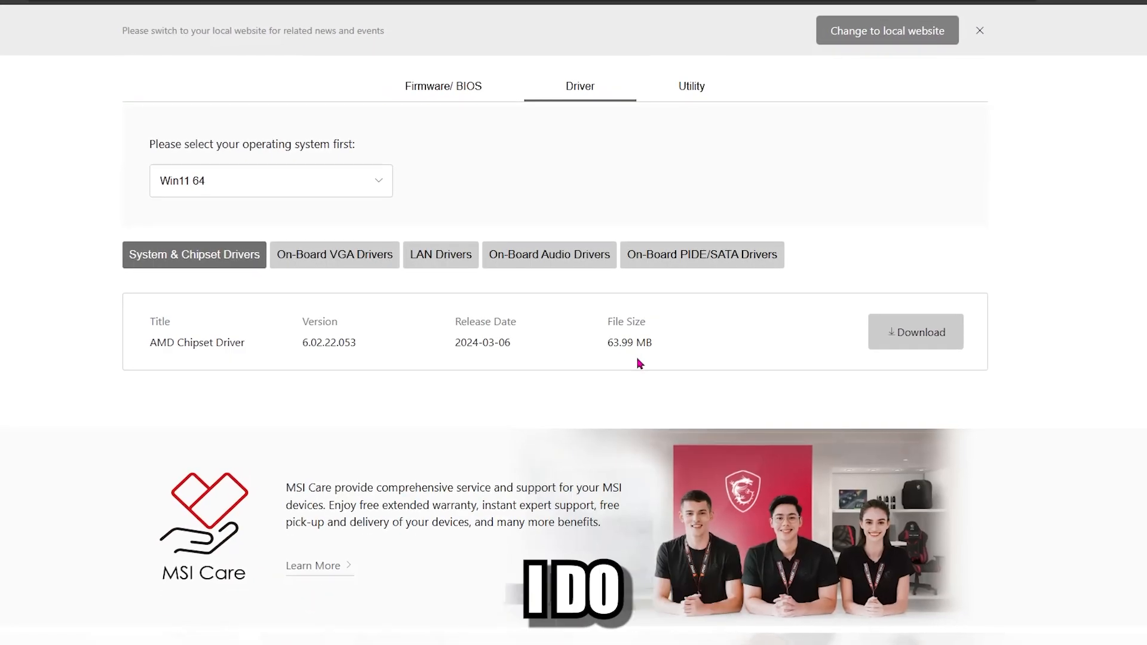
Step: Browse the on-board graphics, audio and storage driver lists for Windows 11
{"action": "left_click", "coordinate": [334, 255]}
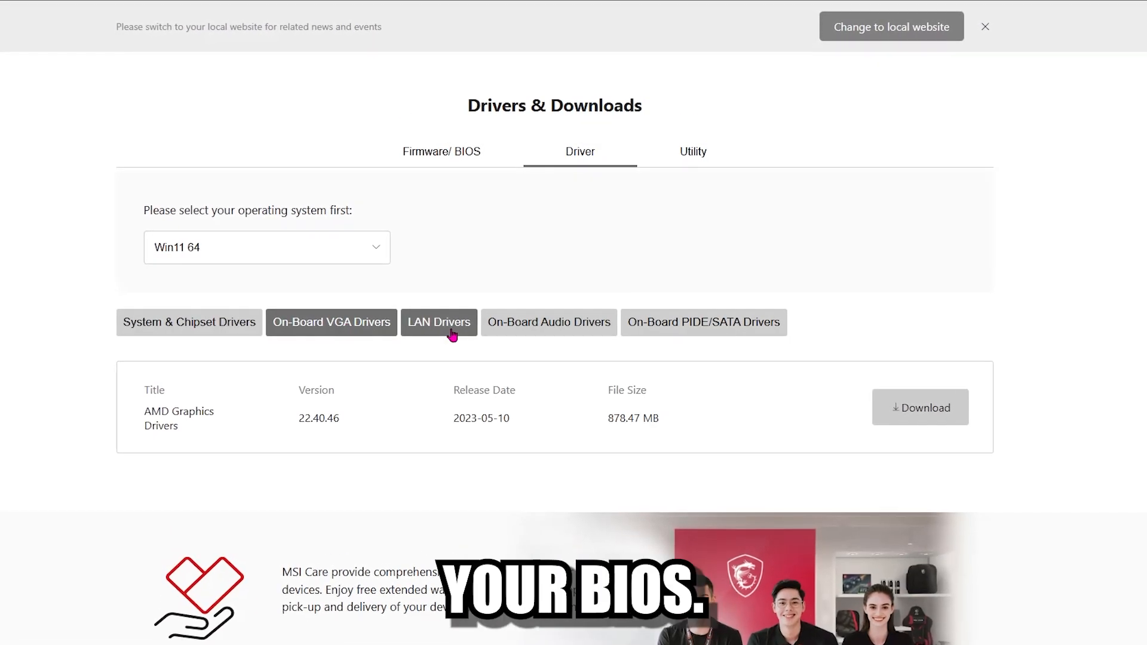
{"action": "left_click", "coordinate": [547, 322]}
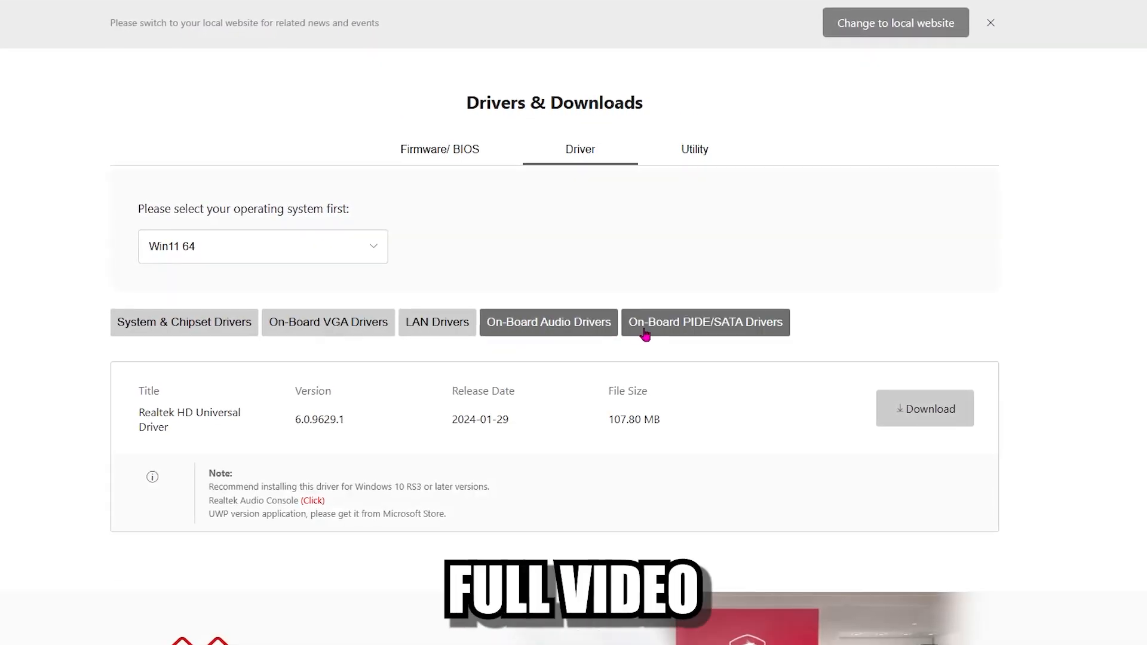
{"action": "left_click", "coordinate": [694, 149]}
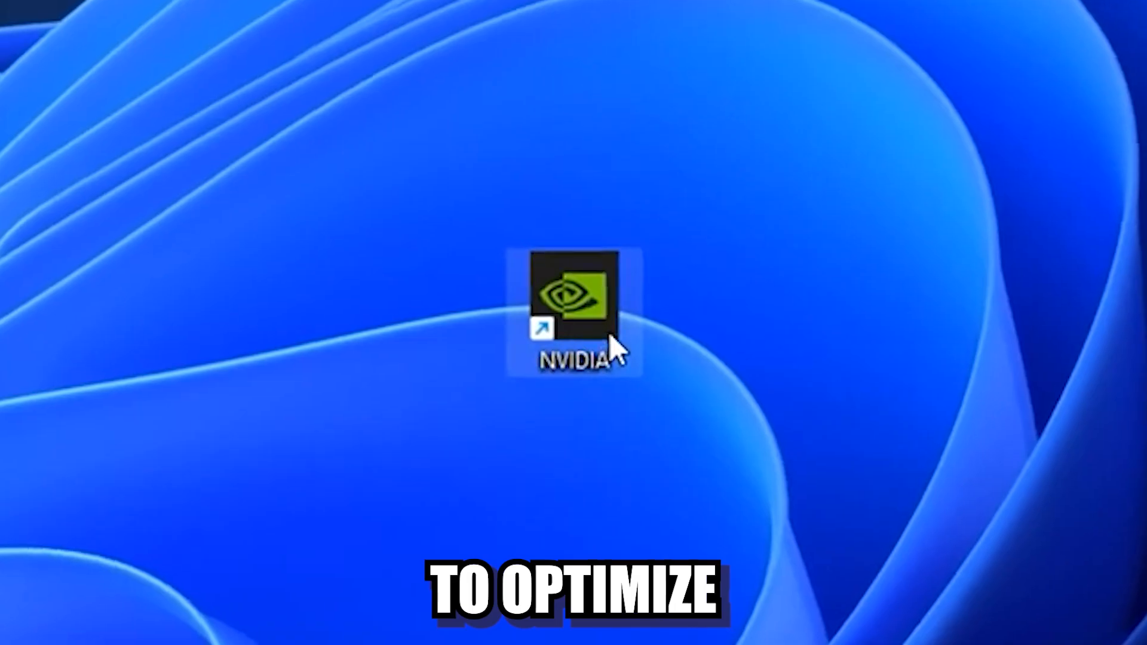
Step: Launch the NVIDIA App, check Drivers, and view Fortnite's recommended graphics settings
{"action": "double_click", "coordinate": [576, 302]}
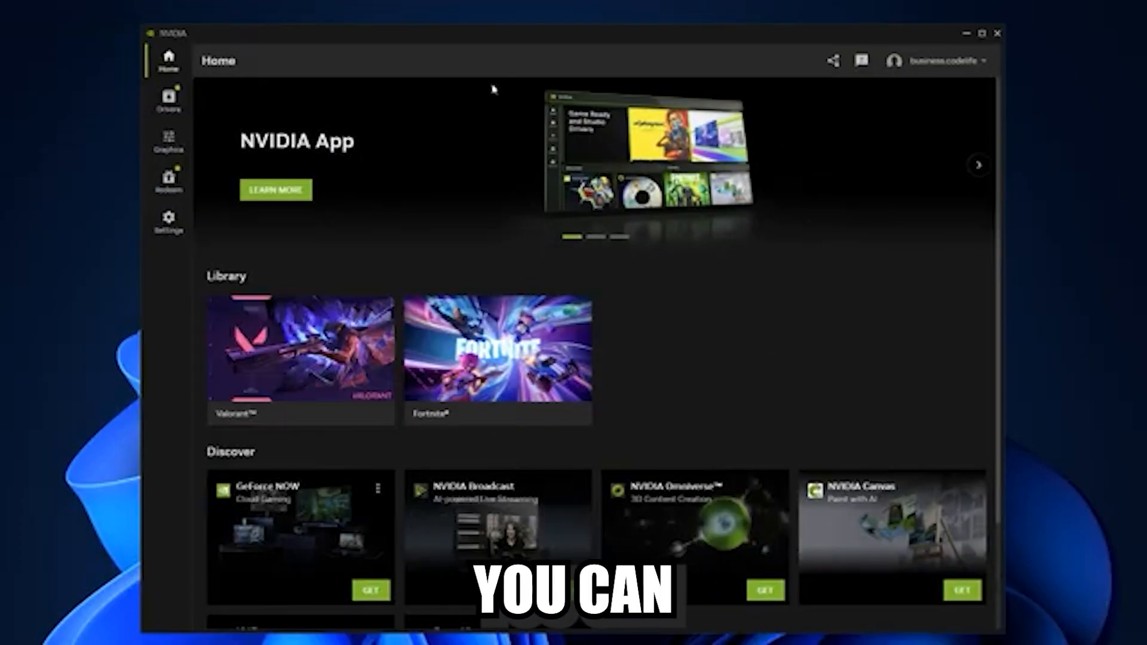
{"action": "left_click", "coordinate": [169, 100]}
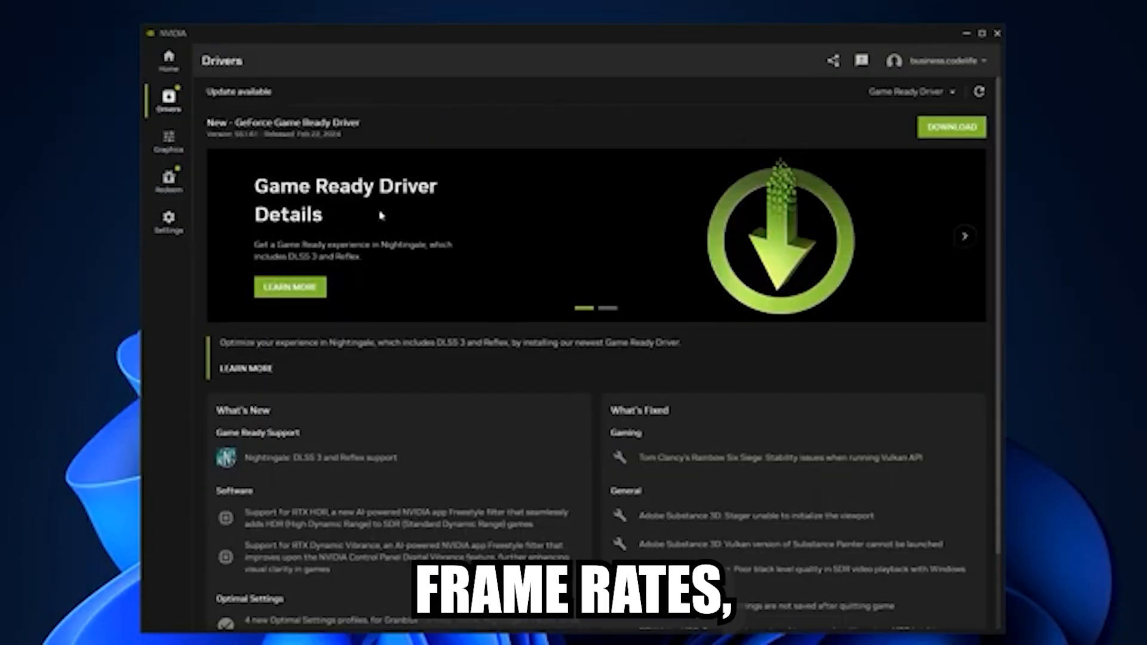
{"action": "left_click", "coordinate": [168, 139]}
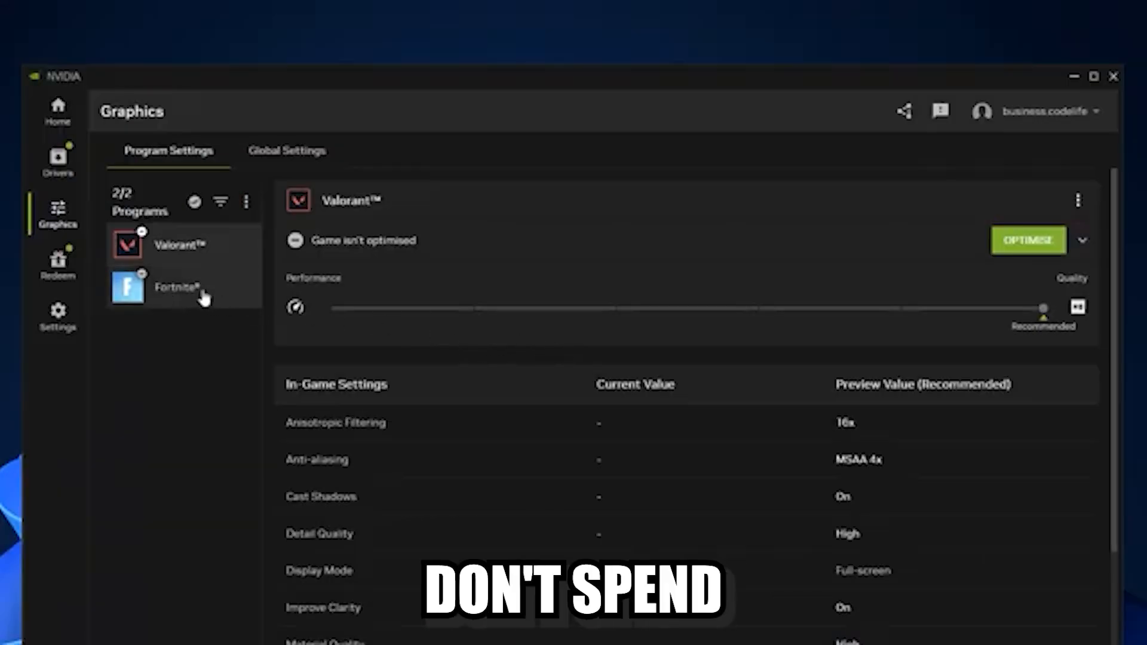
{"action": "left_click", "coordinate": [176, 286]}
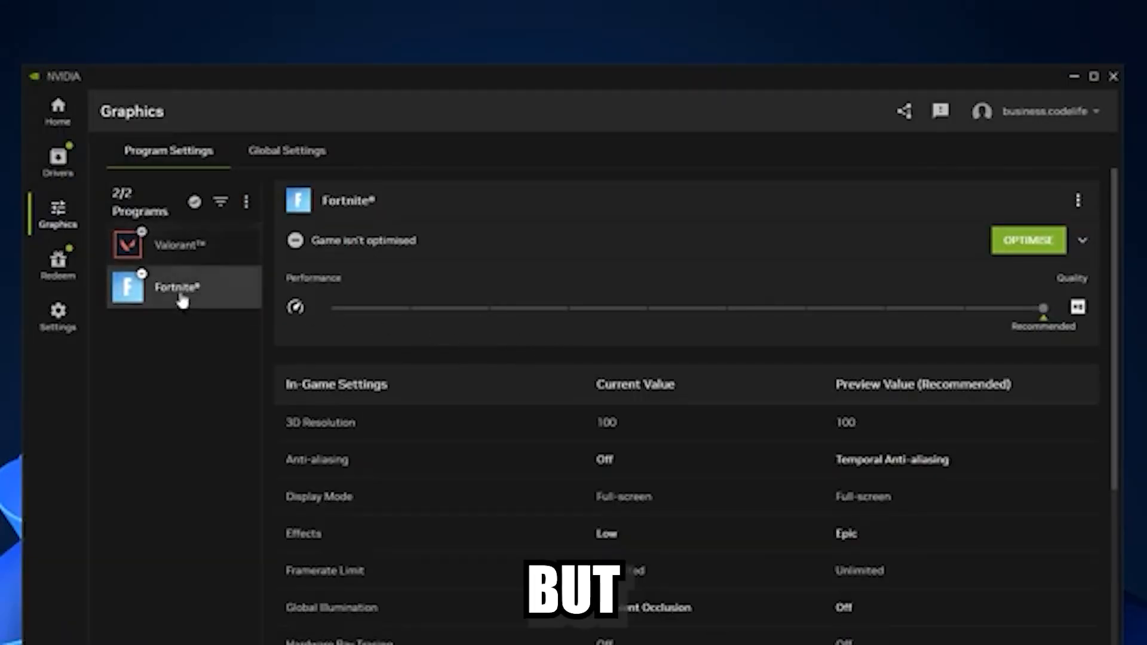
{"action": "mouse_move", "coordinate": [429, 284]}
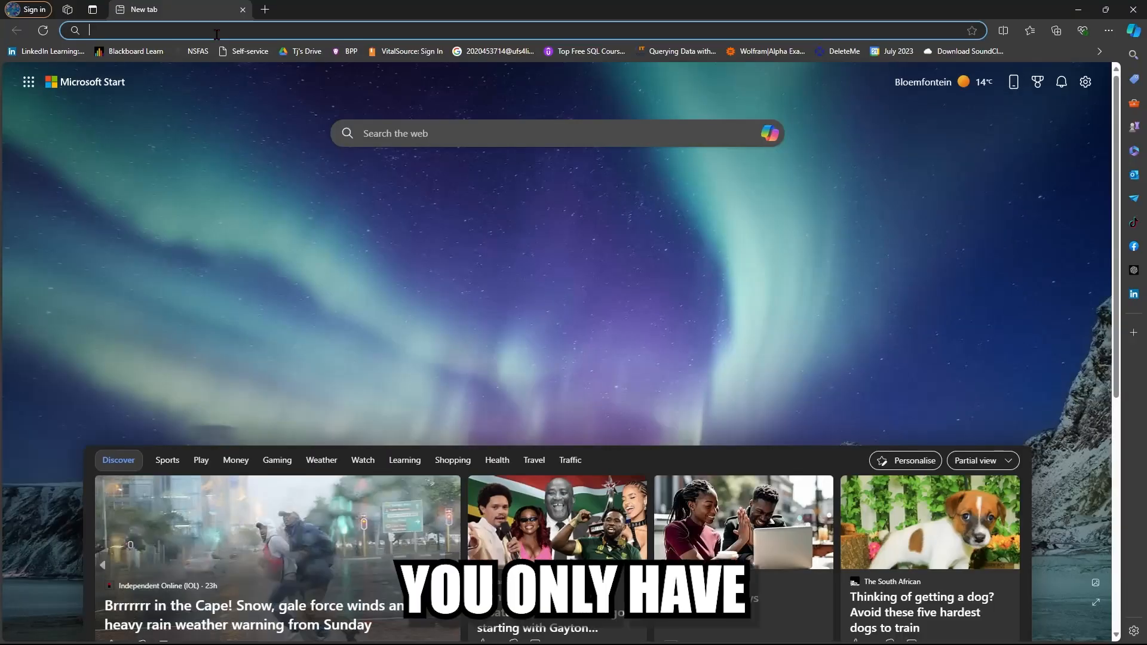
Step: Reach Edge's address bar search settings and choose the address bar search engine
{"action": "key", "text": "Return"}
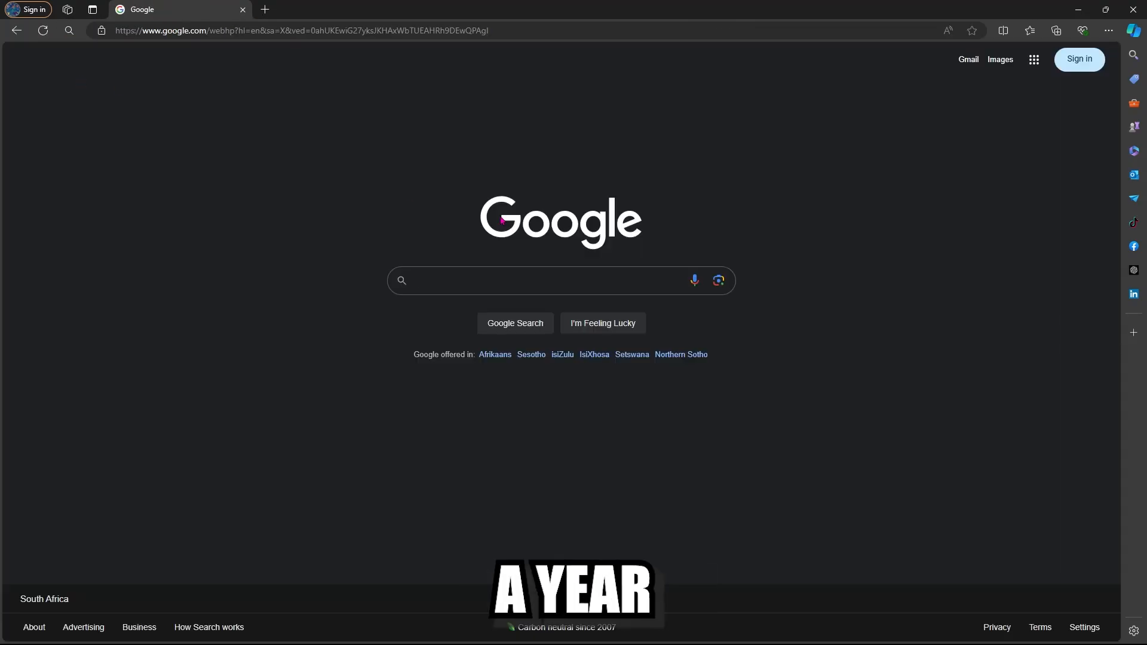
{"action": "left_click", "coordinate": [1107, 30]}
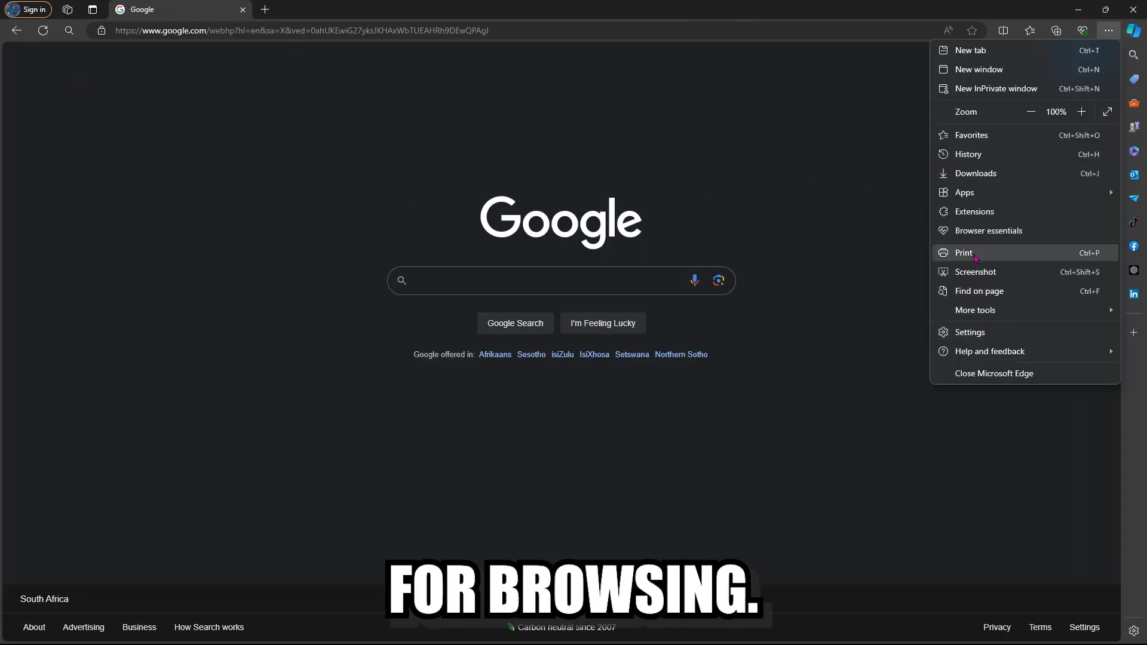
{"action": "left_click", "coordinate": [970, 332]}
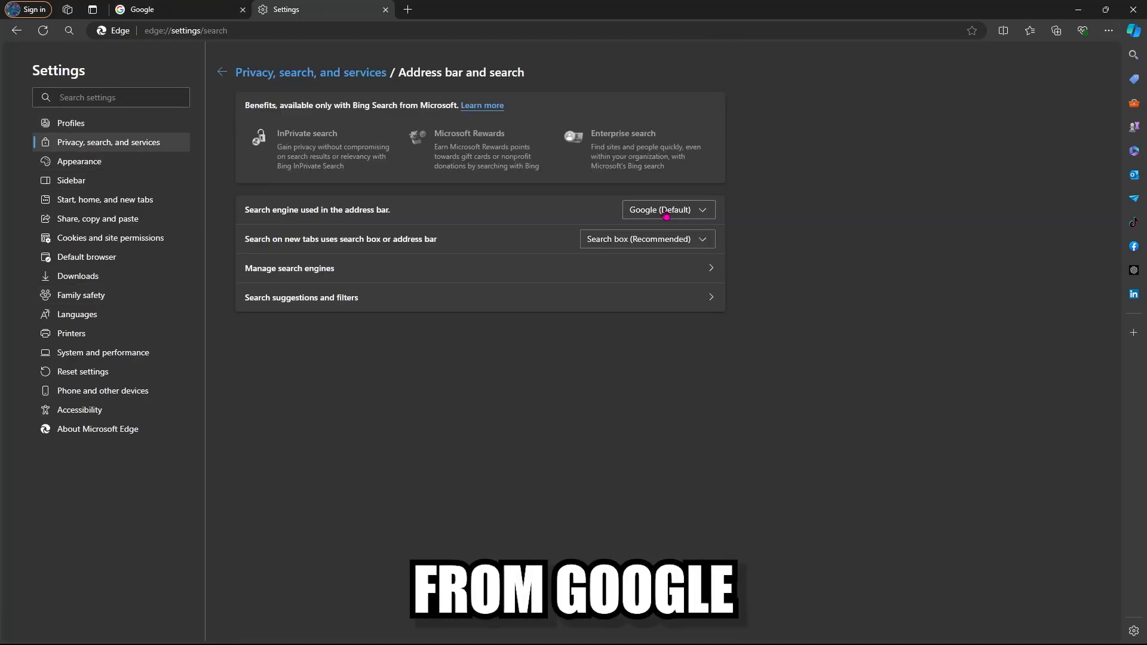
{"action": "left_click", "coordinate": [666, 210]}
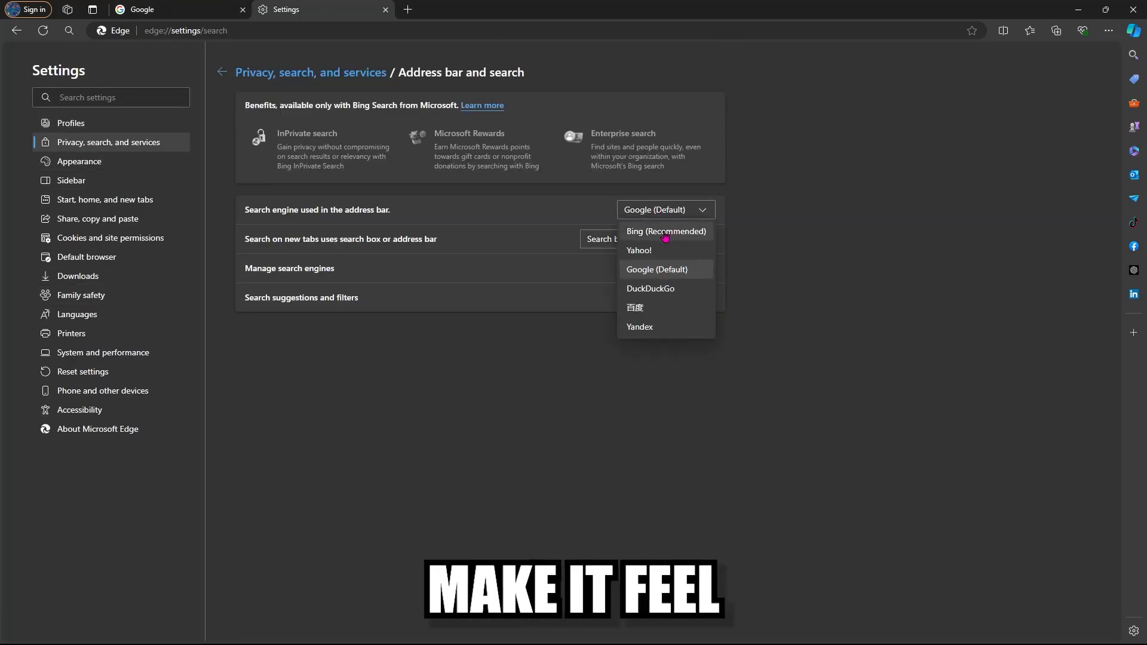
{"action": "left_click", "coordinate": [176, 10]}
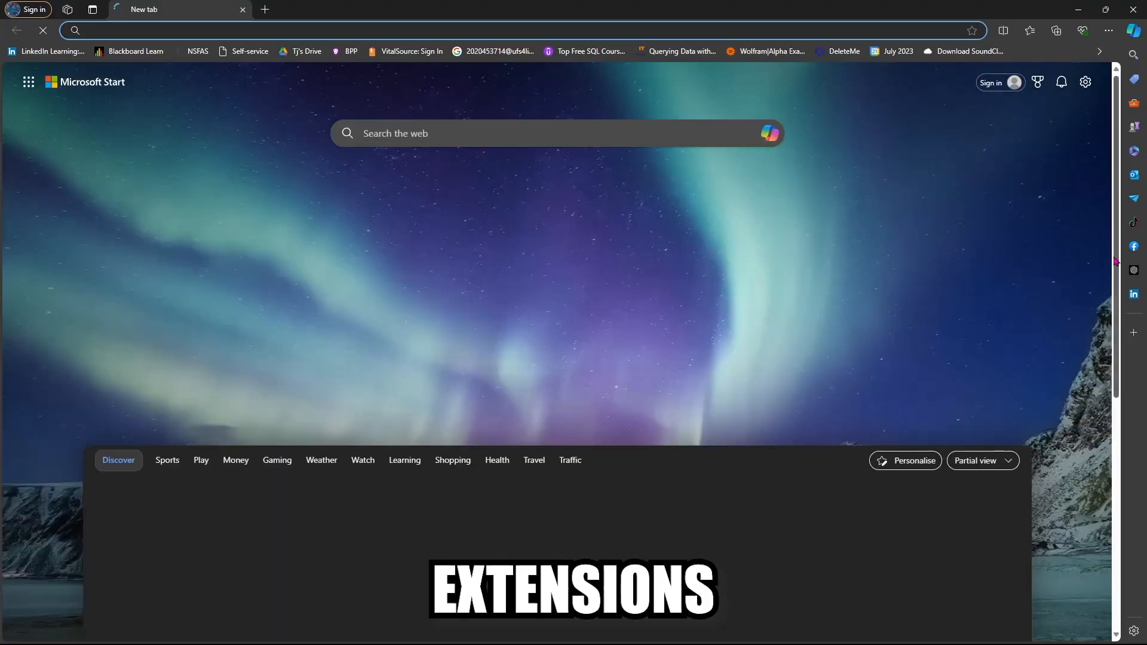
Step: Bring up ChatGPT in Edge's side panel and send the morning routine suggestion
{"action": "left_click", "coordinate": [1133, 294]}
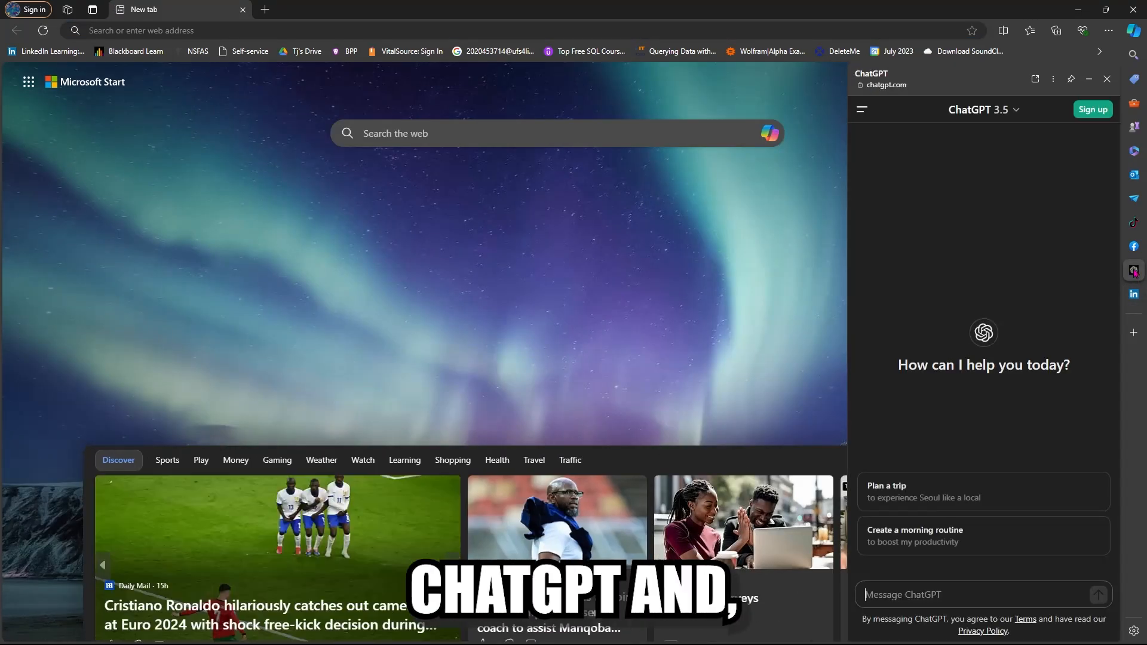
{"action": "left_click", "coordinate": [913, 536]}
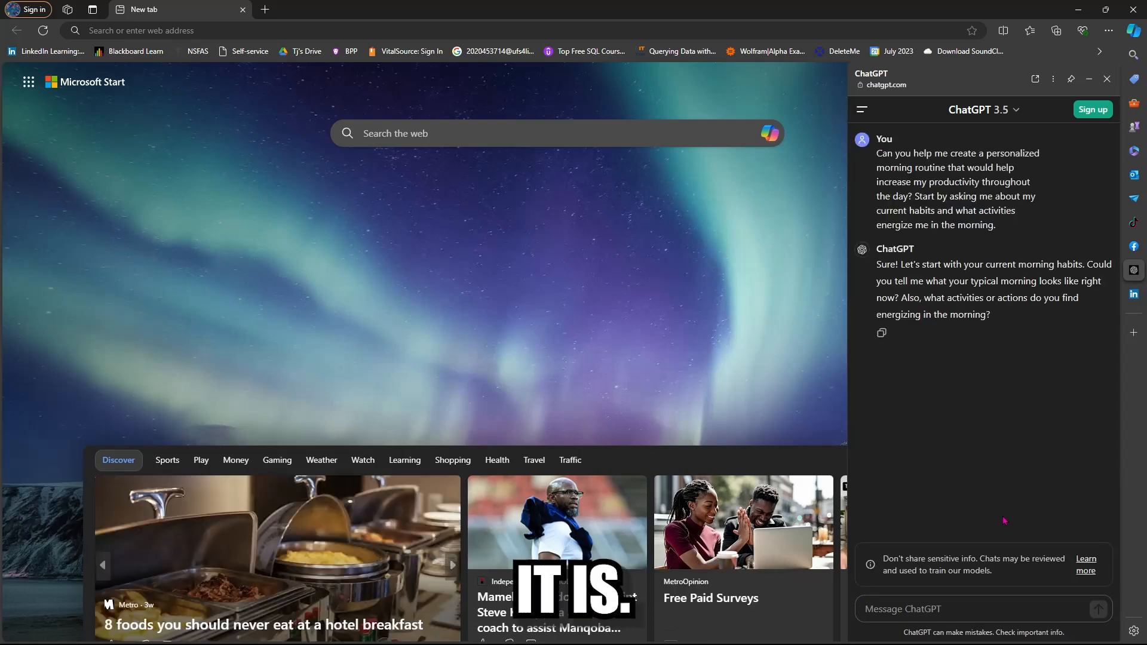
Step: Preview Facebook, TikTok and Outlook's sign-in chooser in the side panel
{"action": "left_click", "coordinate": [1133, 246]}
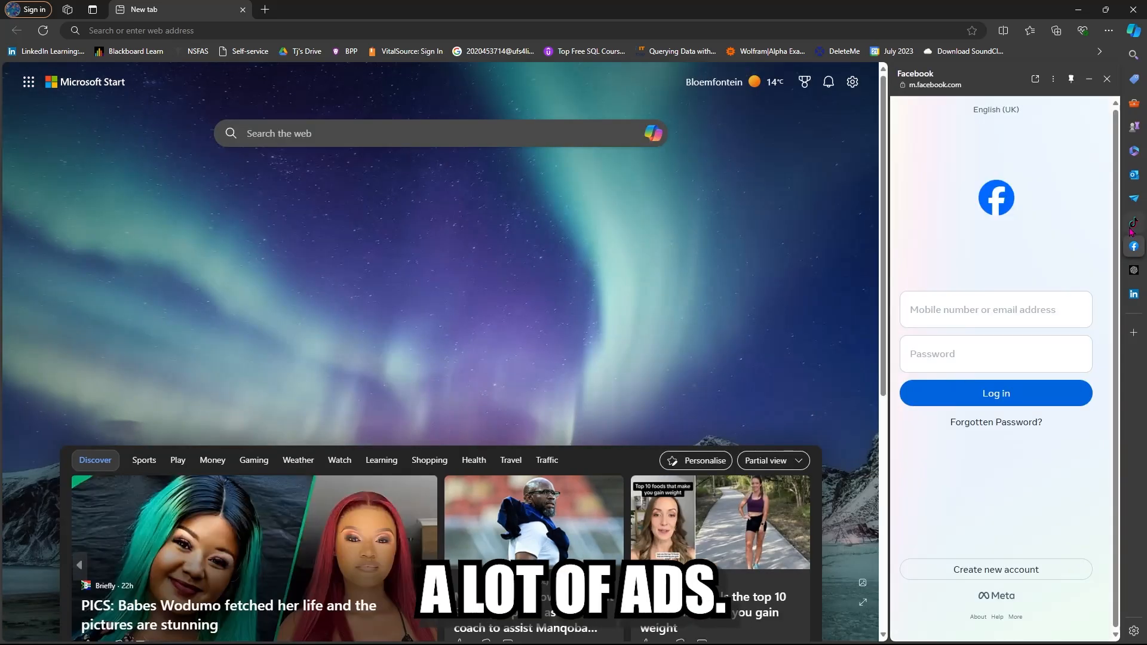
{"action": "left_click", "coordinate": [1134, 222]}
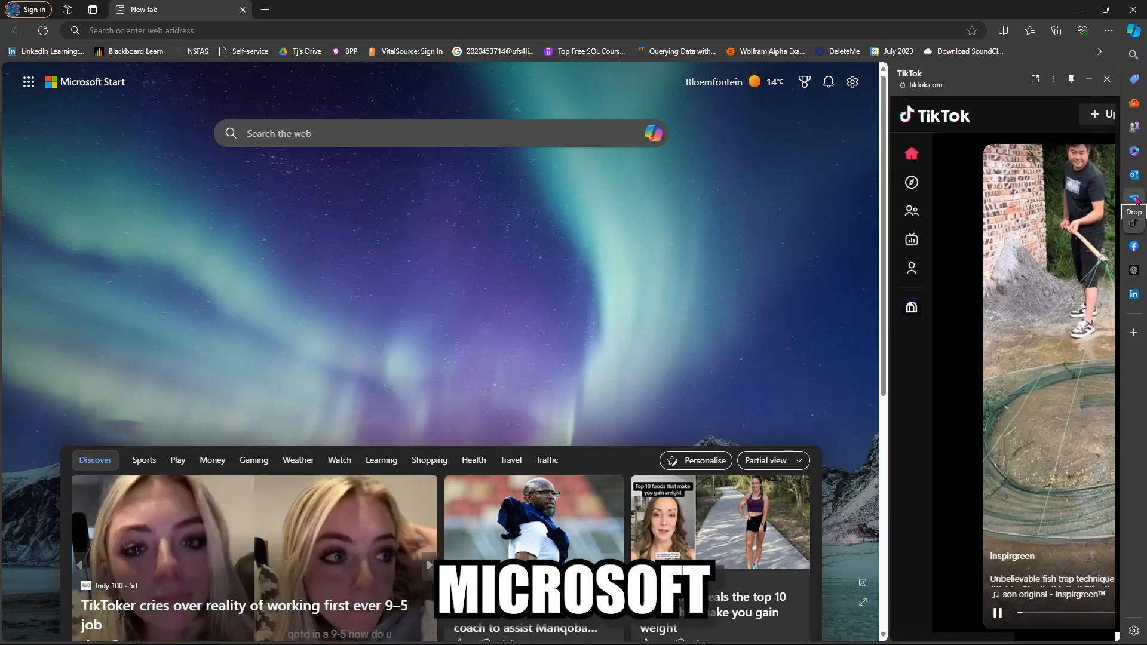
{"action": "left_click", "coordinate": [1135, 199]}
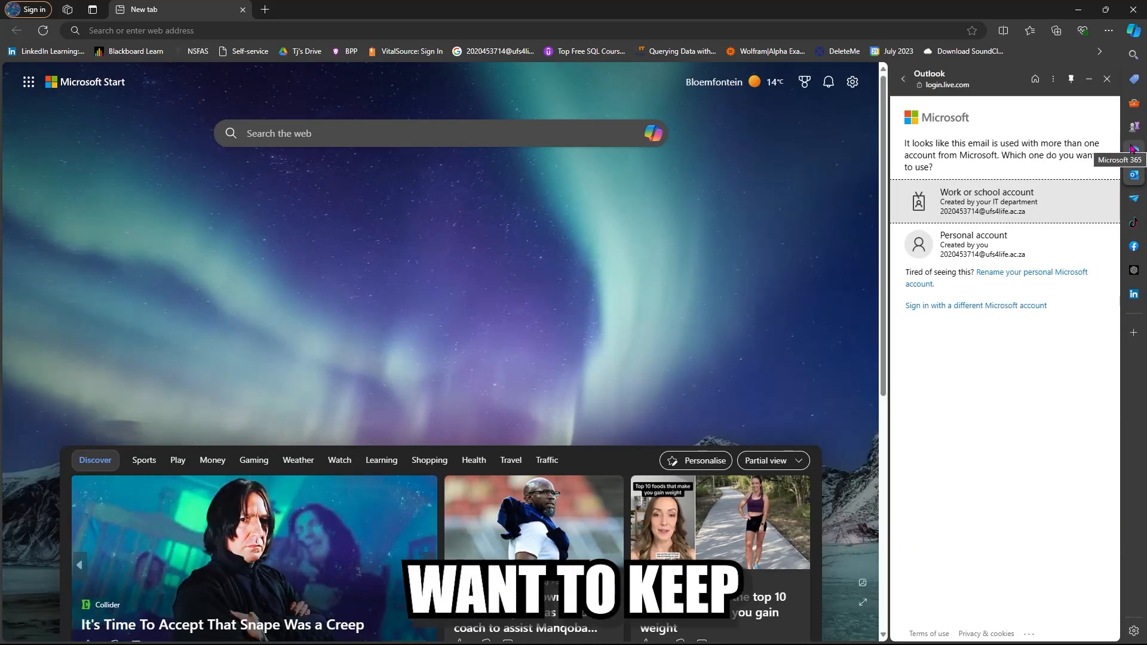
{"action": "left_click", "coordinate": [1133, 127]}
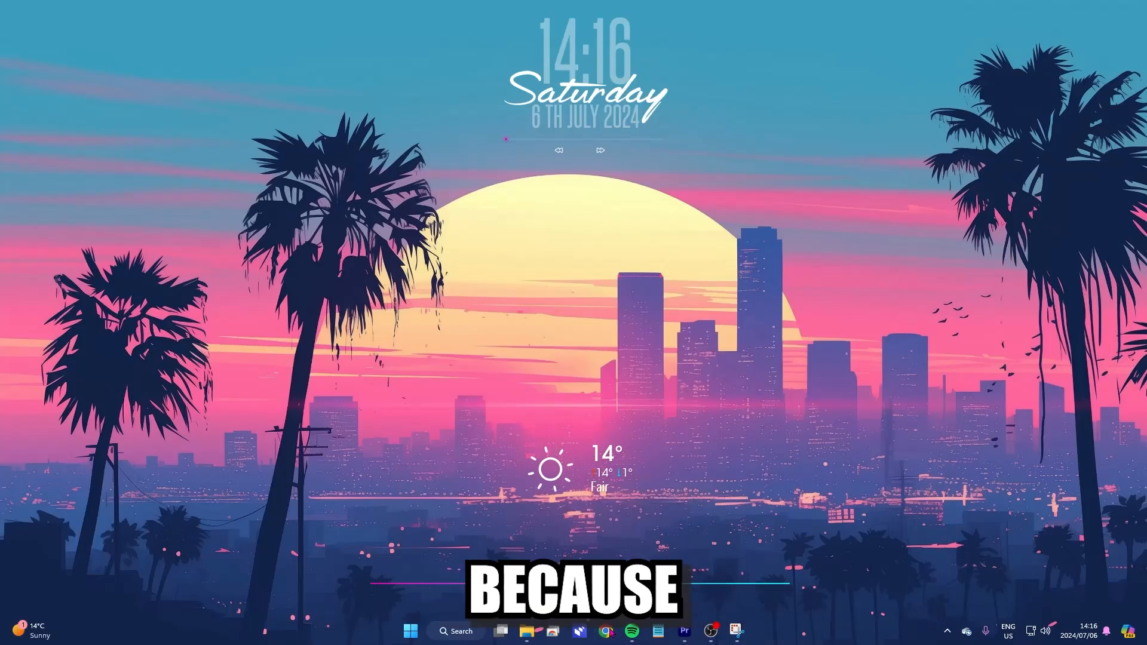
Step: Launch Chrome, view the installed web apps page, then load Gemini from the bookmarks bar
{"action": "left_click", "coordinate": [606, 630]}
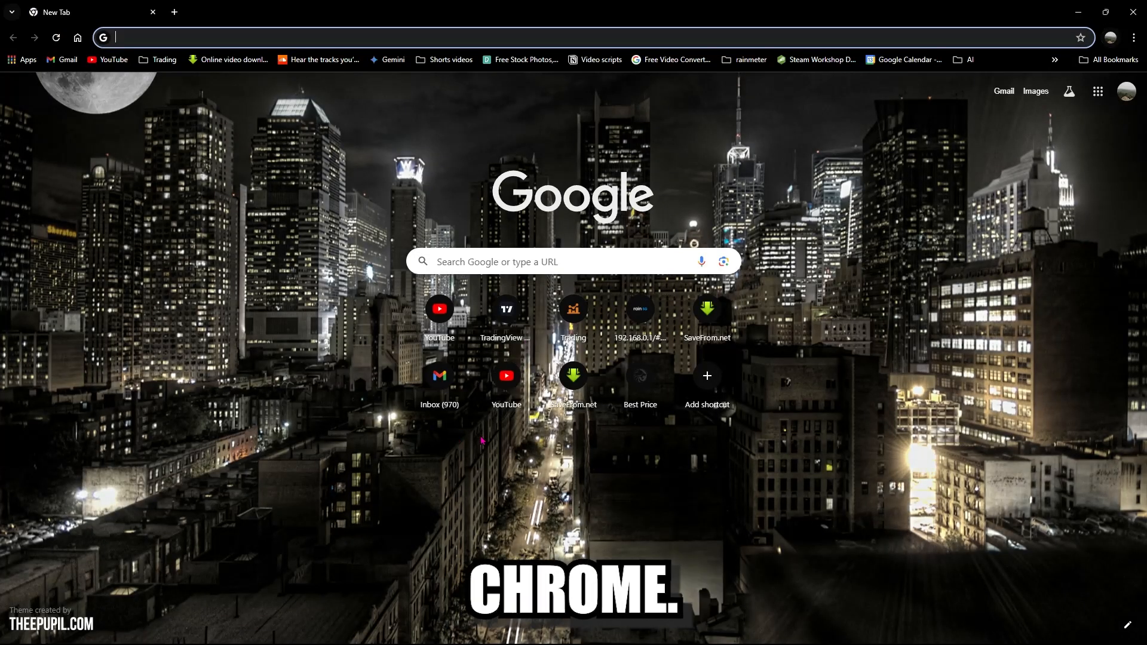
{"action": "left_click", "coordinate": [22, 60]}
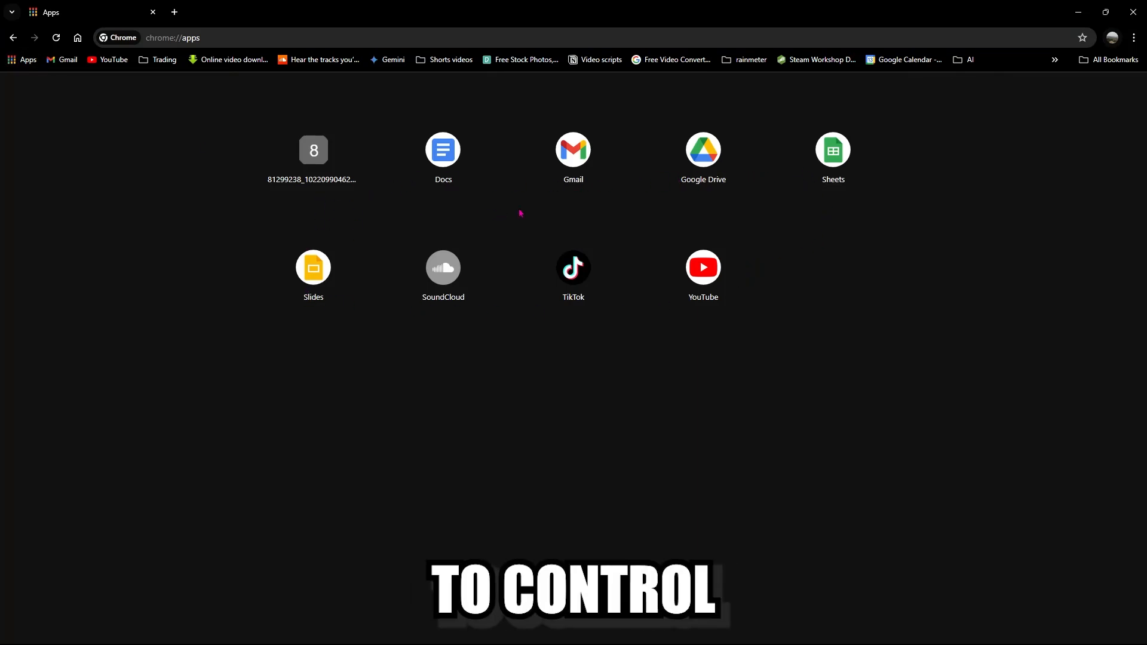
{"action": "left_click", "coordinate": [391, 59]}
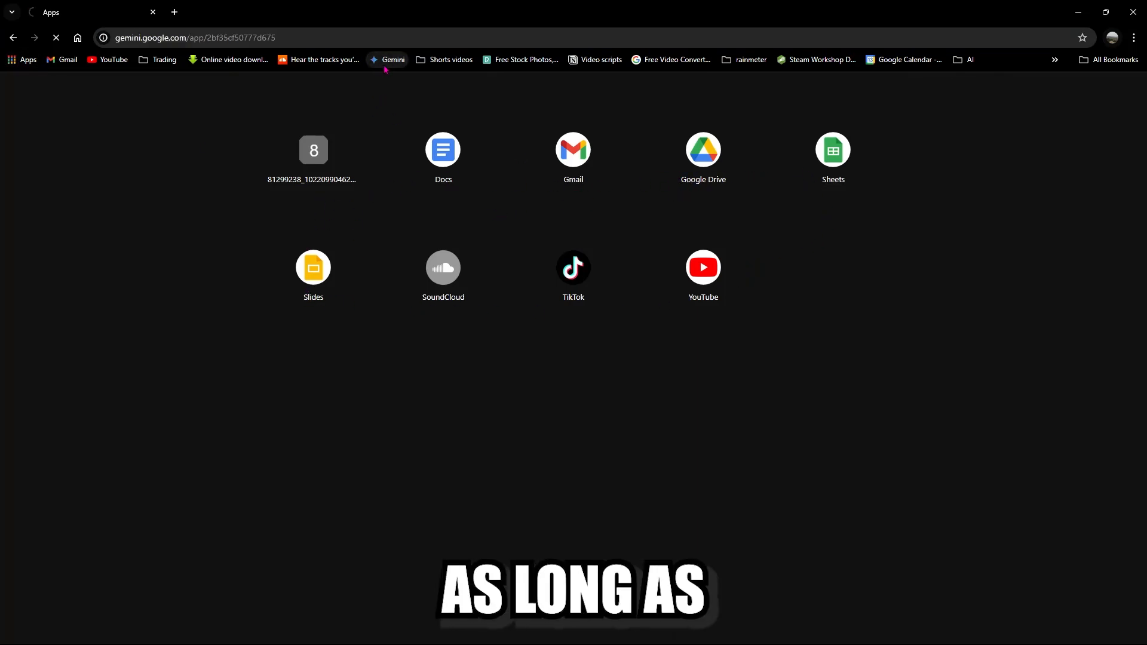
{"action": "left_click", "coordinate": [387, 60]}
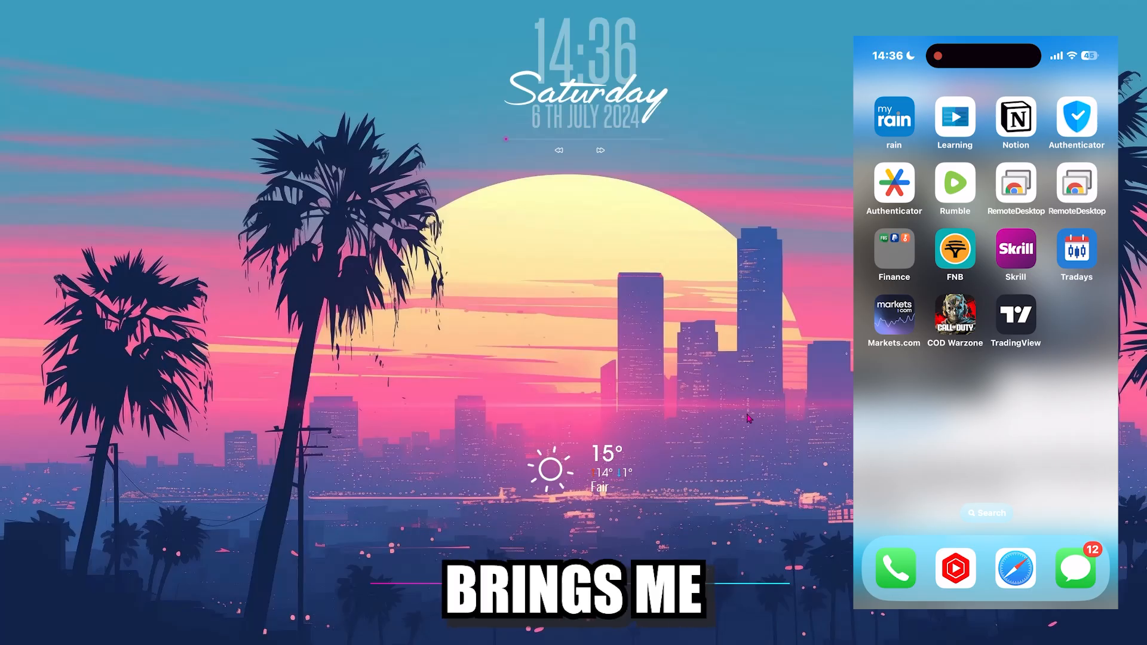
Step: Share the PC desktop with the phone and briefly show File Explorer remotely
{"action": "left_click", "coordinate": [1015, 186]}
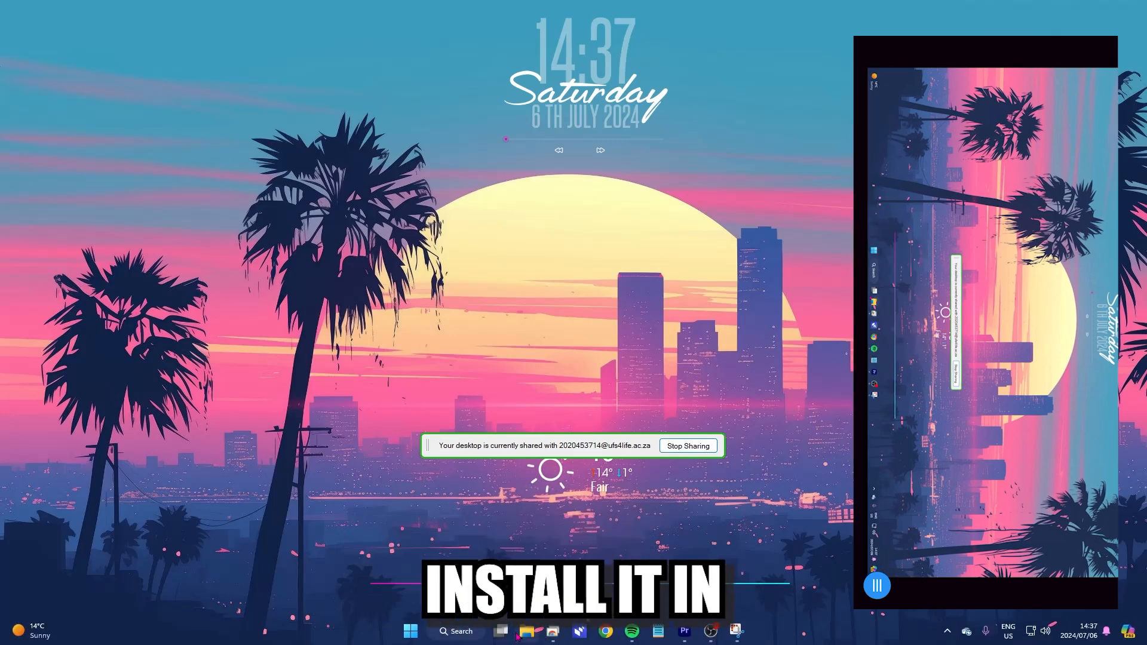
{"action": "left_click", "coordinate": [525, 631]}
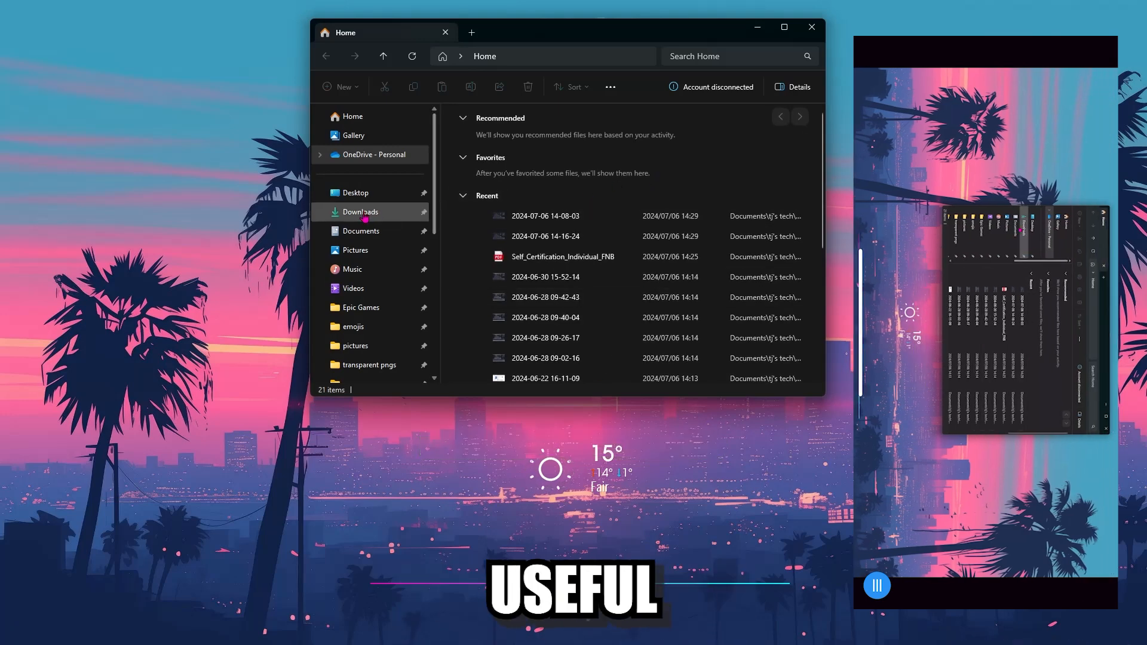
{"action": "left_click", "coordinate": [360, 211]}
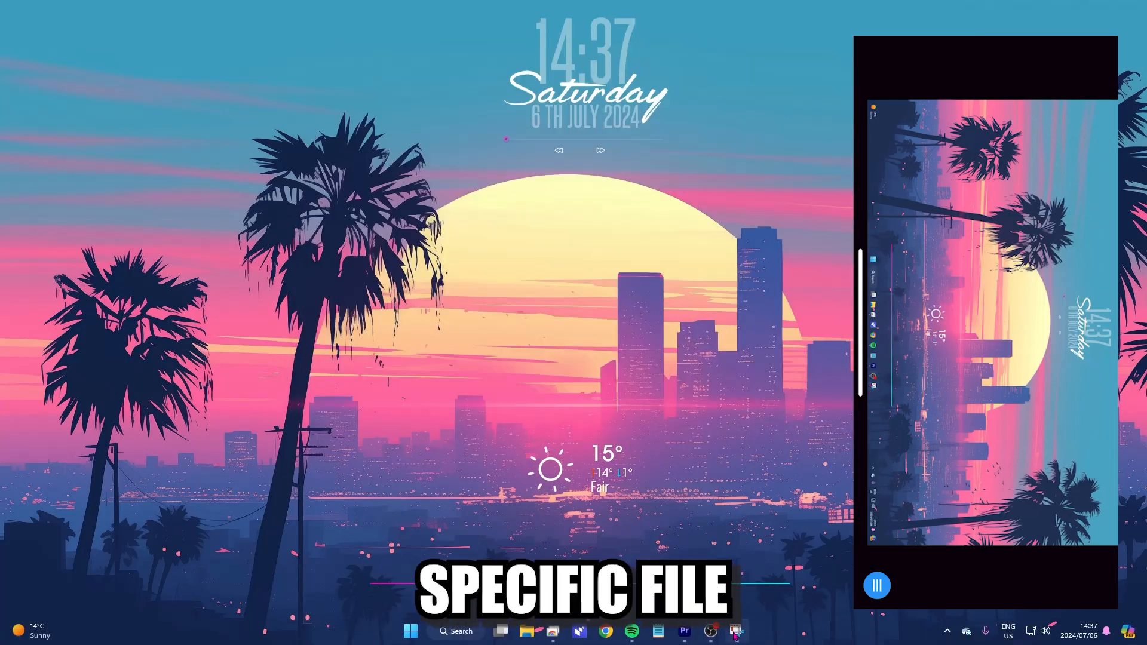
Step: Capture a Snipping Tool screenshot of the sunset desktop
{"action": "left_click", "coordinate": [733, 631]}
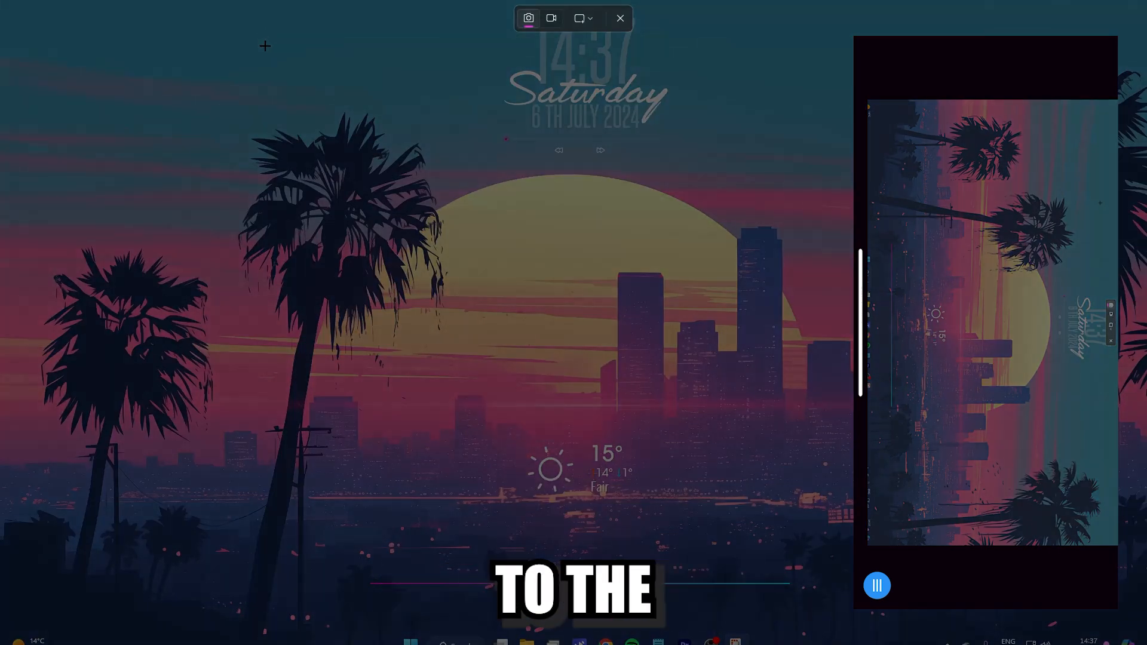
{"action": "mouse_move", "coordinate": [439, 130]}
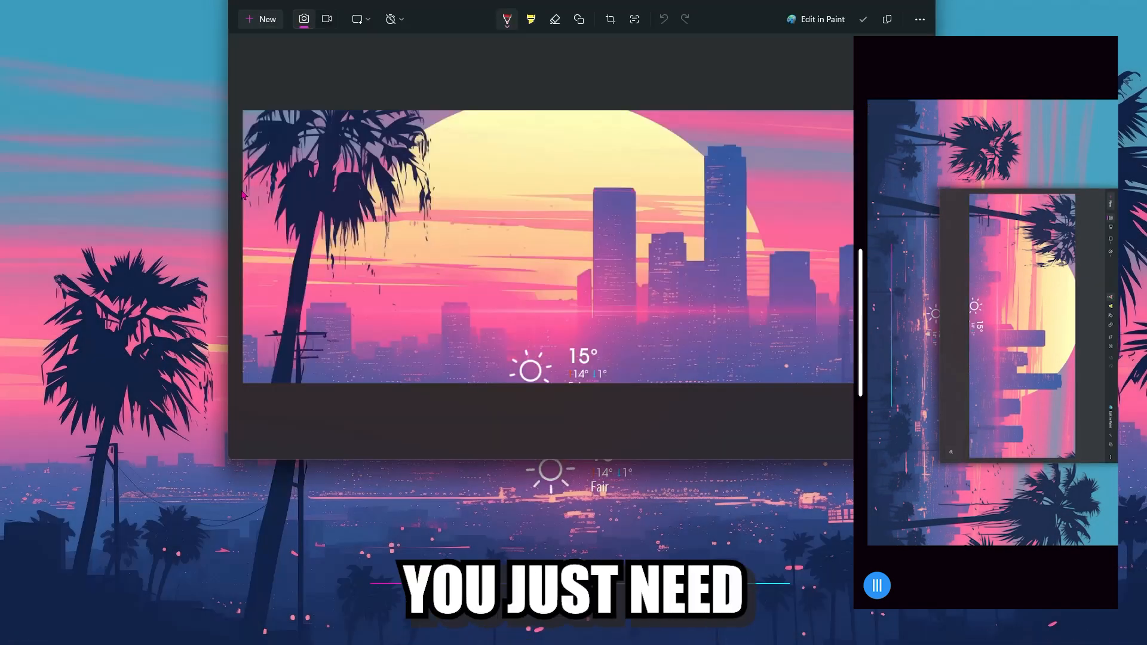
{"action": "left_click", "coordinate": [875, 585]}
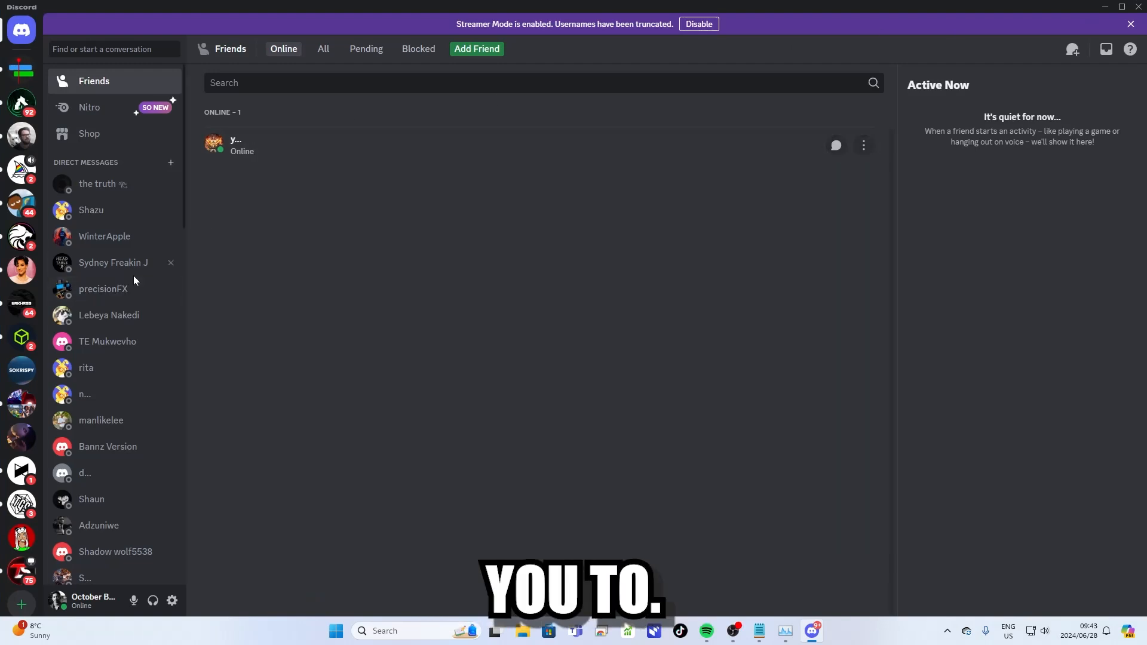
{"action": "mouse_move", "coordinate": [21, 436]}
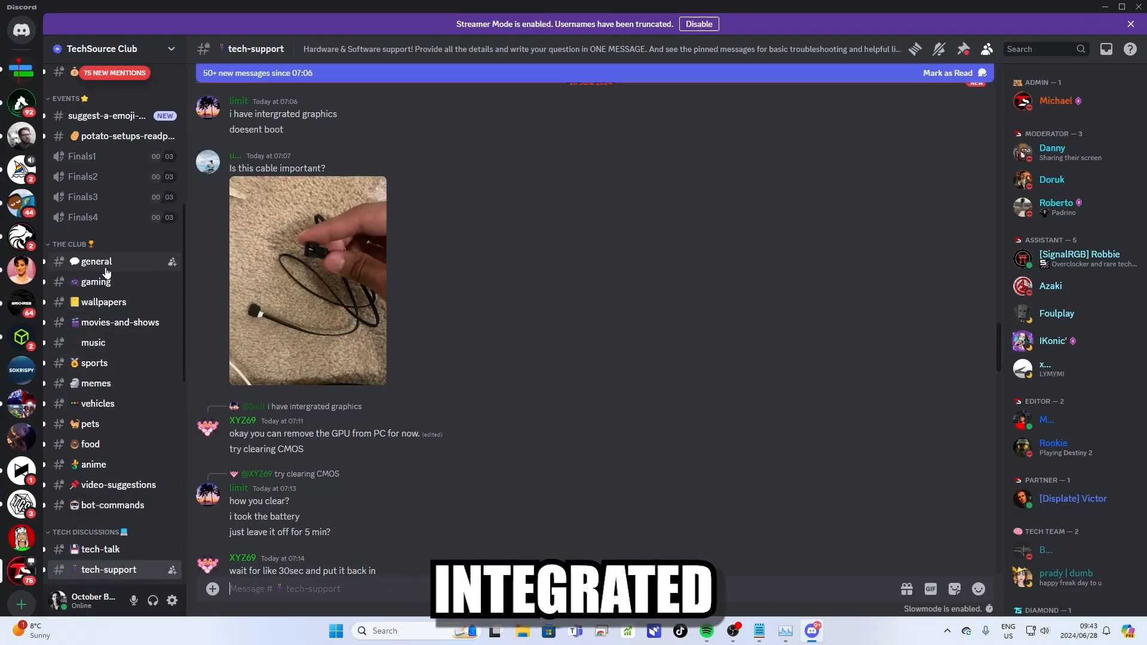
Step: Read through the TechSource Club #gaming channel, then summon the Game Bar with Win+G
{"action": "left_click", "coordinate": [96, 281]}
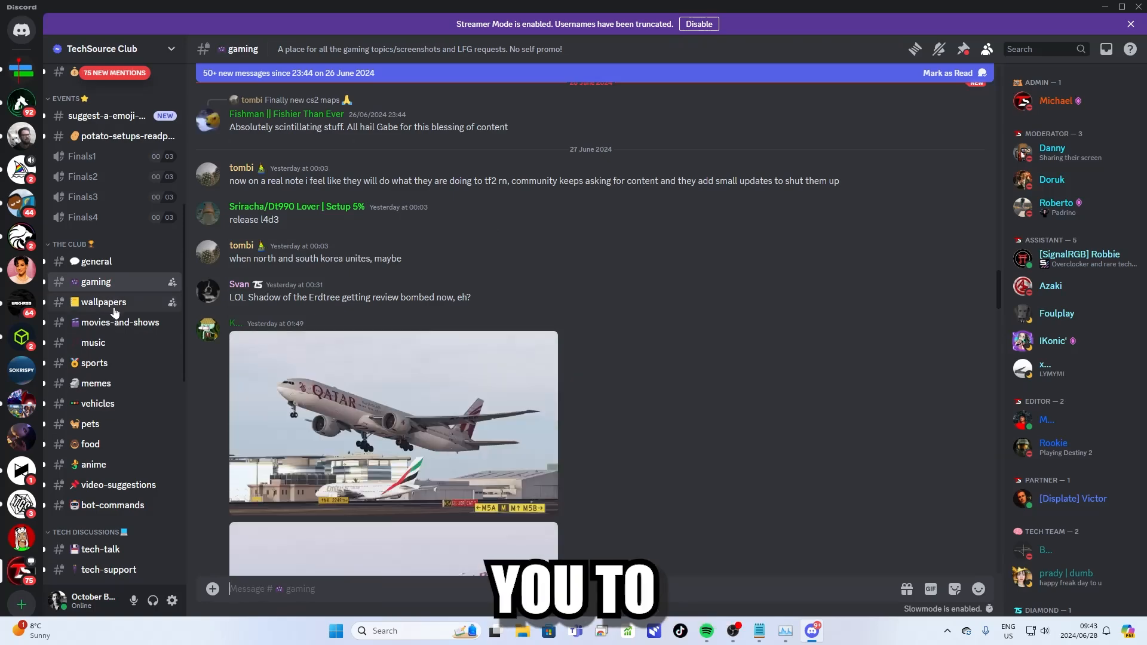
{"action": "scroll", "scroll_direction": "down", "scroll_amount": 3}
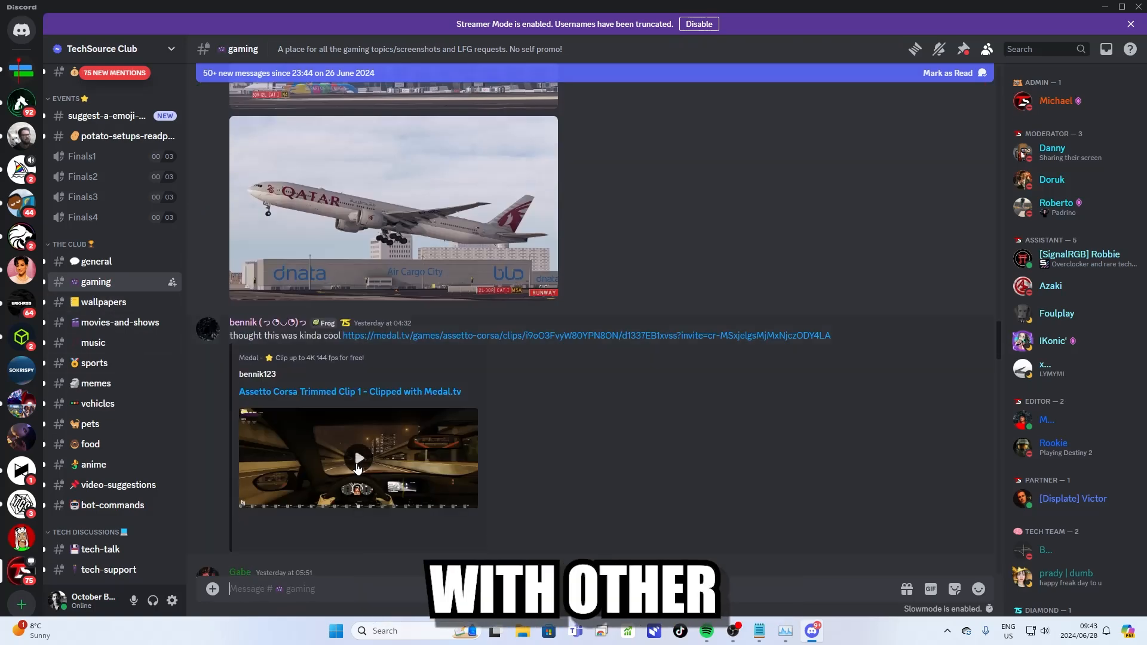
{"action": "scroll", "scroll_direction": "up", "scroll_amount": 3}
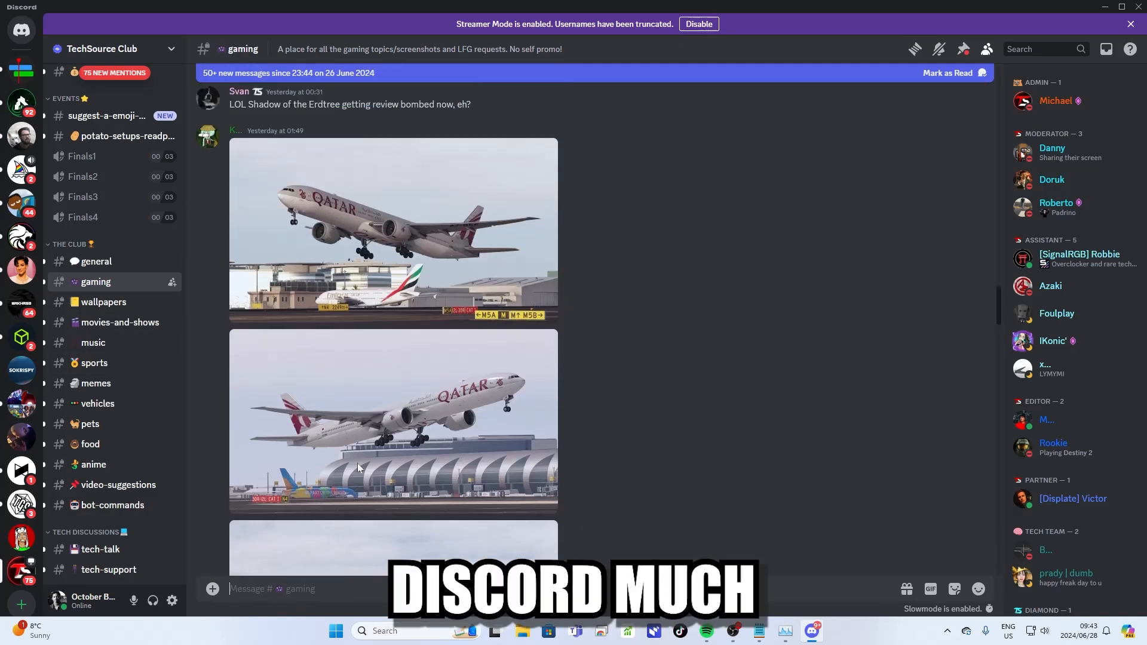
{"action": "scroll", "scroll_direction": "up", "scroll_amount": 3}
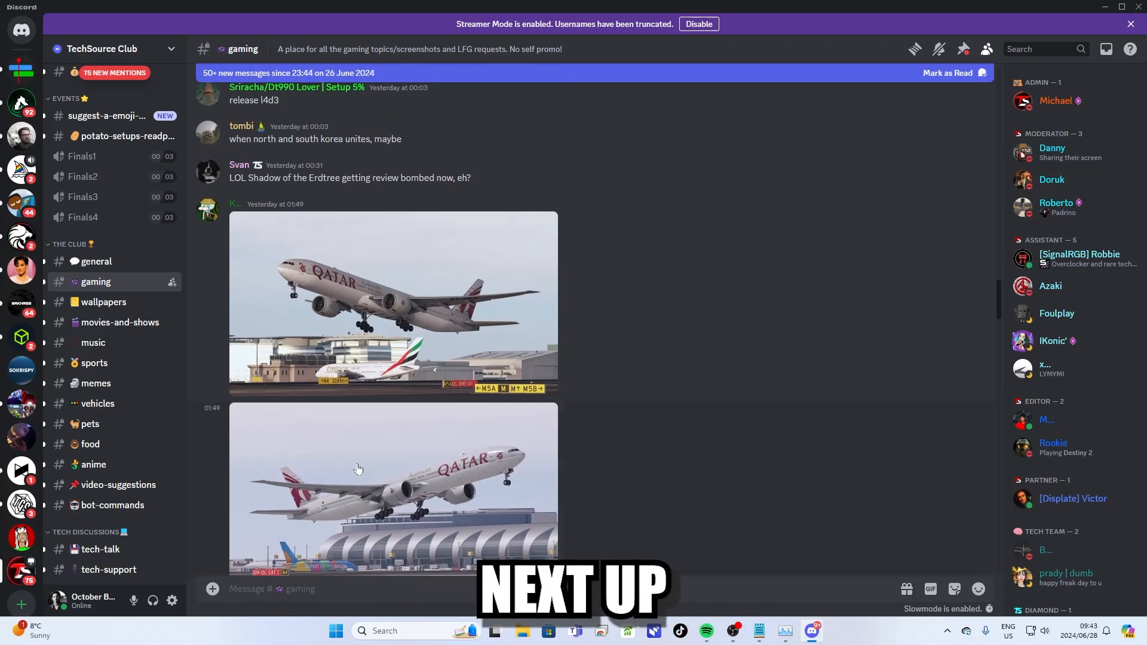
{"action": "mouse_move", "coordinate": [353, 265]}
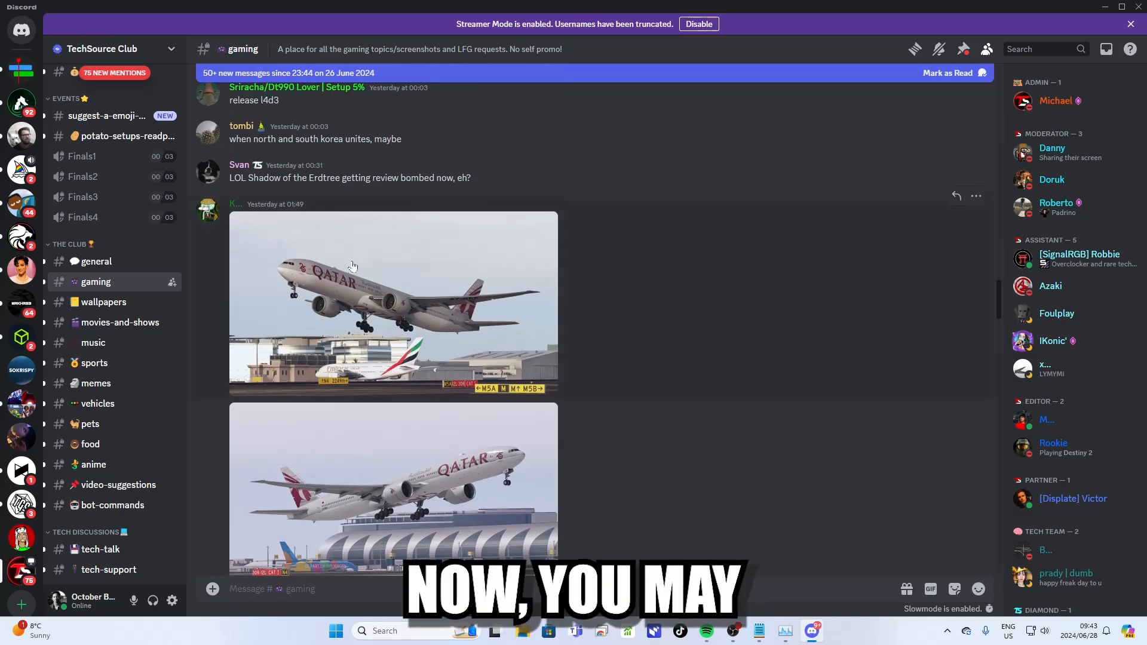
{"action": "key", "text": "Win+G"}
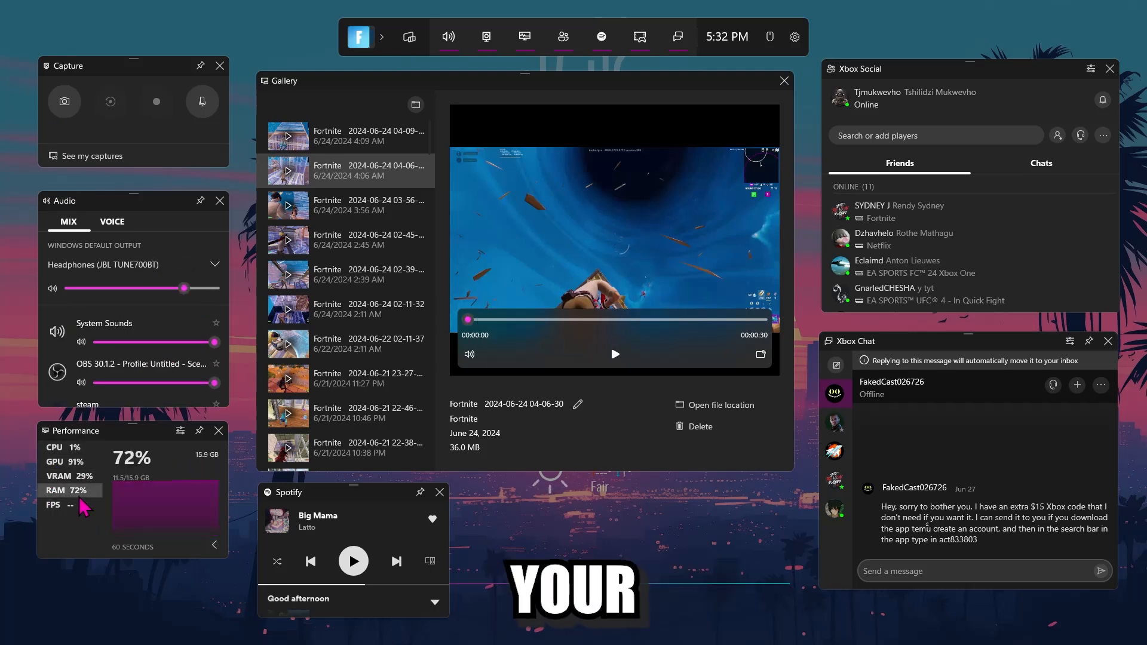
Step: Skip to Sunday Service in the Spotify widget, start a chat message, and list the widgets
{"action": "left_click", "coordinate": [352, 561]}
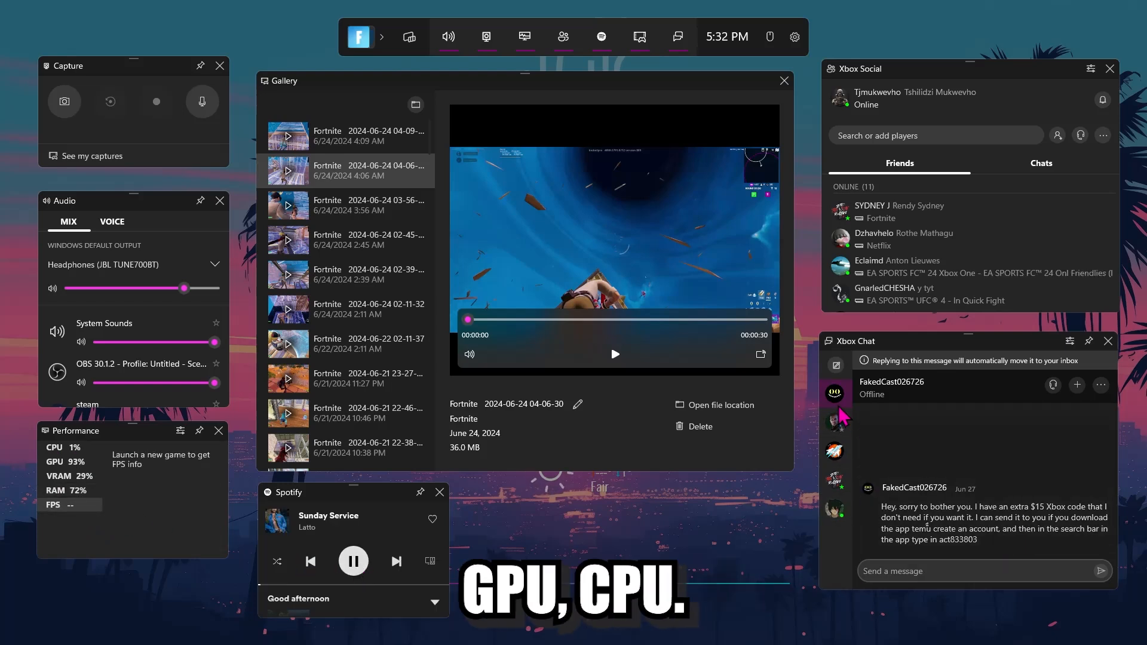
{"action": "left_click", "coordinate": [834, 450]}
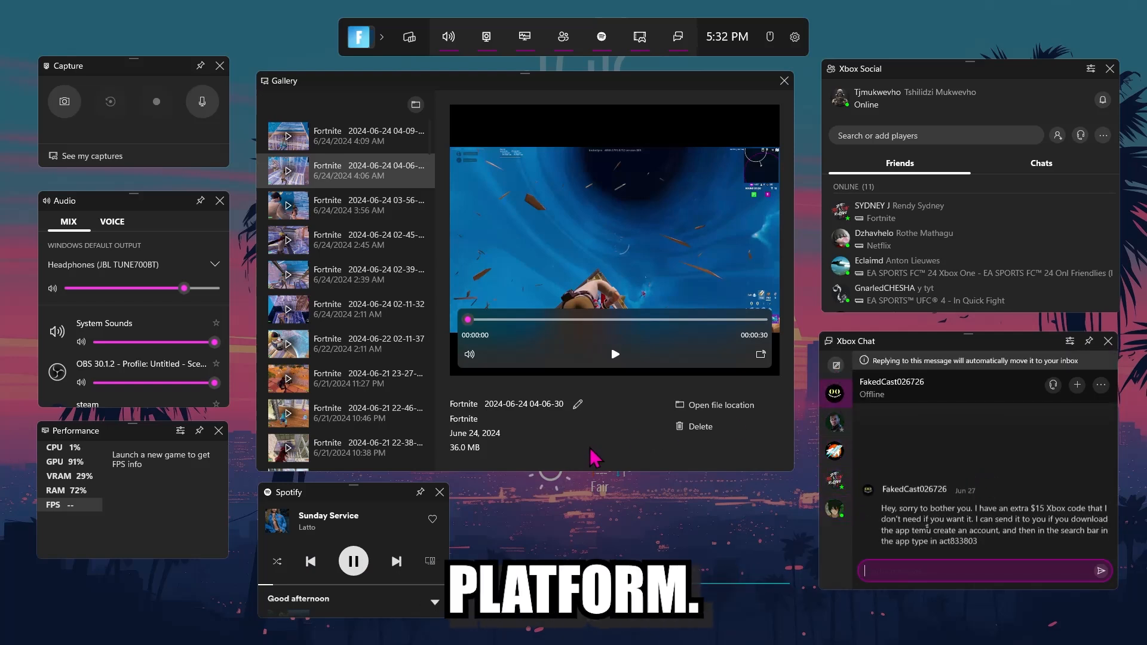
{"action": "mouse_move", "coordinate": [408, 37]}
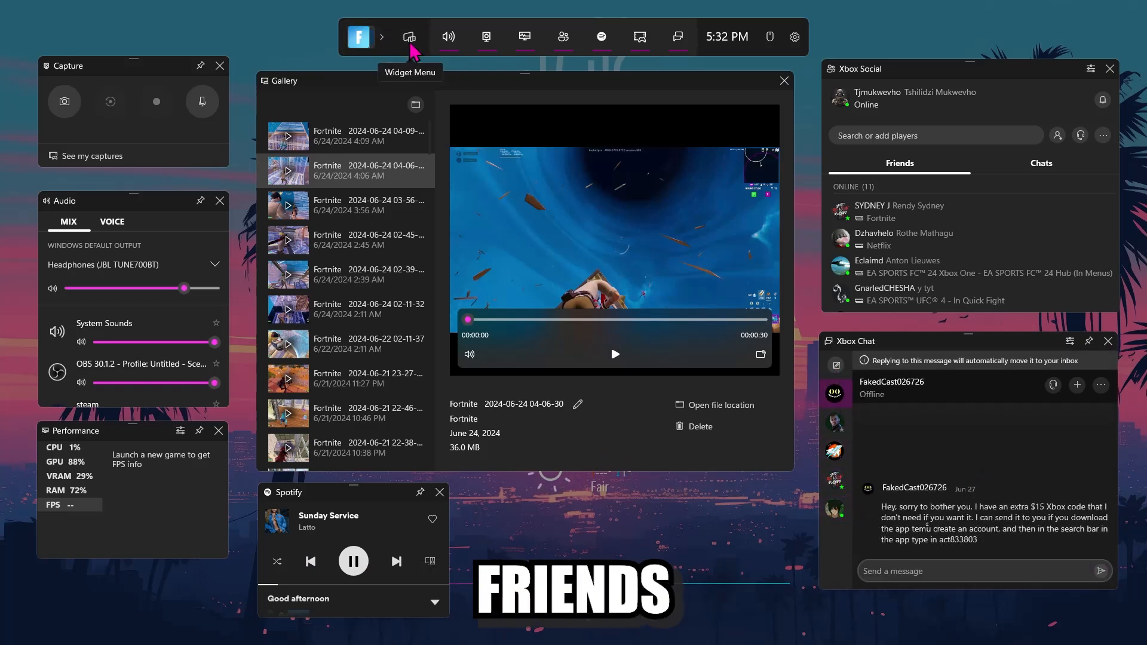
{"action": "left_click", "coordinate": [409, 36]}
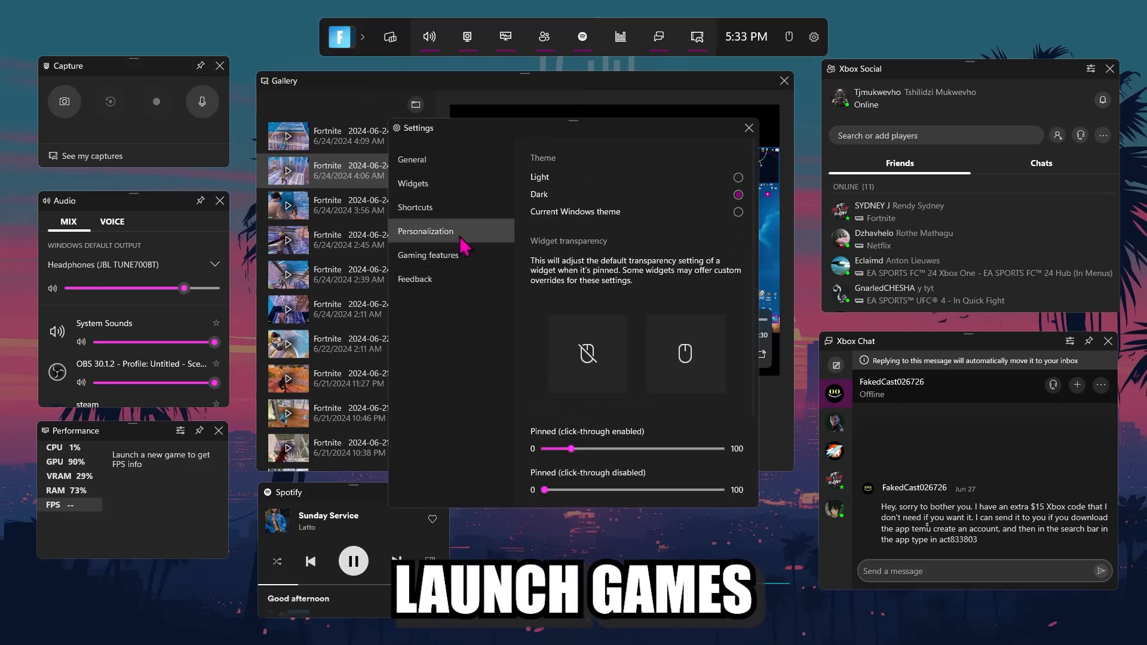
Step: In Game Bar Personalization, select the Light theme for the overlay widgets
{"action": "scroll", "scroll_direction": "down", "scroll_amount": 3}
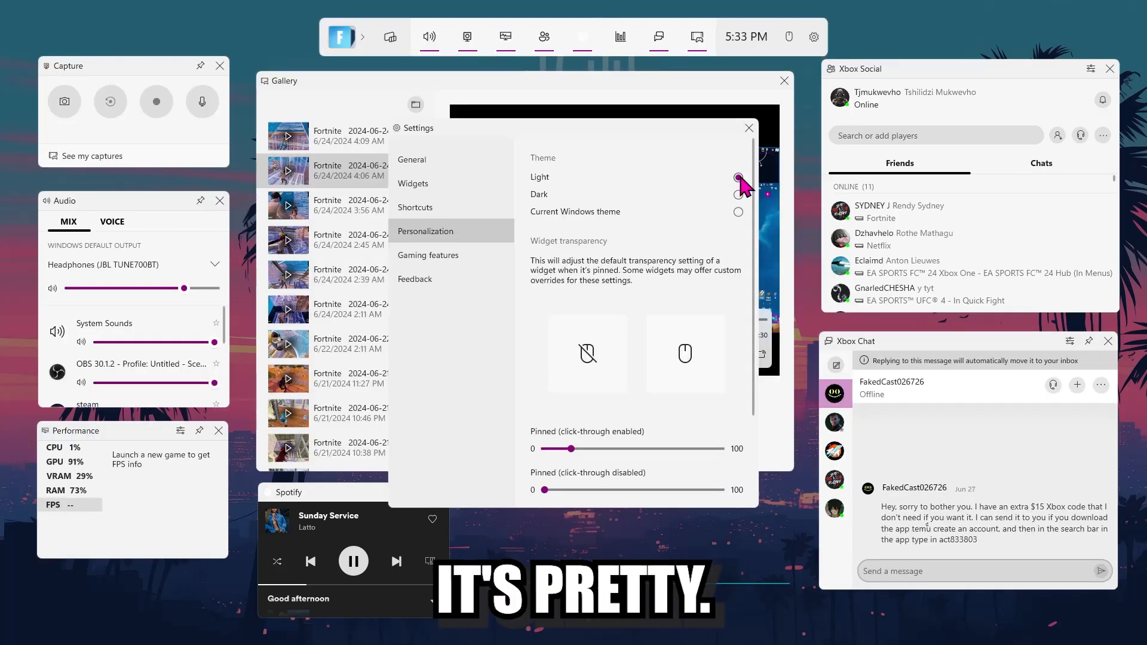
{"action": "left_click", "coordinate": [738, 211]}
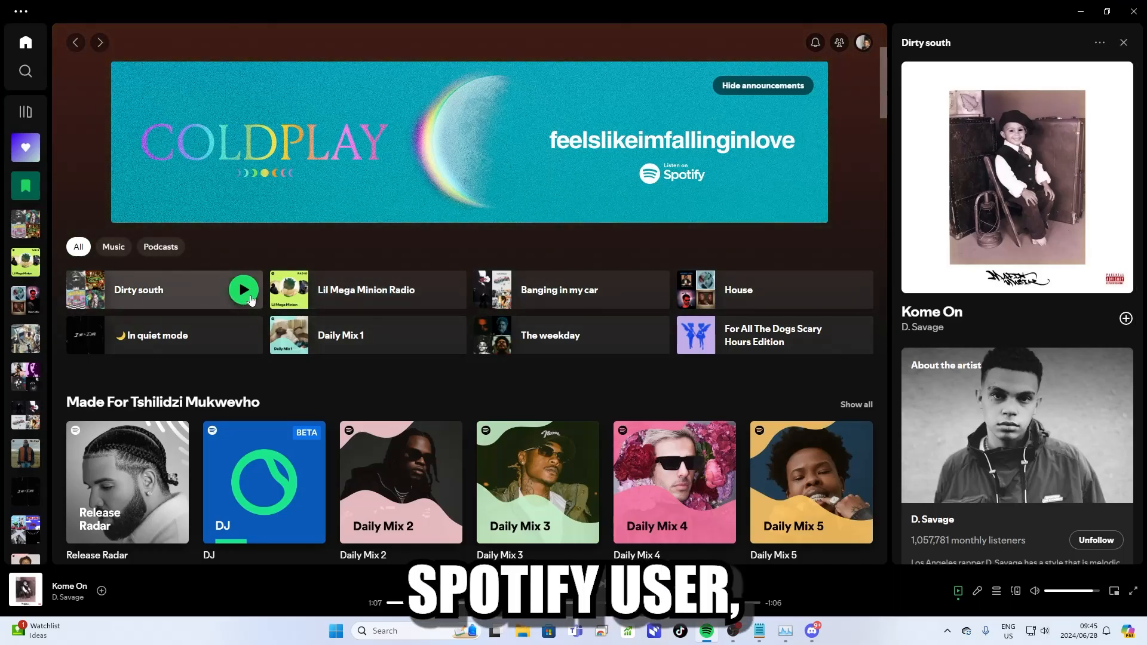
{"action": "left_click", "coordinate": [243, 290]}
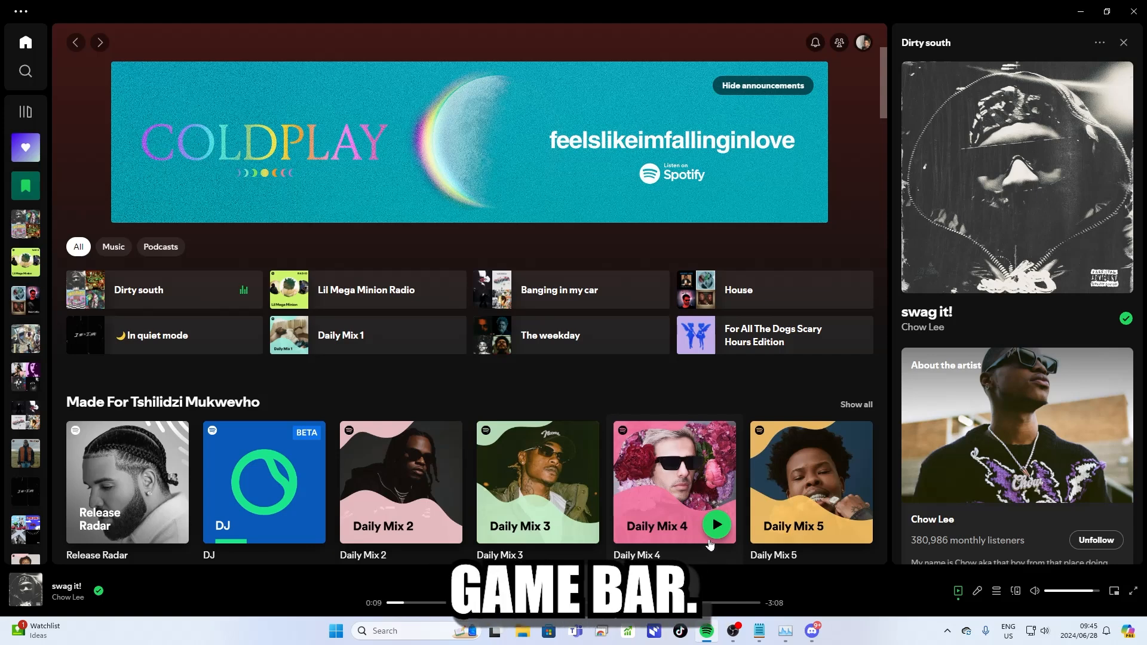
{"action": "mouse_move", "coordinate": [775, 163]}
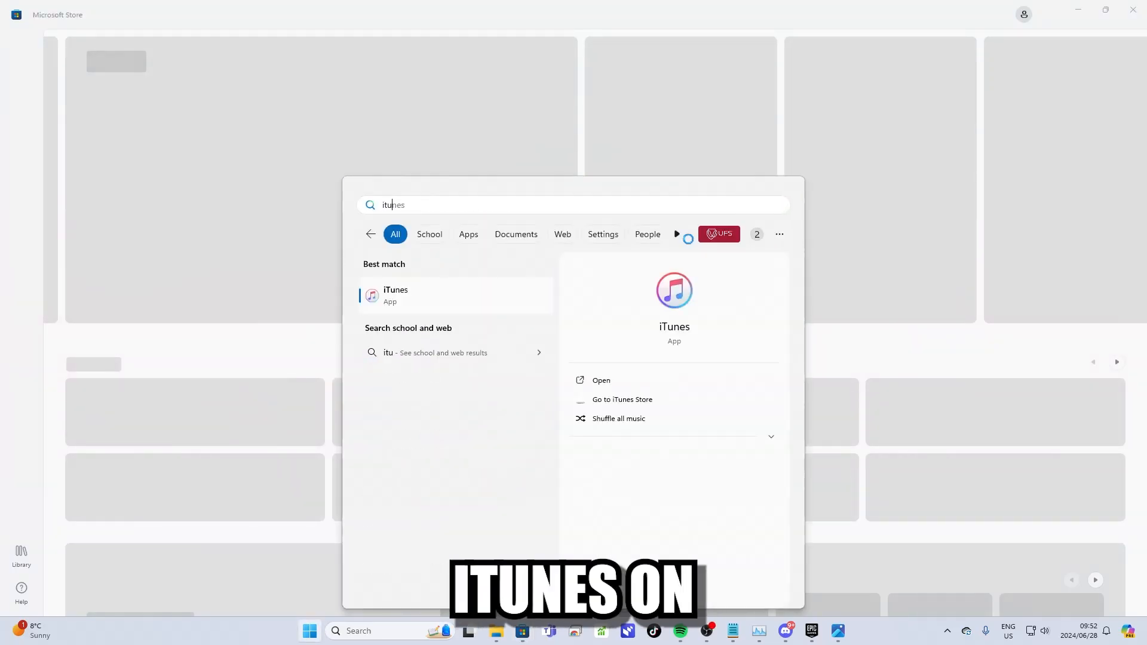
Step: Launch iTunes from search, maximize it and open the Account menu's Sign In option
{"action": "left_click", "coordinate": [601, 380]}
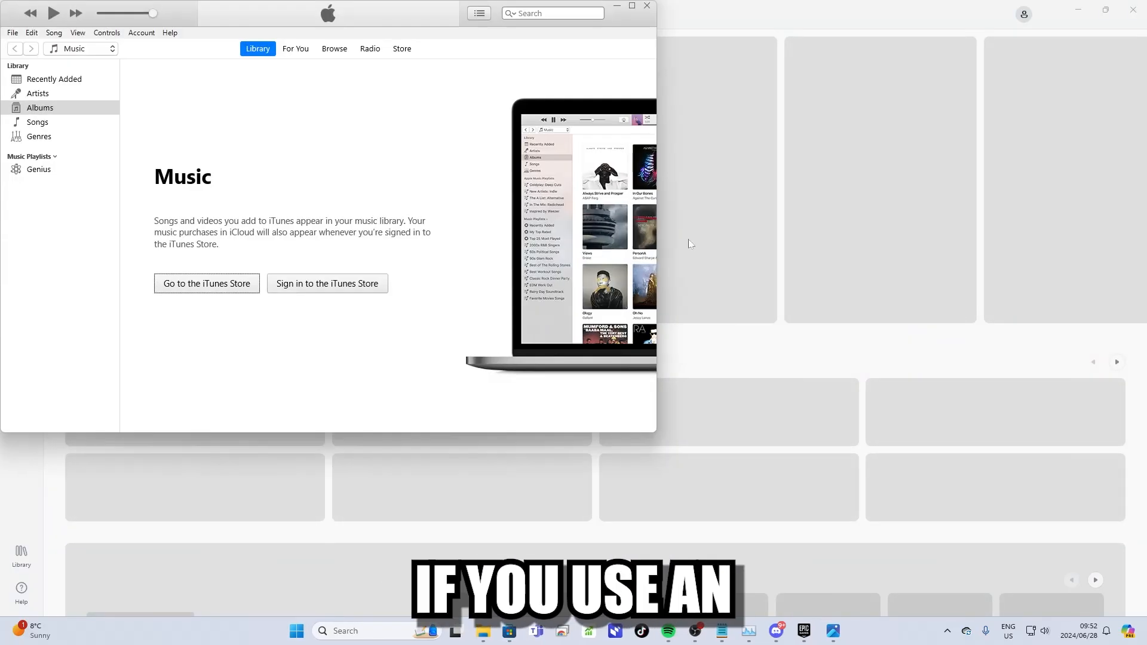
{"action": "left_click", "coordinate": [630, 6]}
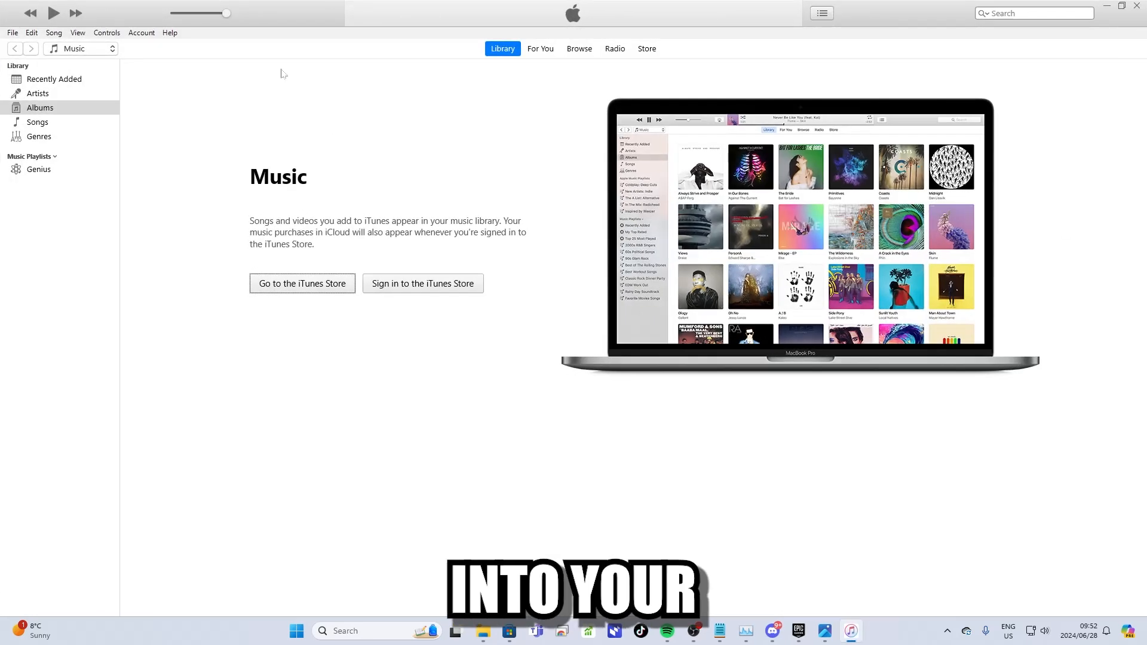
{"action": "left_click", "coordinate": [141, 32]}
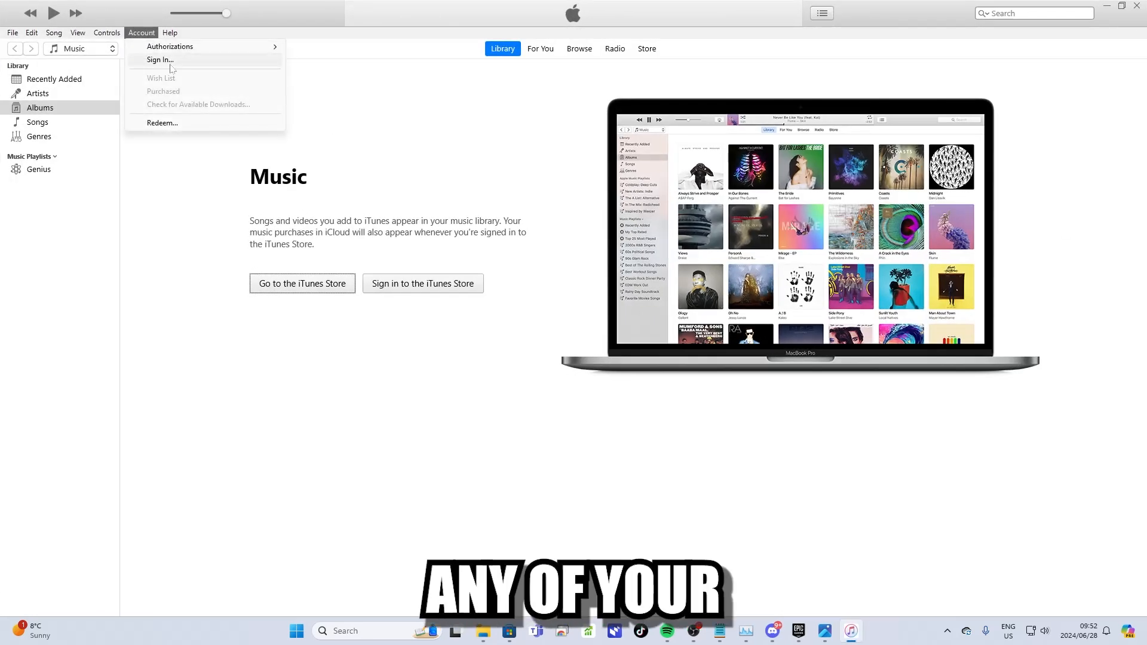
{"action": "left_click", "coordinate": [160, 59]}
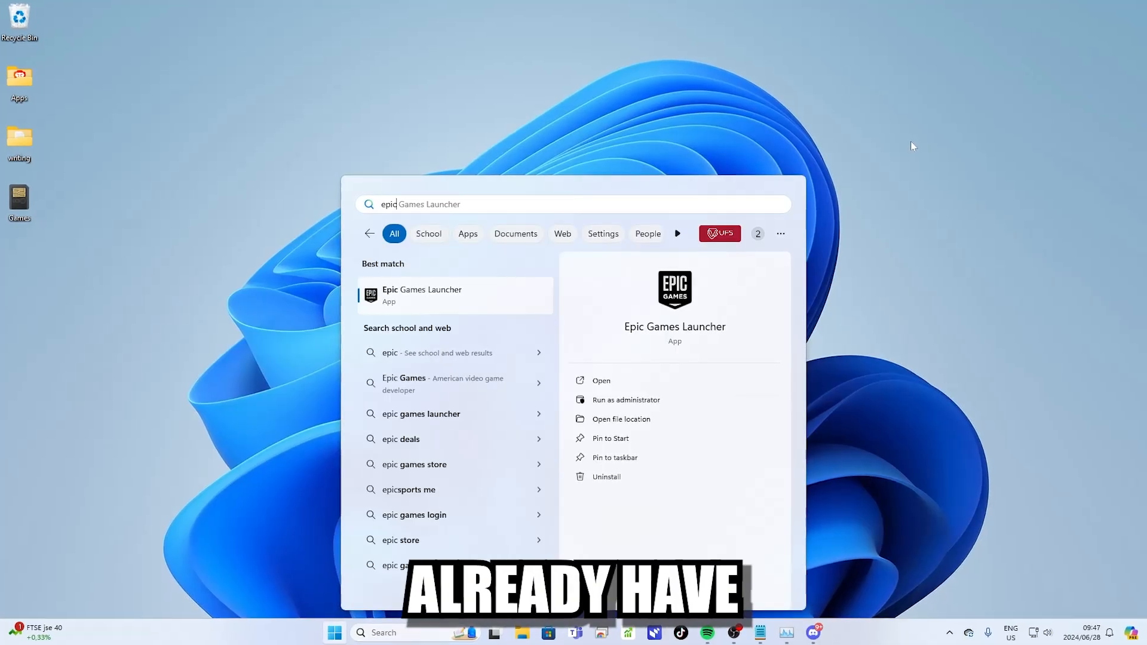
Step: Launch the game launcher from search results and switch to the Library tab
{"action": "left_click", "coordinate": [601, 380]}
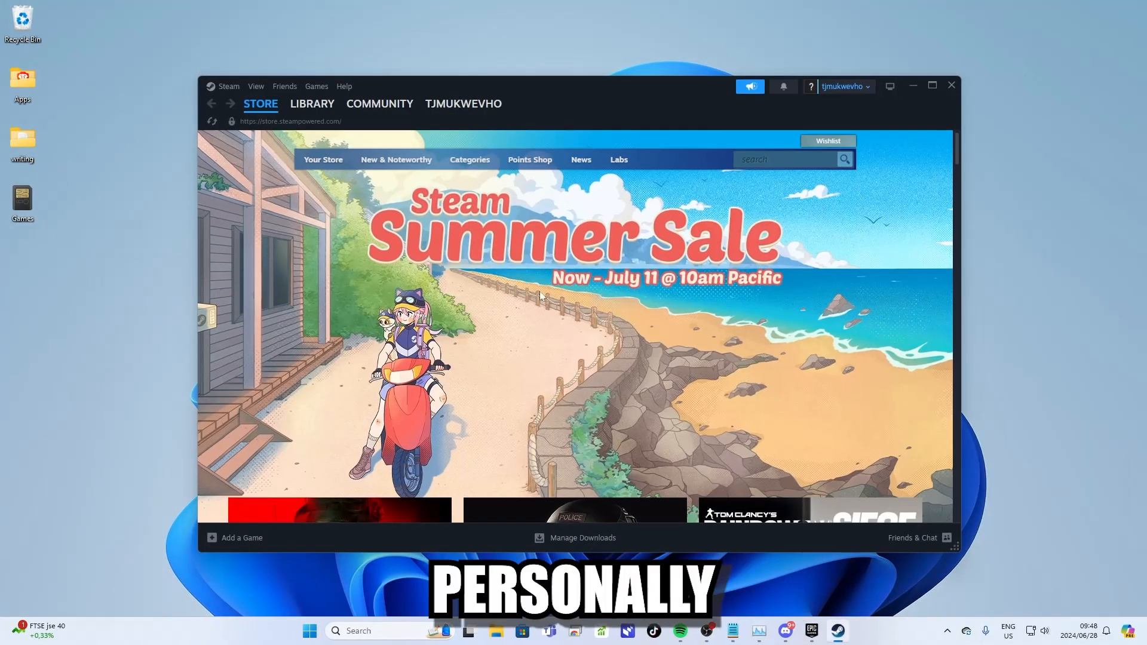
{"action": "left_click", "coordinate": [311, 104]}
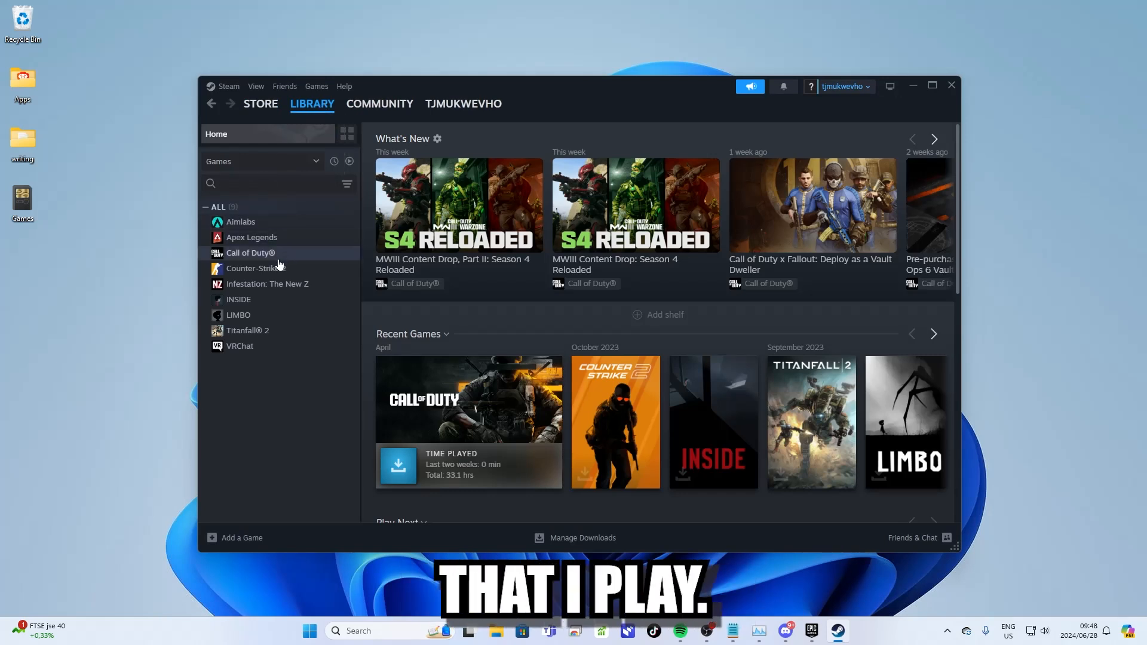
{"action": "mouse_move", "coordinate": [274, 394]}
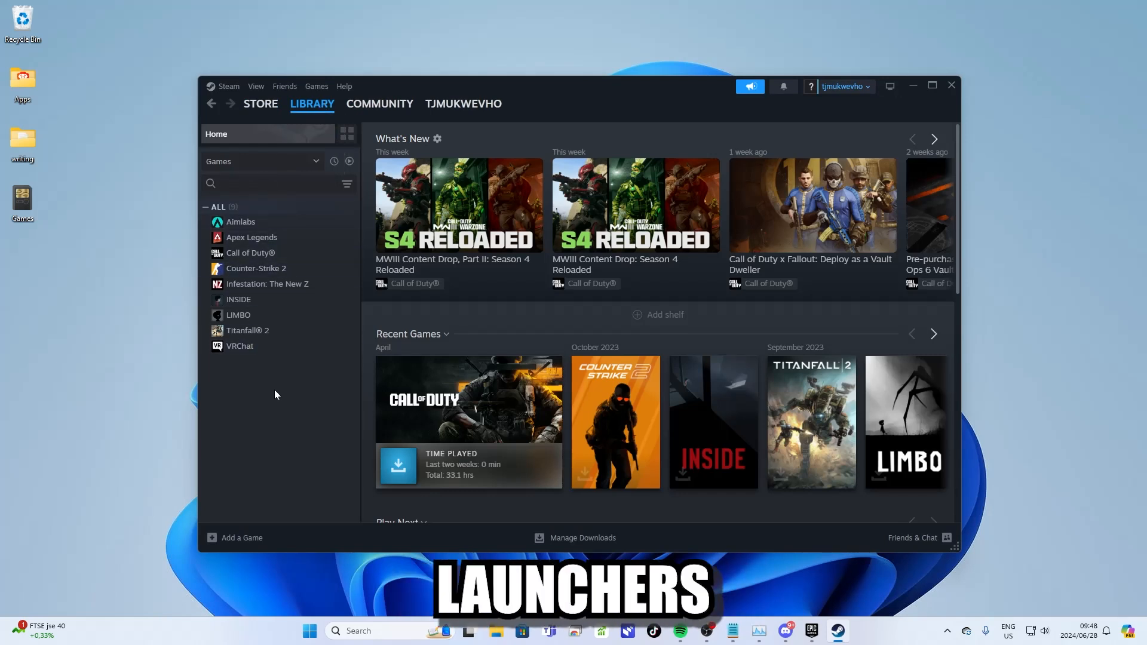
Step: Bring up the Epic Games library from the taskbar and scroll down through the owned game grid
{"action": "left_click", "coordinate": [810, 631]}
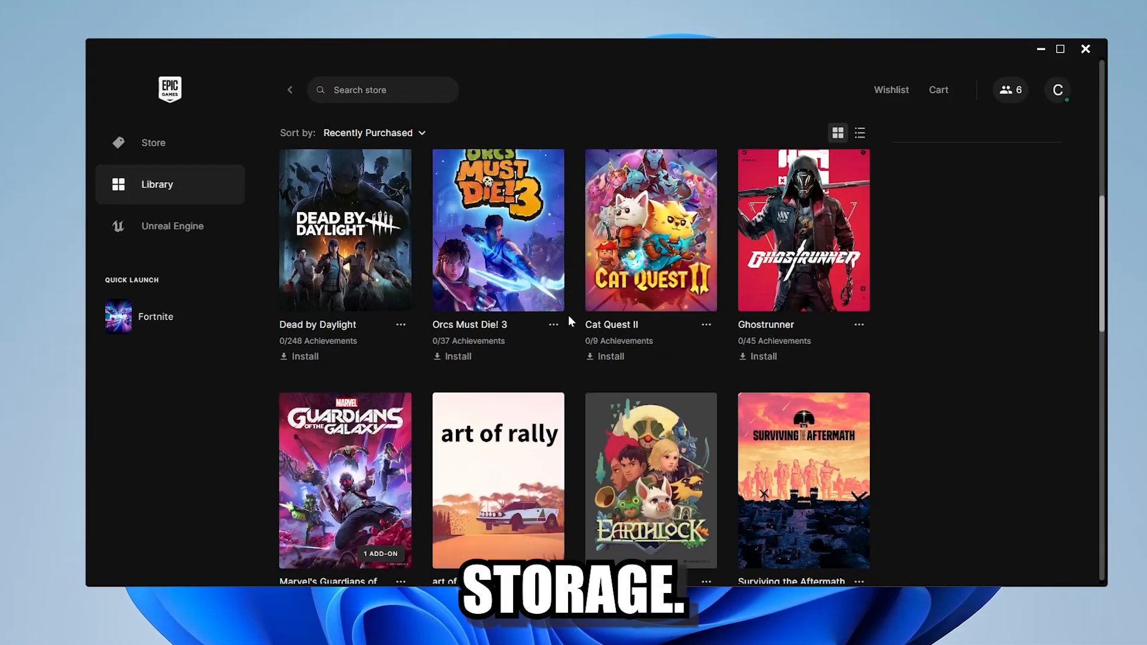
{"action": "scroll", "scroll_direction": "down", "scroll_amount": 3}
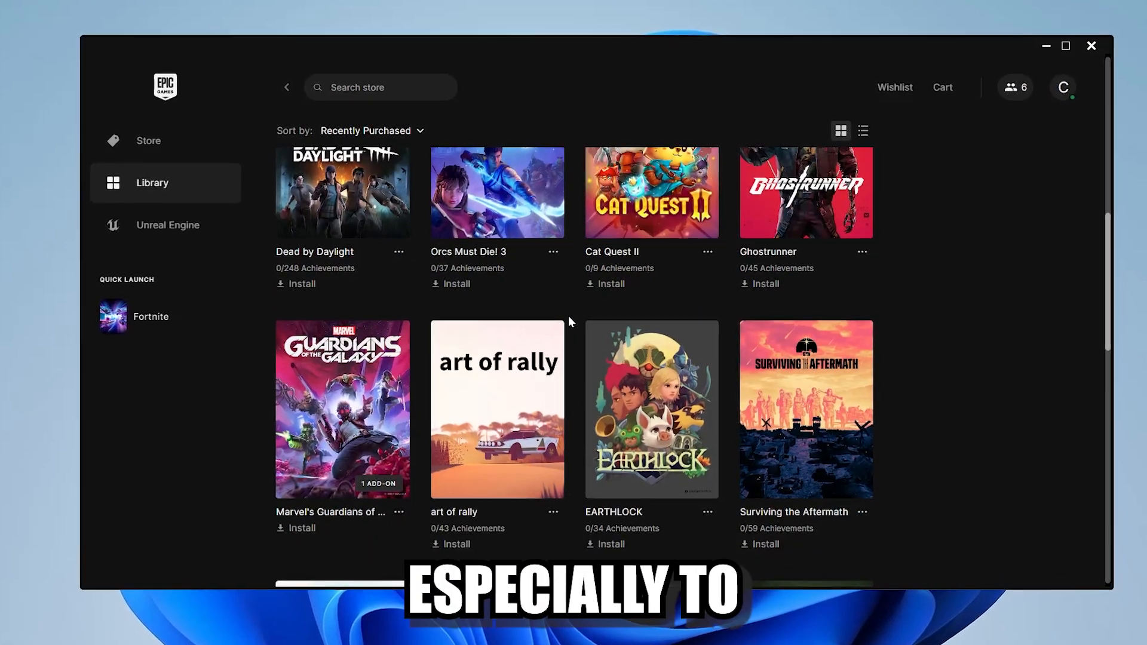
{"action": "scroll", "scroll_direction": "down", "scroll_amount": 3}
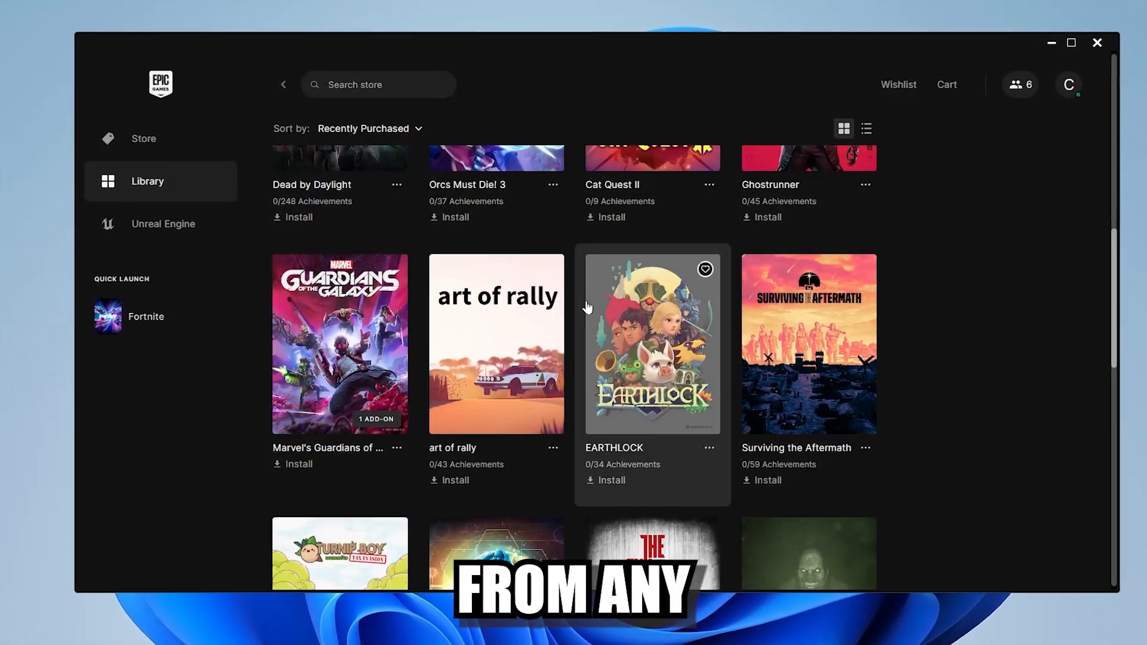
{"action": "scroll", "scroll_direction": "down", "scroll_amount": 3}
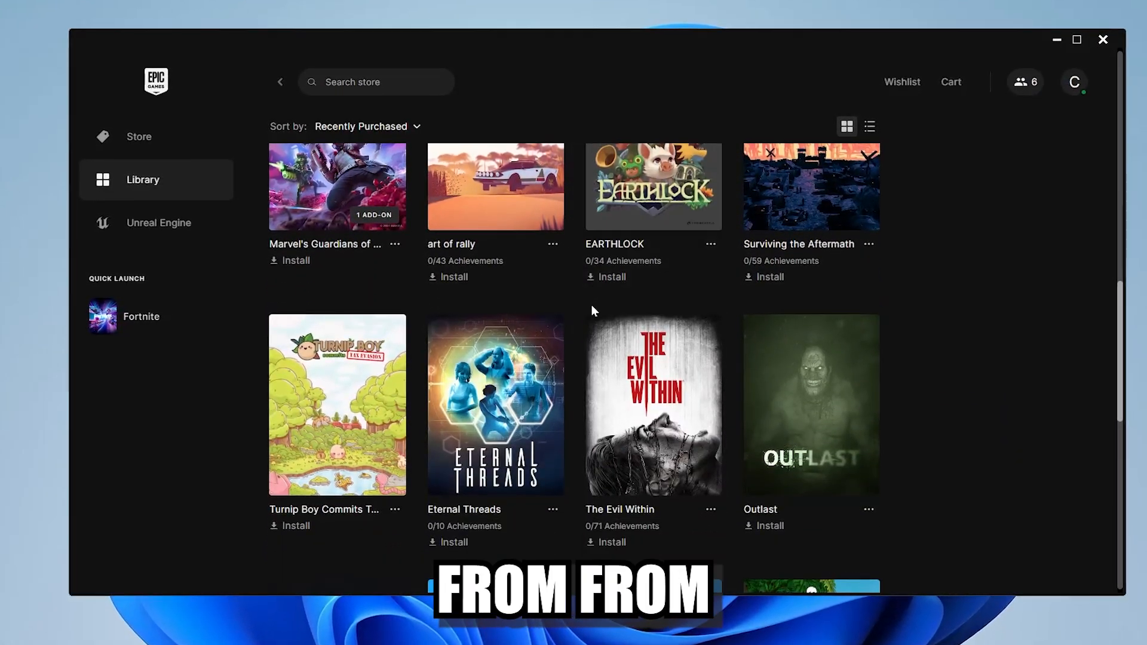
{"action": "scroll", "scroll_direction": "down", "scroll_amount": 3}
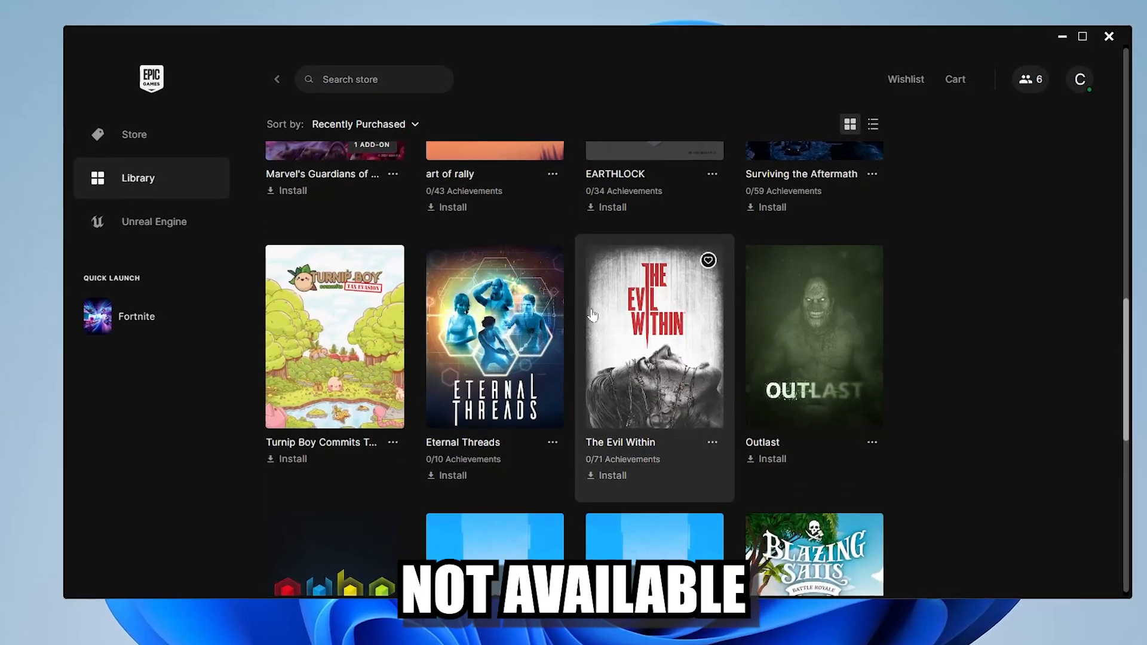
{"action": "scroll", "scroll_direction": "down", "scroll_amount": 3}
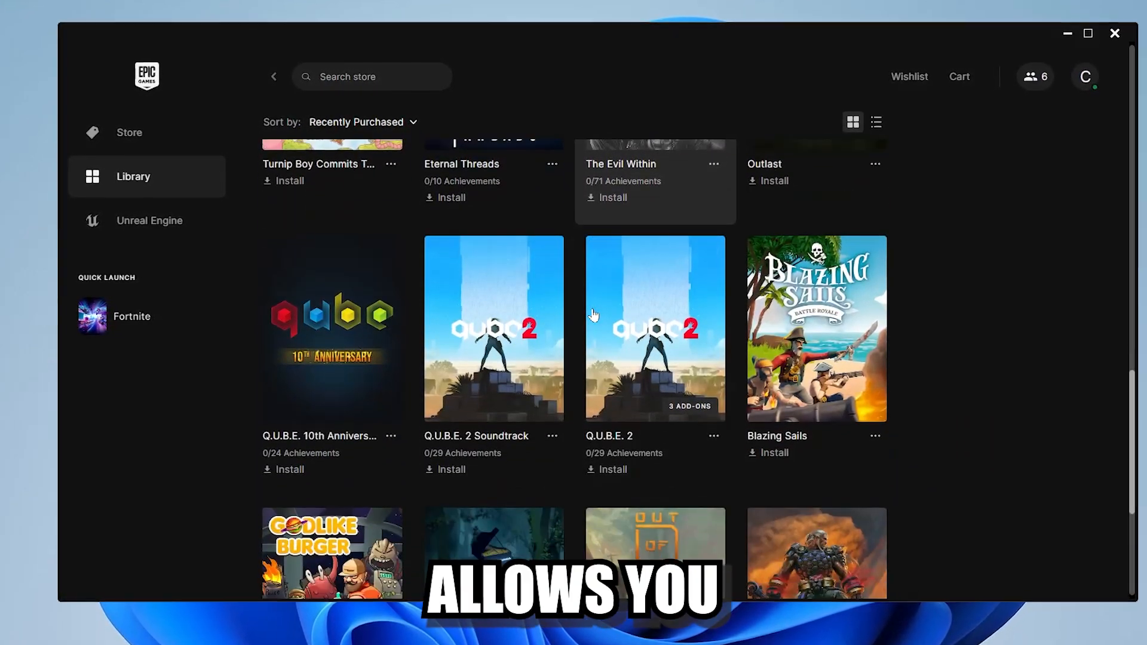
{"action": "scroll", "scroll_direction": "down", "scroll_amount": 3}
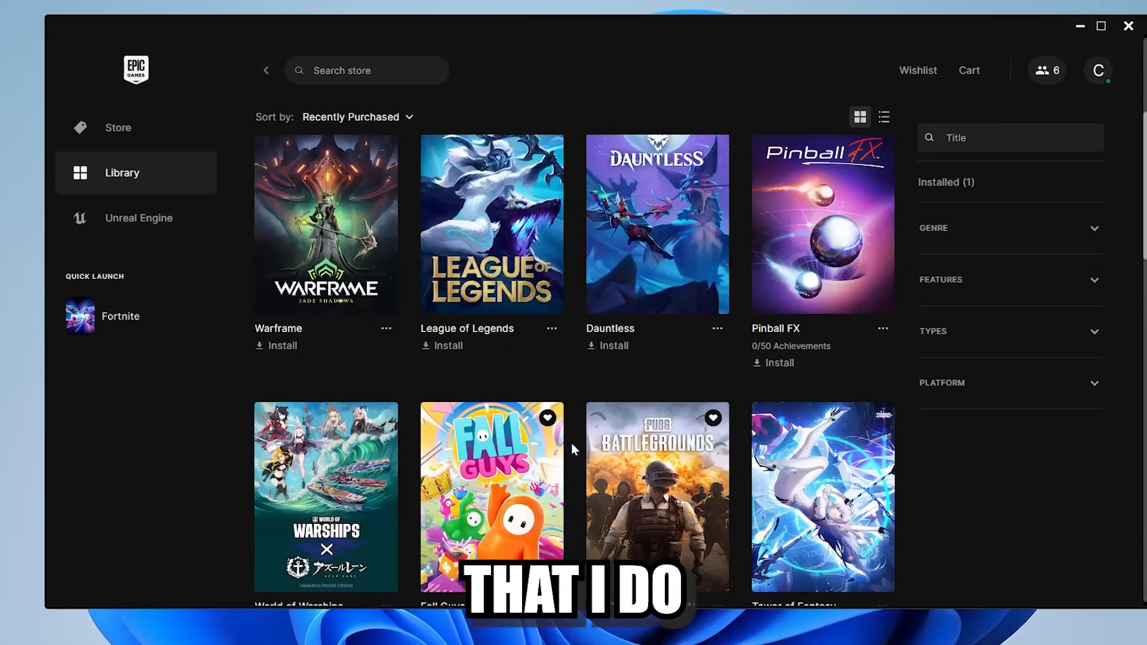
{"action": "scroll", "scroll_direction": "down", "scroll_amount": 3}
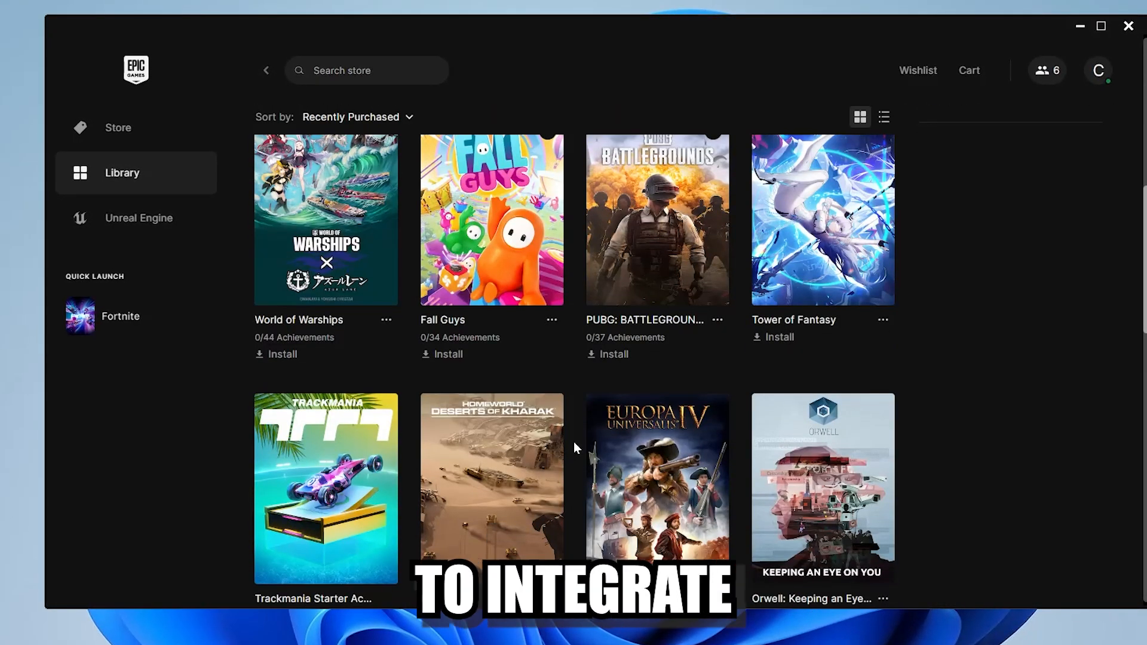
{"action": "scroll", "scroll_direction": "down", "scroll_amount": 3}
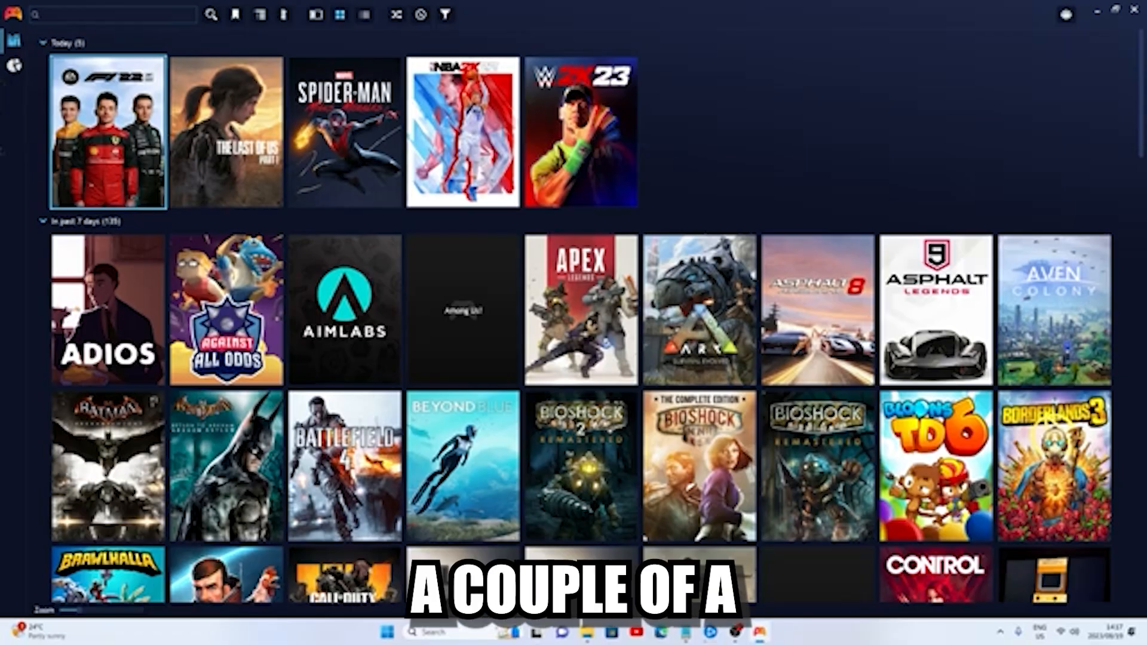
Step: Browse Playnite add-ons and search the fullscreen themes for 'PS5'
{"action": "left_click", "coordinate": [14, 13]}
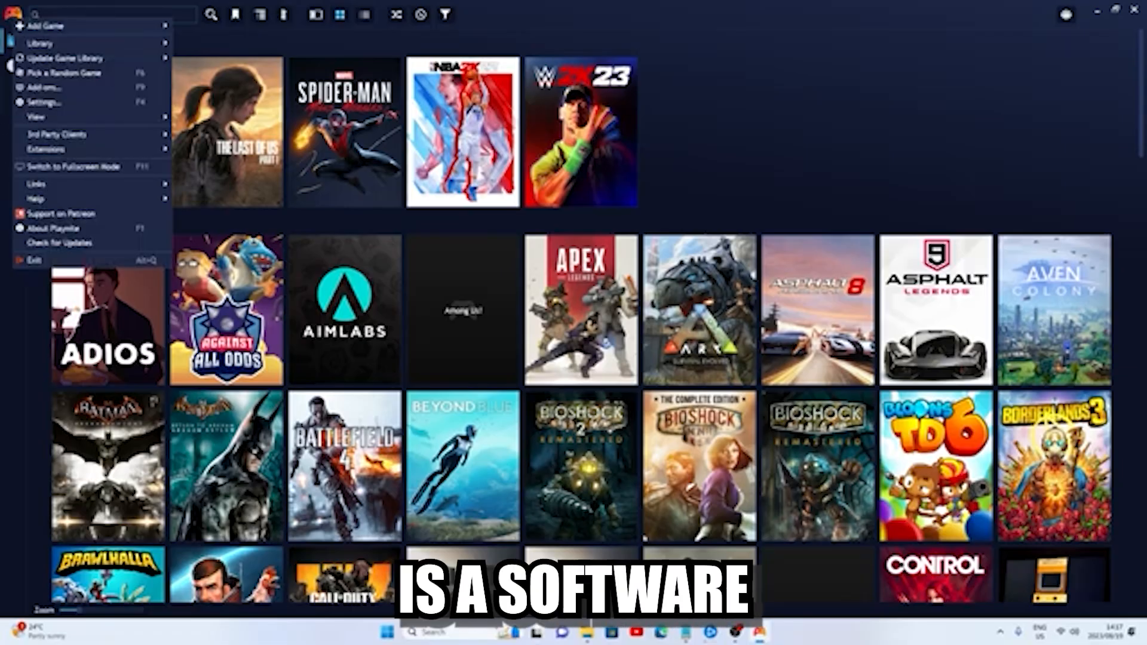
{"action": "left_click", "coordinate": [45, 86]}
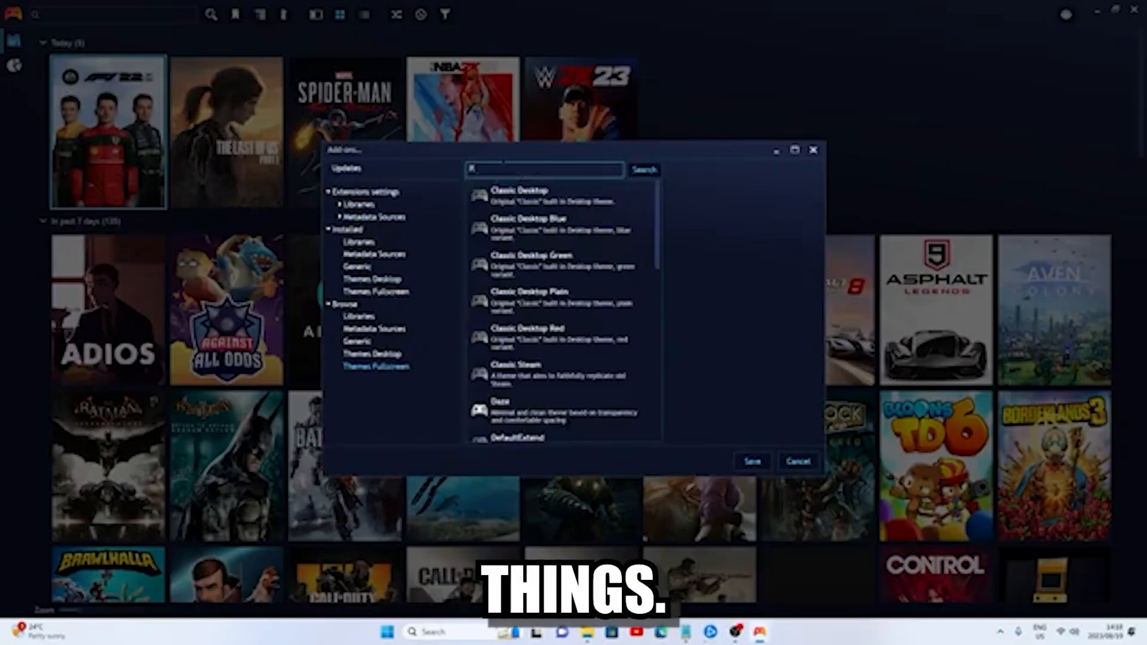
{"action": "type", "text": "PS5"}
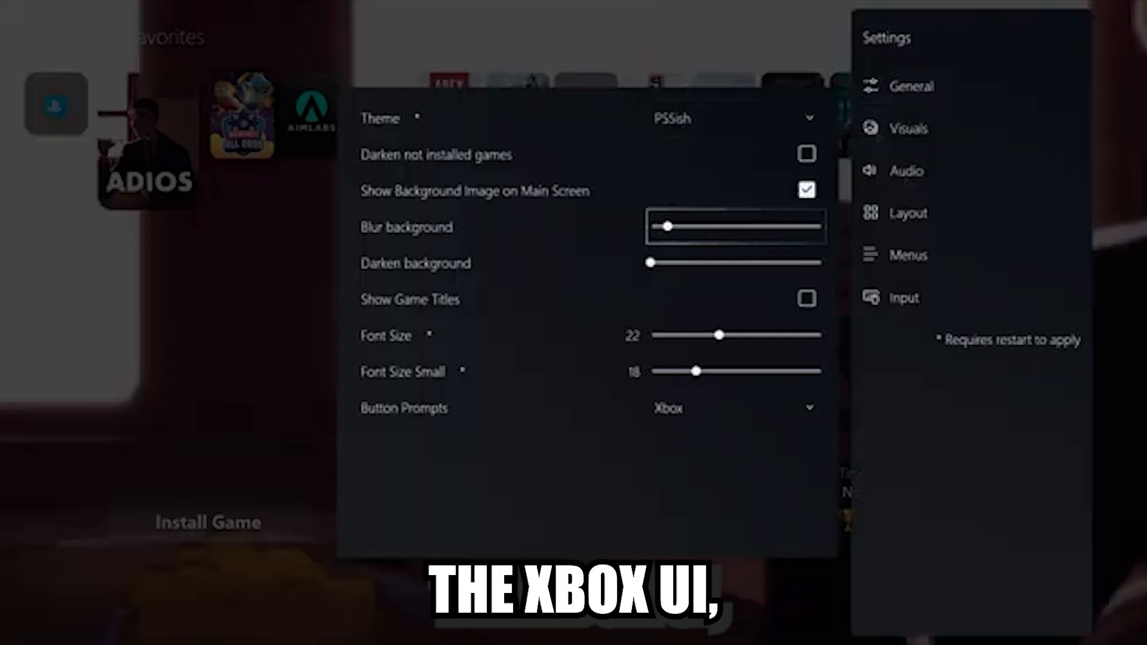
Step: Leave the visual settings and view the new PSsish console-style fullscreen library
{"action": "left_click", "coordinate": [909, 128]}
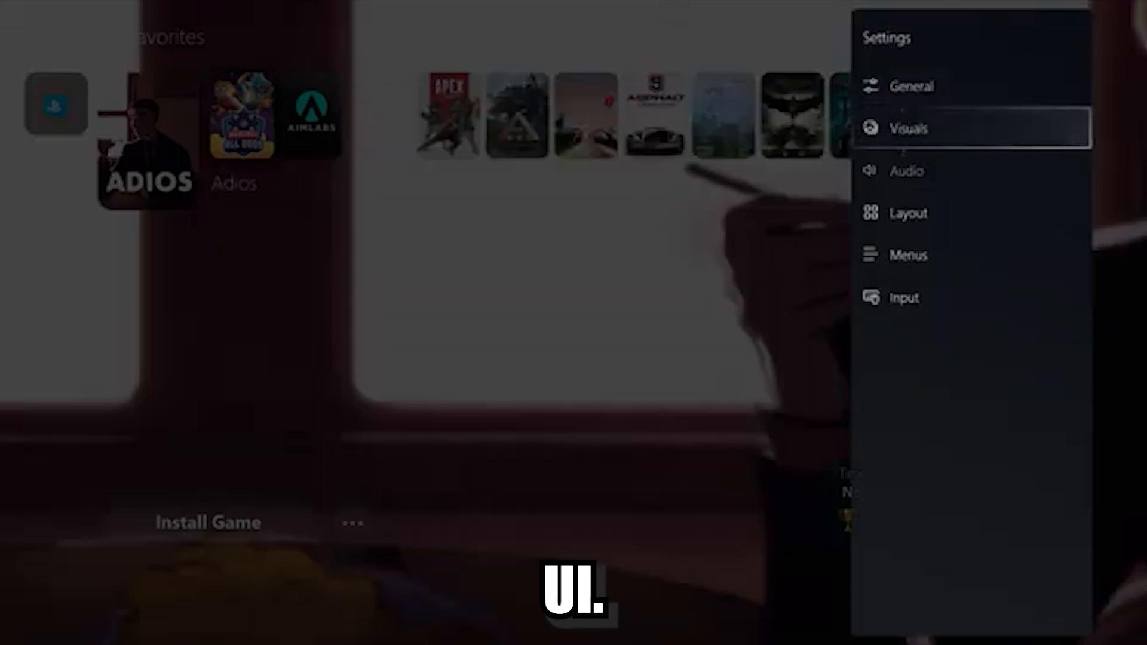
{"action": "left_click", "coordinate": [906, 170]}
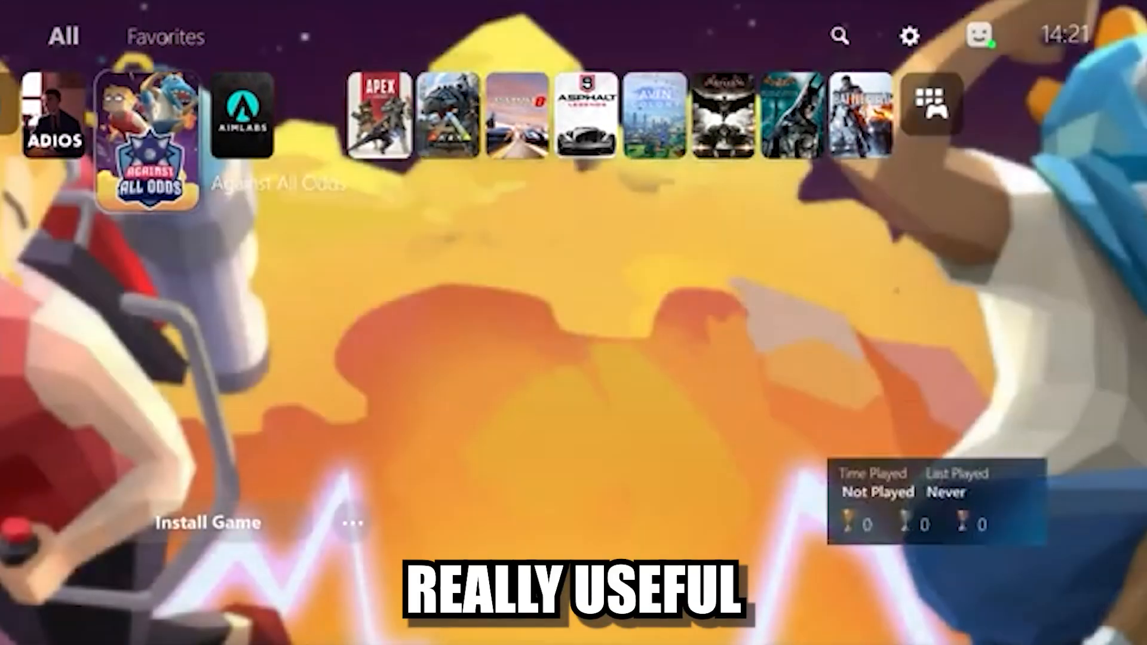
{"action": "scroll", "scroll_direction": "right", "scroll_amount": 3}
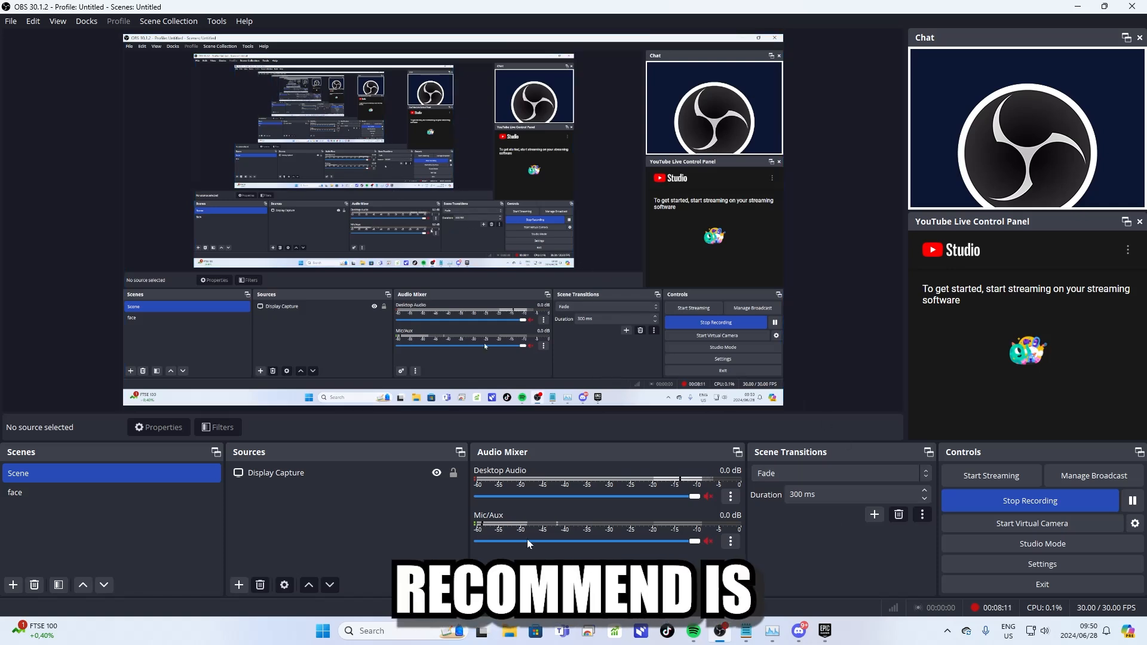
Step: Add a Window Capture source to the OBS scene
{"action": "left_click", "coordinate": [239, 585]}
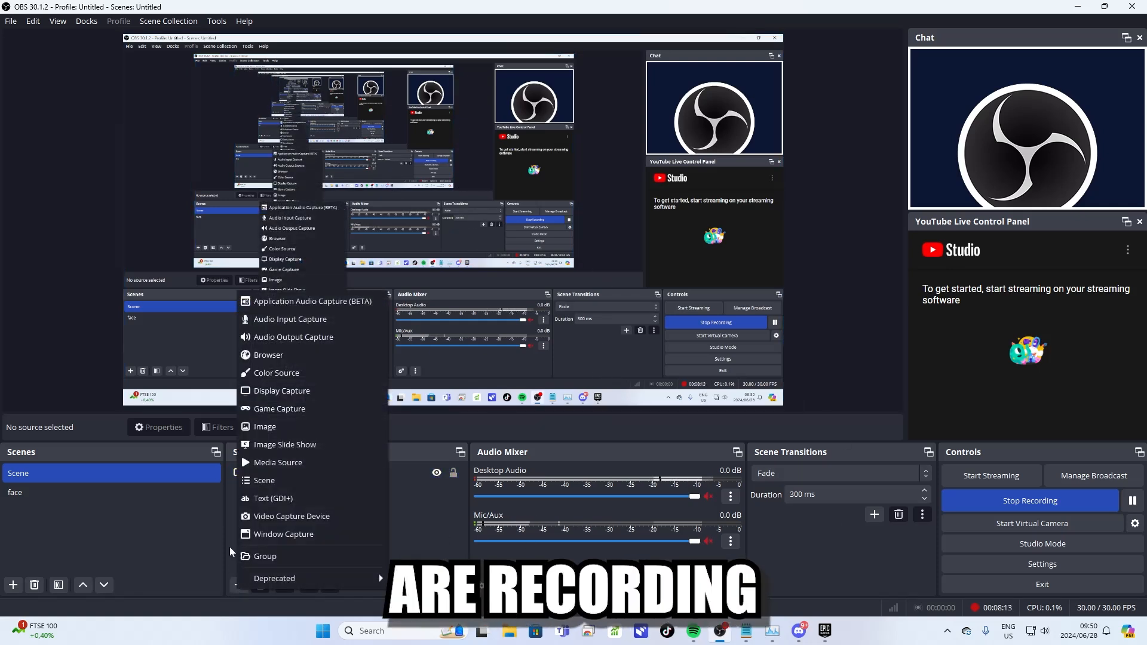
{"action": "mouse_move", "coordinate": [284, 444]}
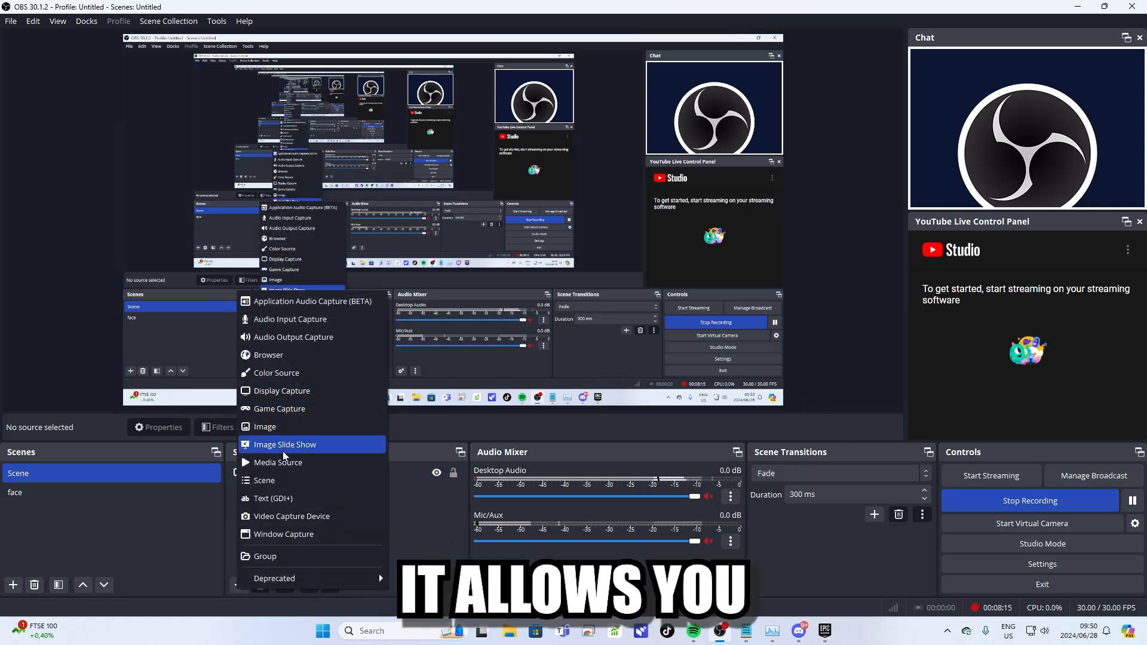
{"action": "left_click", "coordinate": [281, 390]}
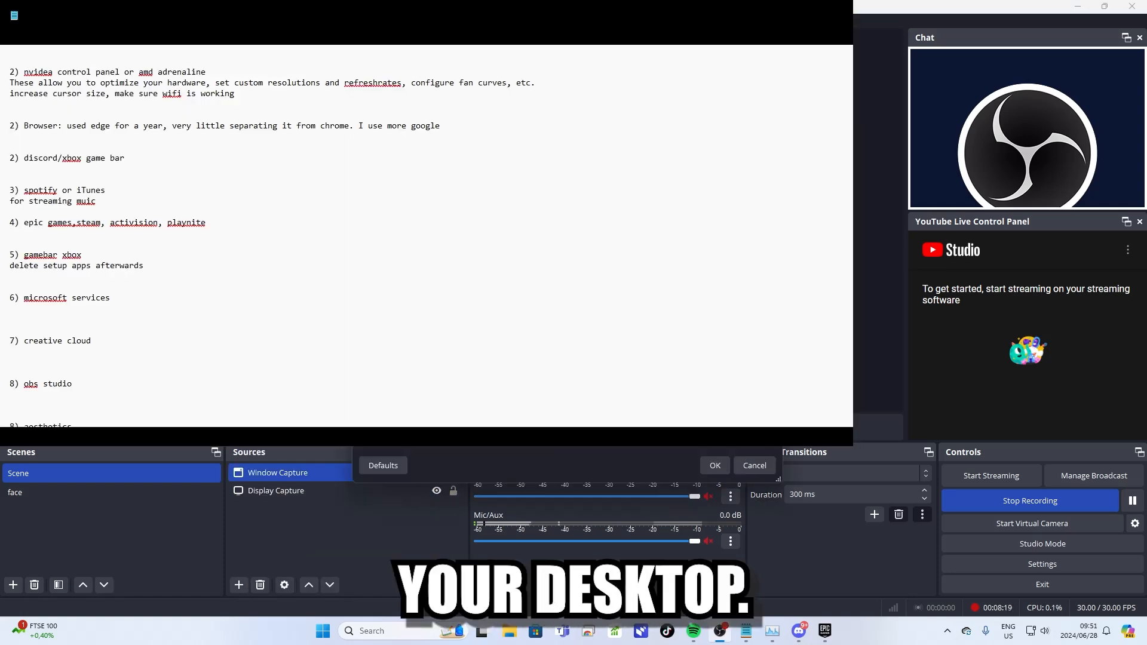
Step: In OBS Settings, view Accessibility and then the Advanced page
{"action": "left_click", "coordinate": [1041, 563]}
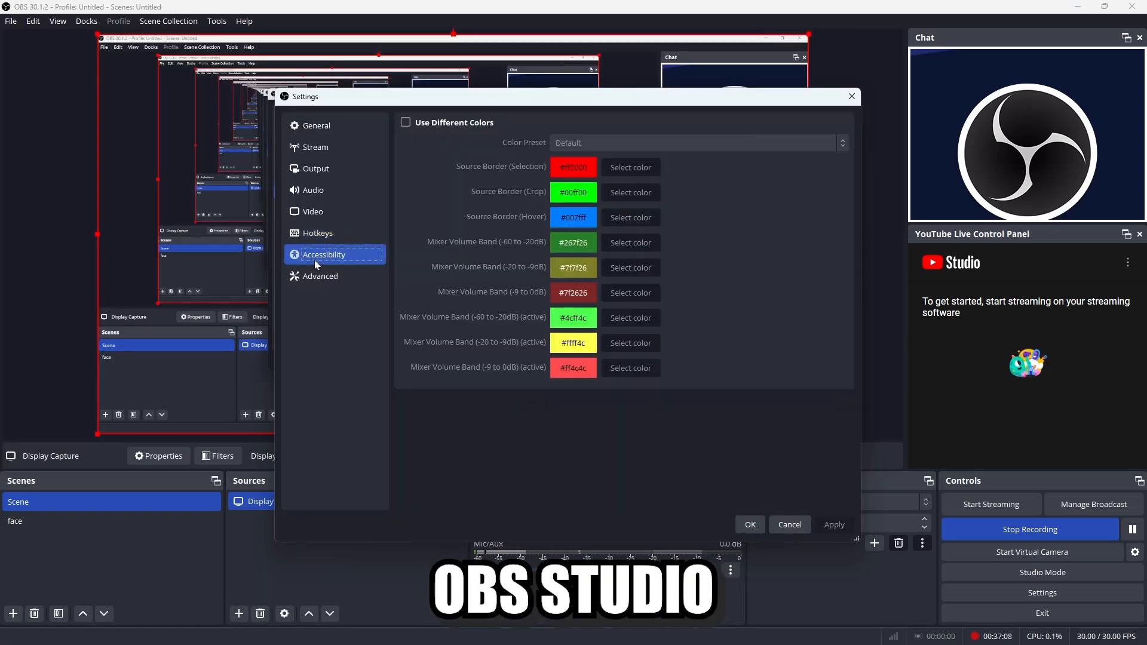
{"action": "left_click", "coordinate": [320, 276]}
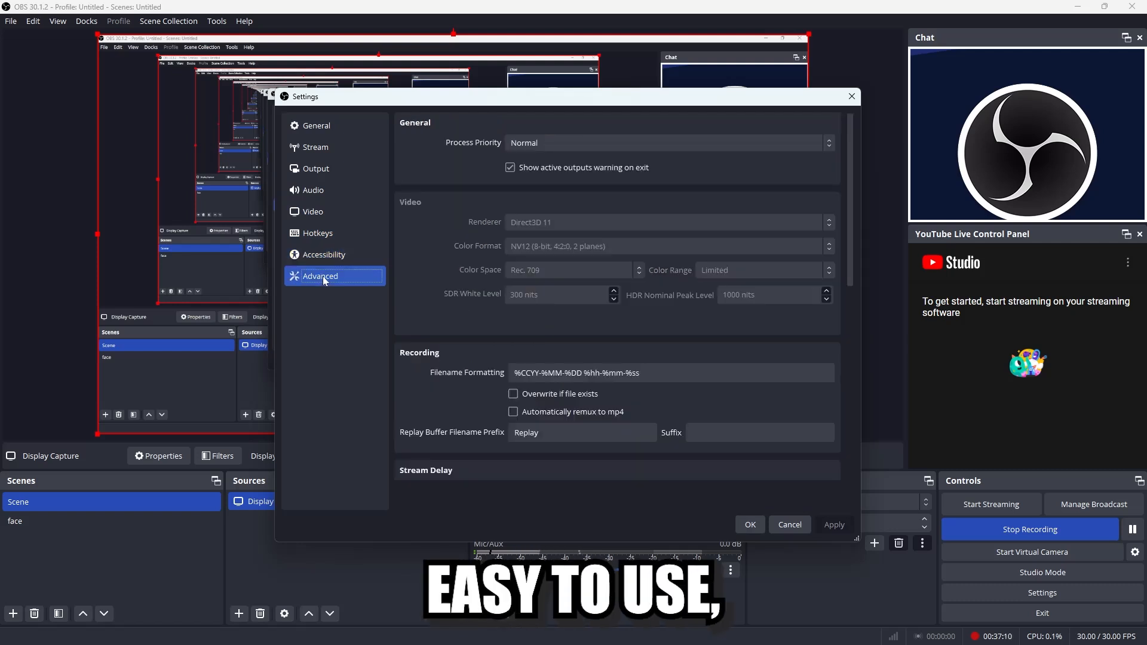
{"action": "mouse_move", "coordinate": [685, 50]}
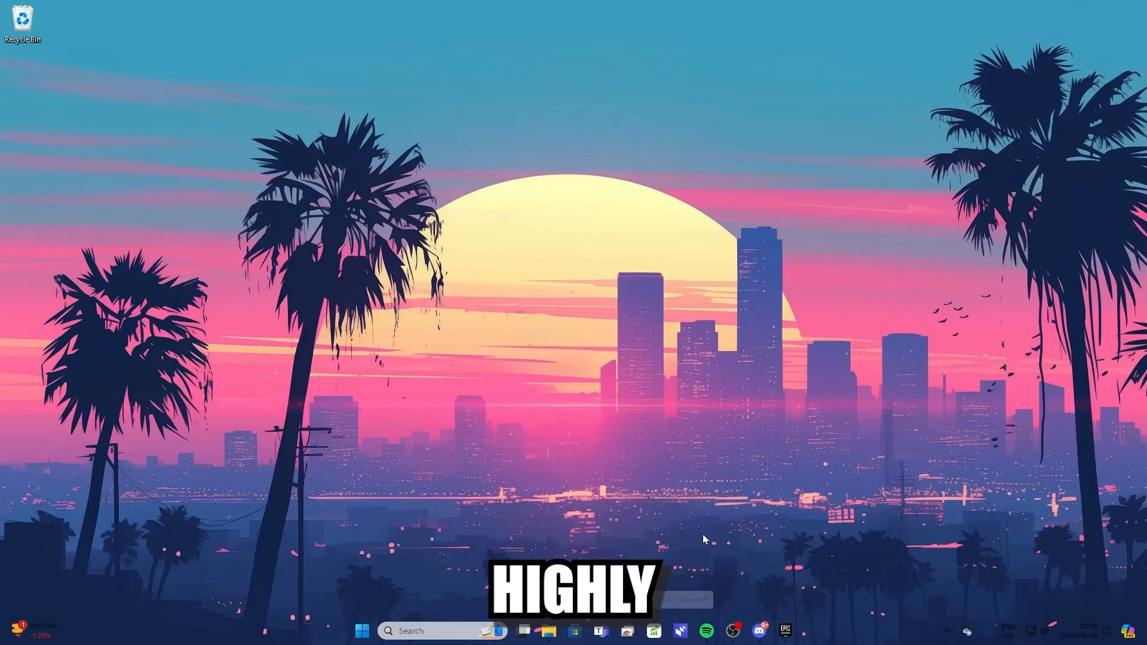
{"action": "mouse_move", "coordinate": [680, 630]}
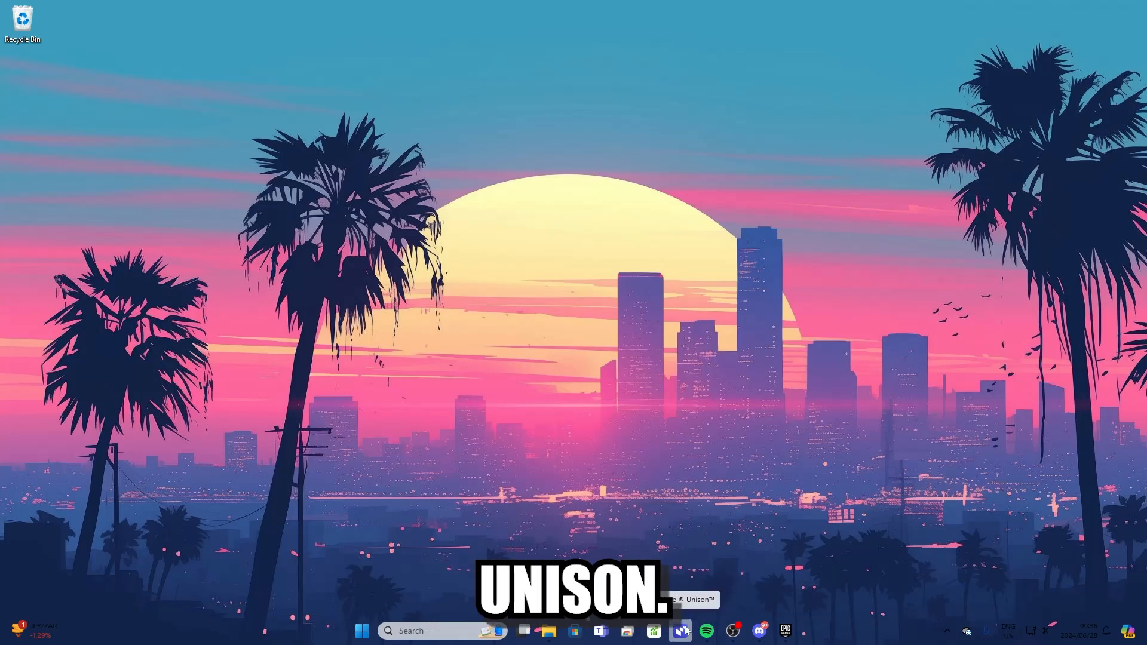
Step: Launch Intel Unison from the taskbar and go to its File transfer area
{"action": "left_click", "coordinate": [680, 630]}
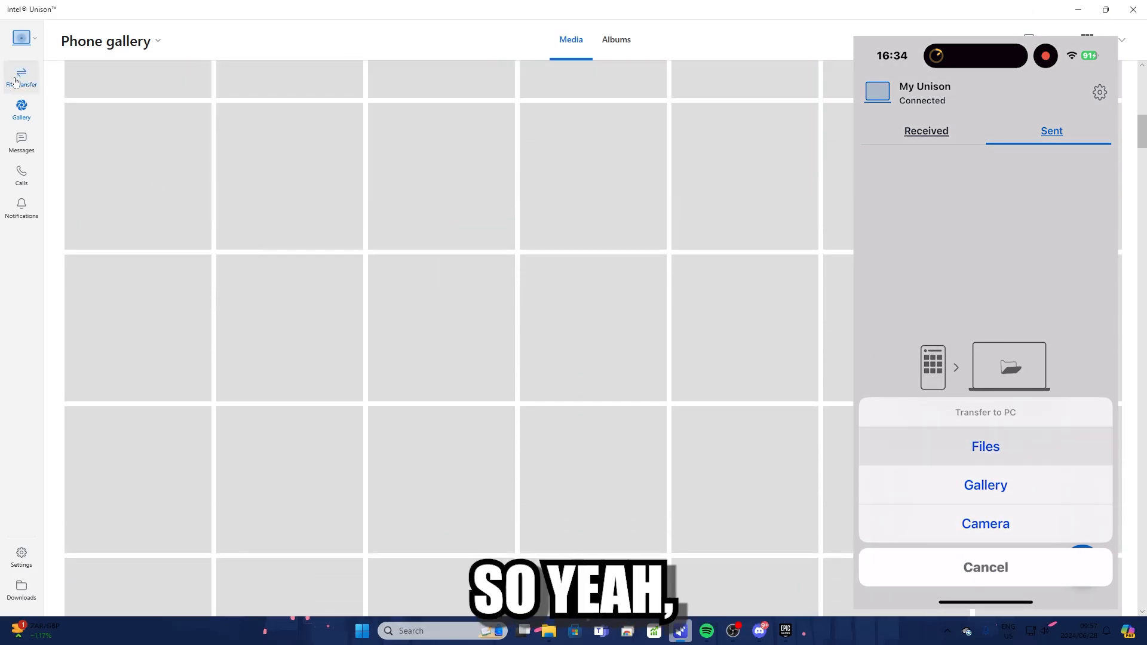
{"action": "left_click", "coordinate": [985, 446]}
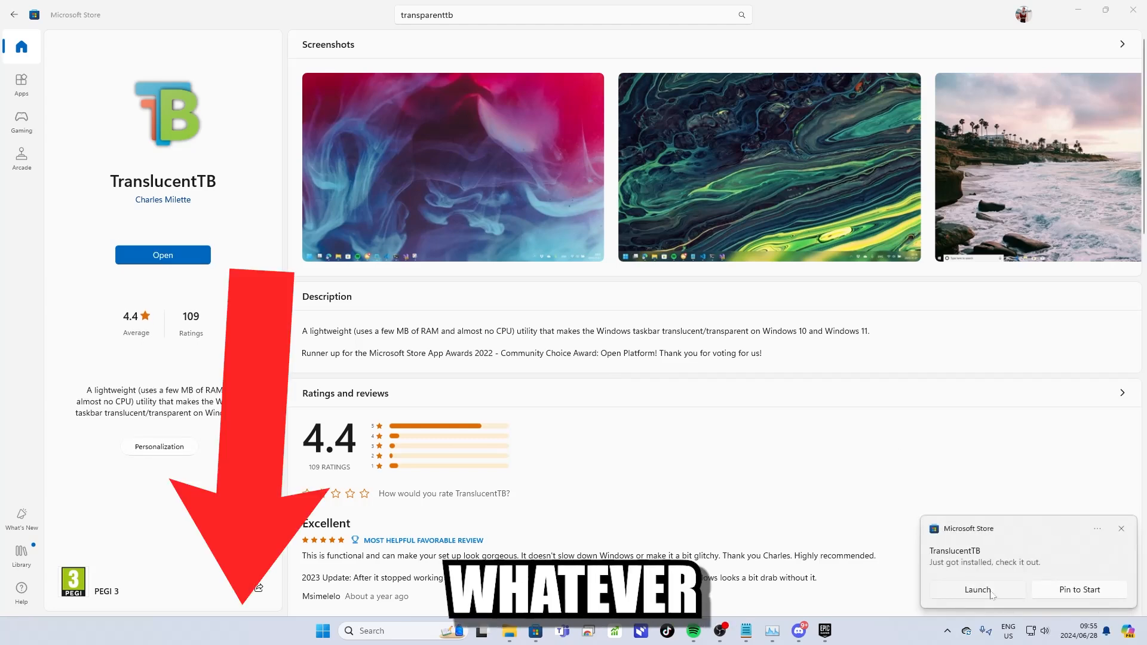
Step: Launch the newly installed TranslucentTB from the Store notification and dismiss its welcome dialog
{"action": "left_click", "coordinate": [977, 589]}
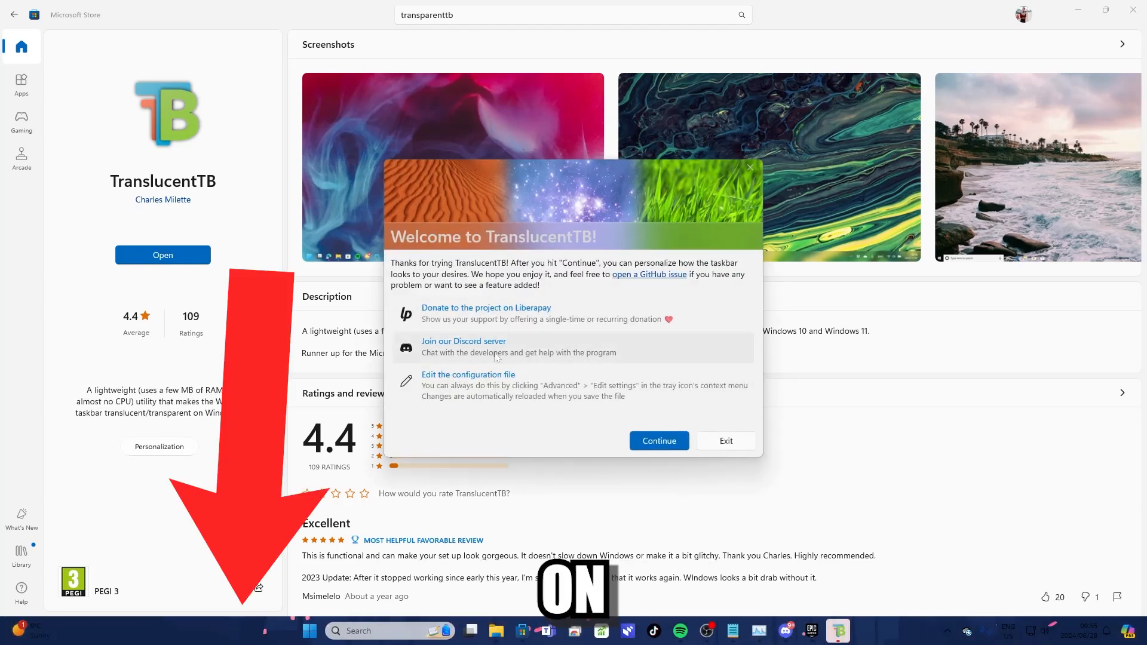
{"action": "left_click", "coordinate": [658, 440]}
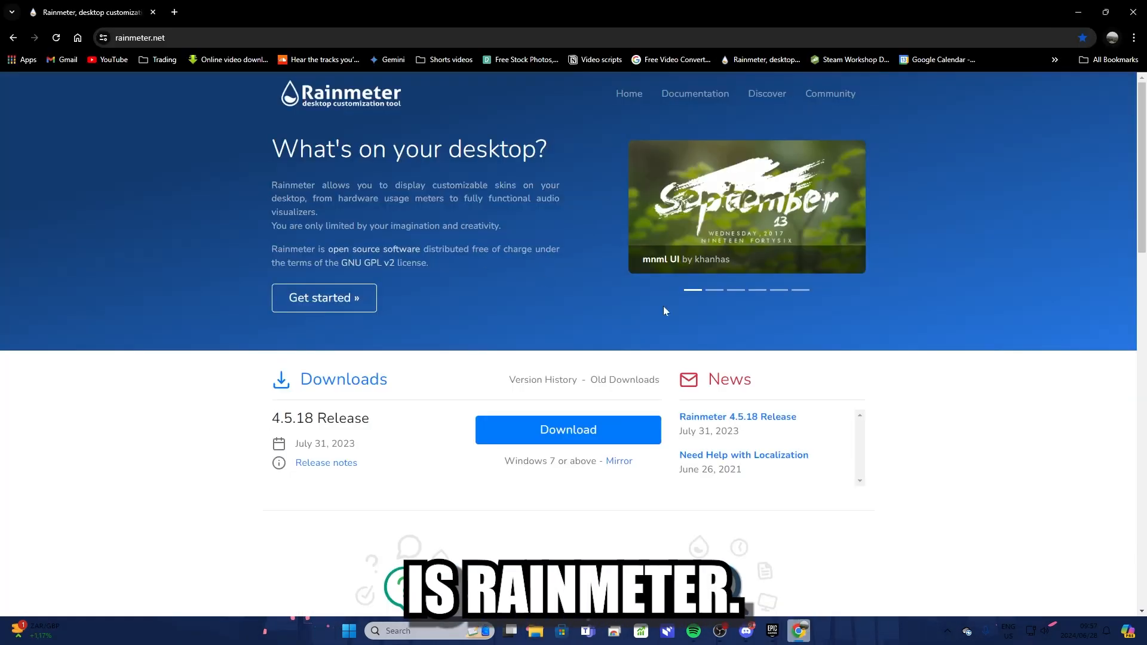
Step: Run the downloaded Rainmeter-4.5.18.exe installer from Chrome's download history
{"action": "left_click", "coordinate": [1092, 38]}
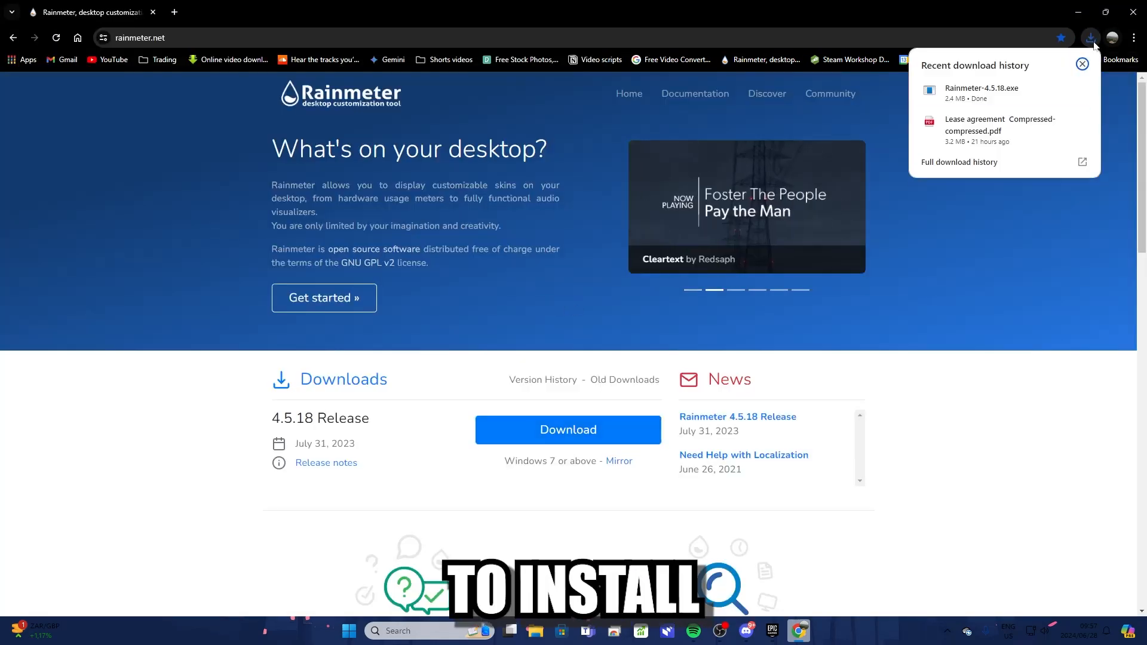
{"action": "left_click", "coordinate": [982, 88]}
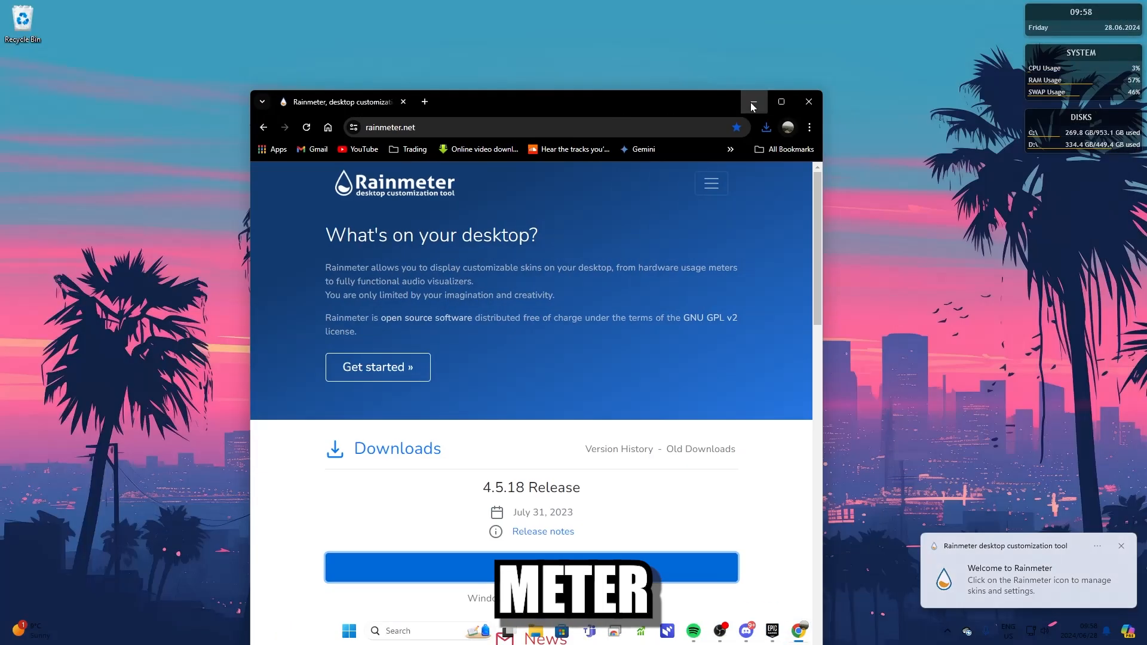
Step: Browse the docs.rainmeter.net manual and move on to the r/Rainmeter subreddit
{"action": "left_click", "coordinate": [753, 102]}
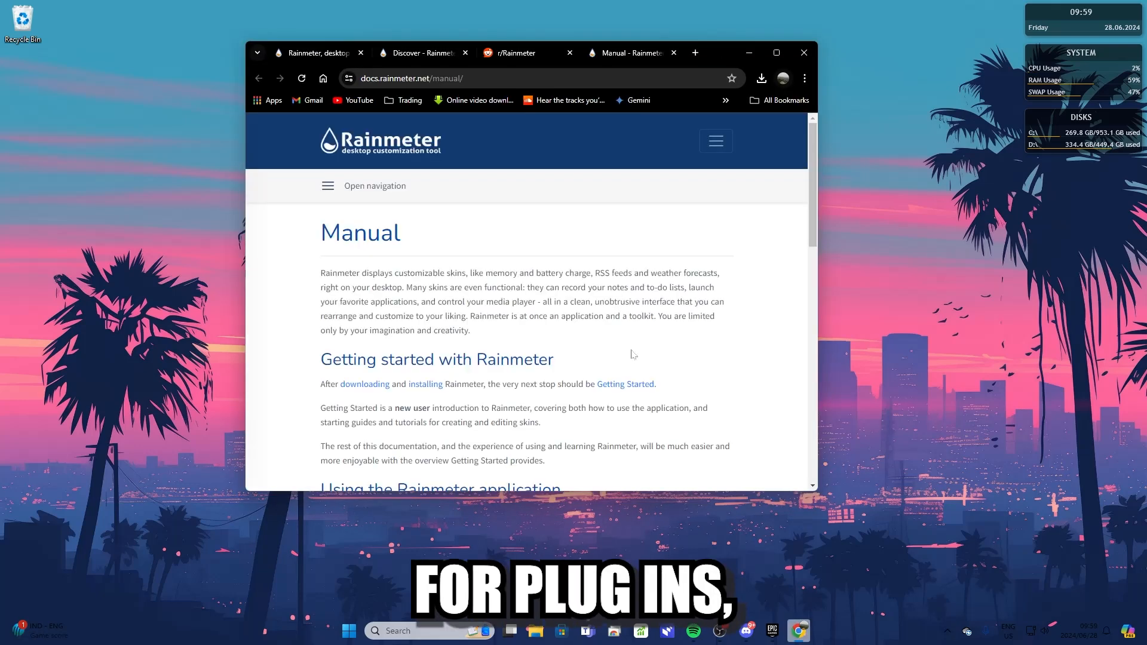
{"action": "scroll", "scroll_direction": "down", "scroll_amount": 3}
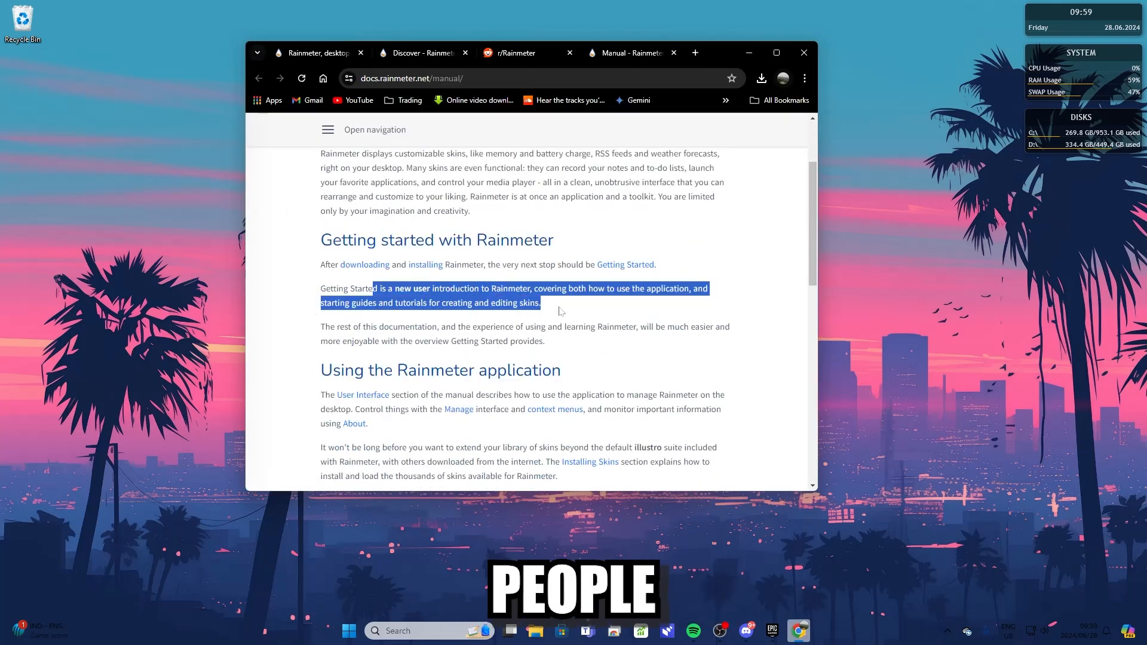
{"action": "scroll", "scroll_direction": "down", "scroll_amount": 3}
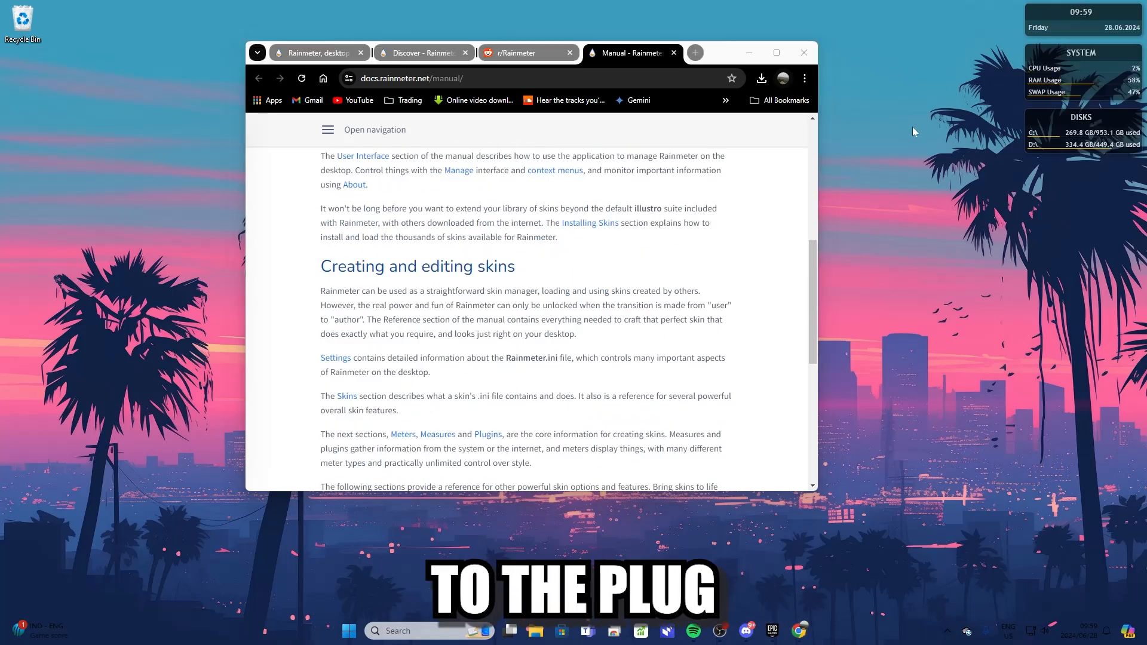
{"action": "left_click", "coordinate": [521, 52]}
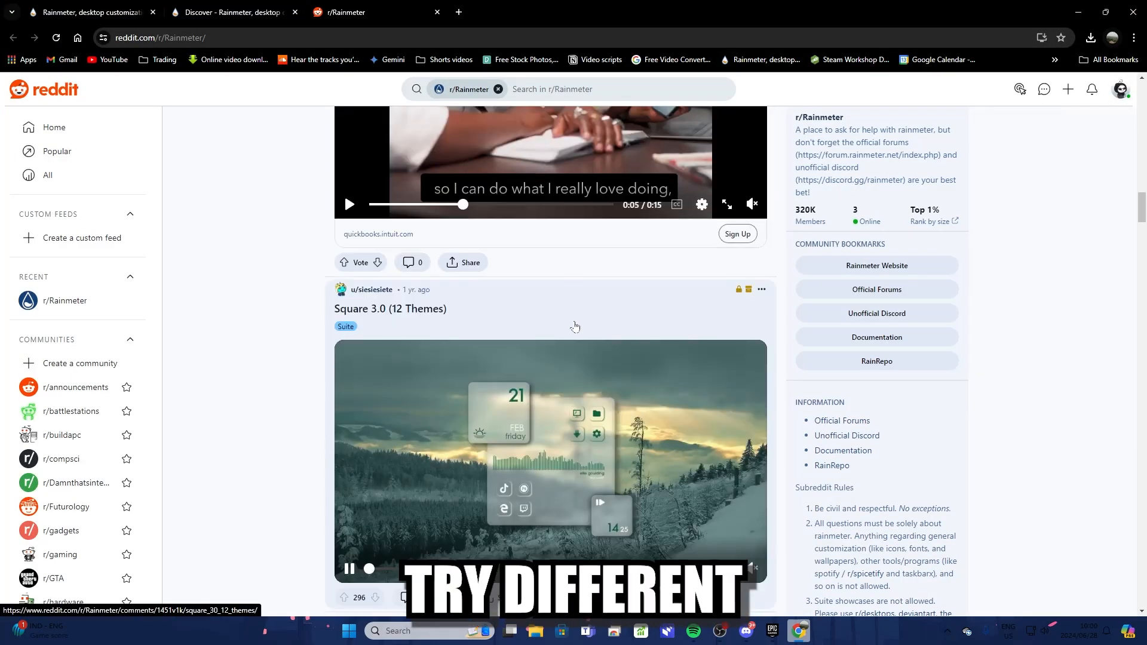
{"action": "scroll", "scroll_direction": "down", "scroll_amount": 3}
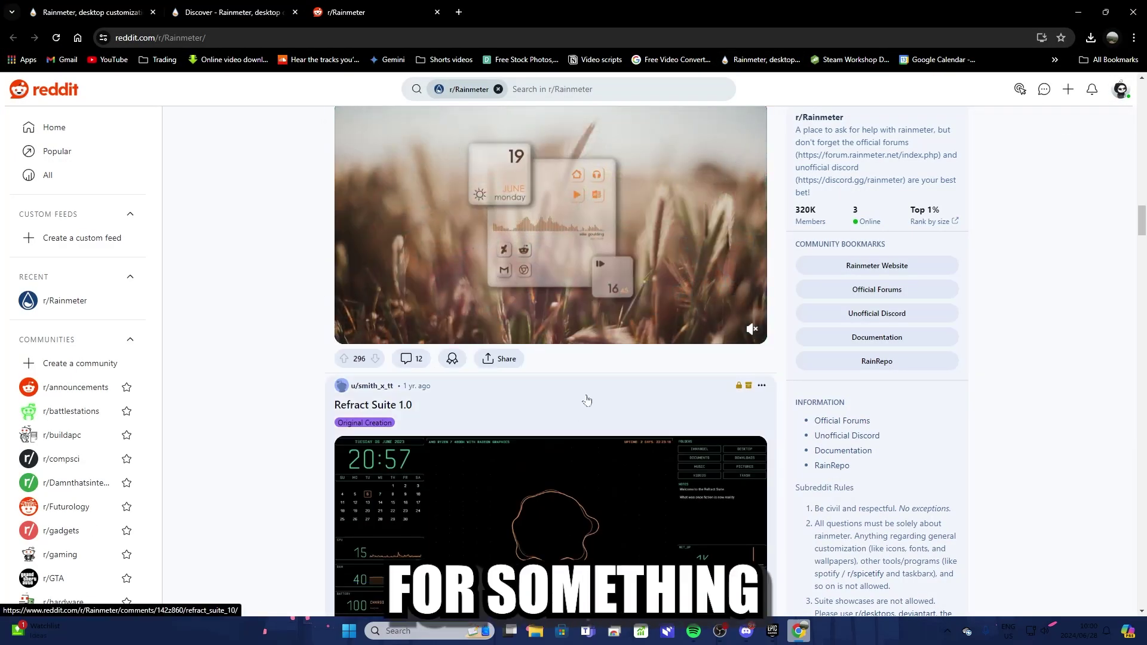
{"action": "left_click", "coordinate": [551, 525]}
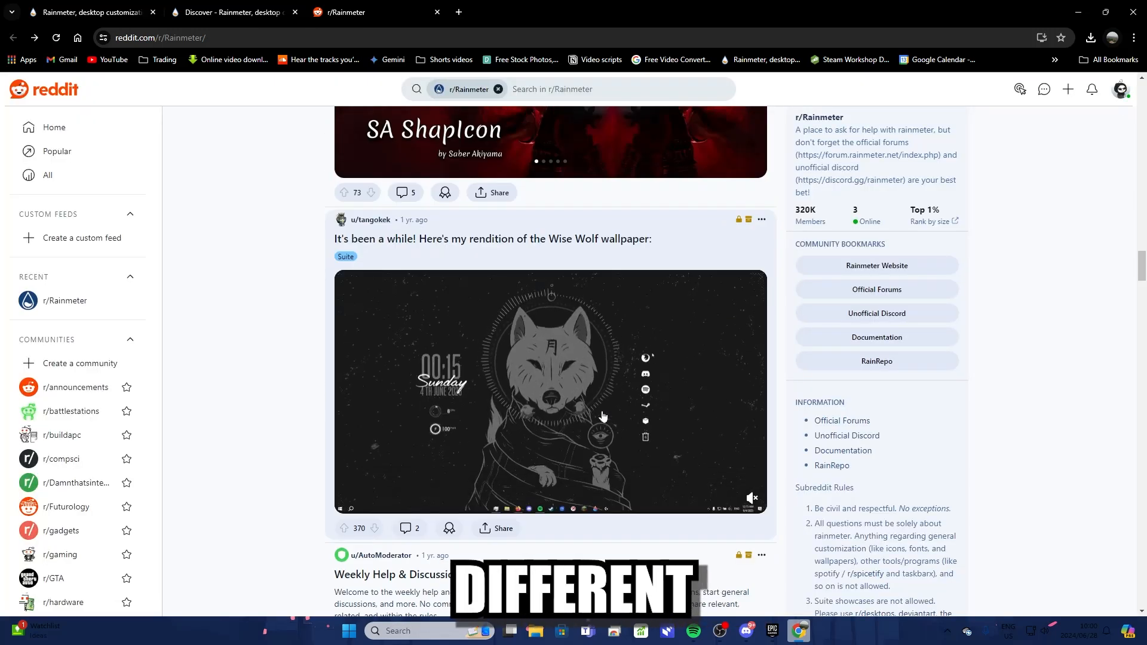
{"action": "left_click", "coordinate": [551, 390]}
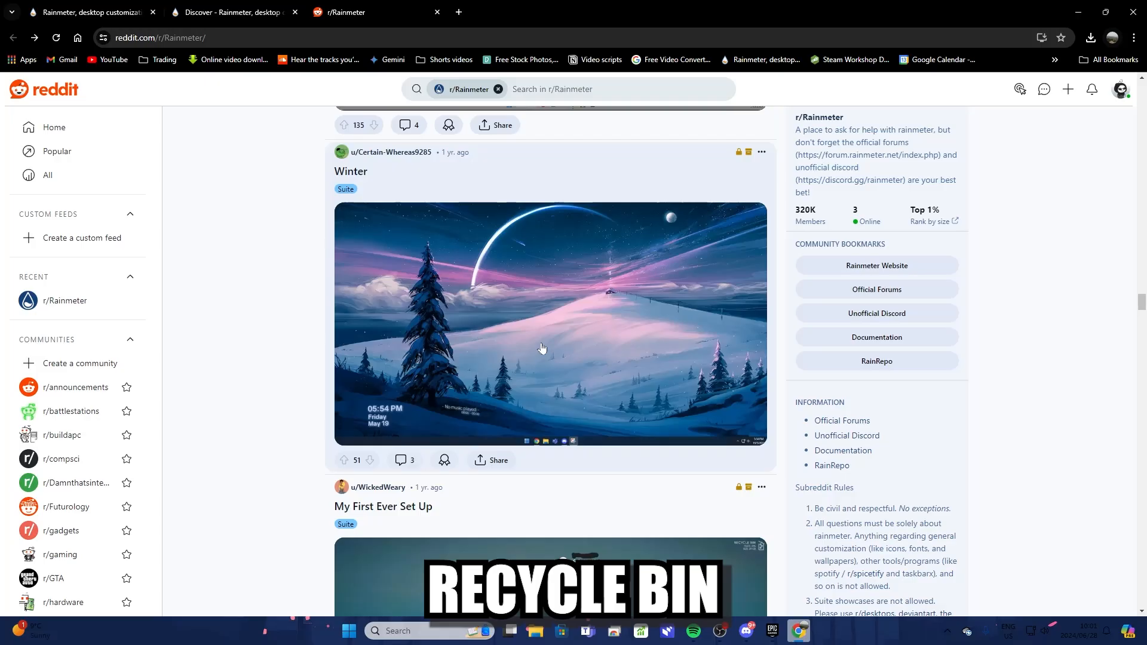
{"action": "scroll", "scroll_direction": "down", "scroll_amount": 3}
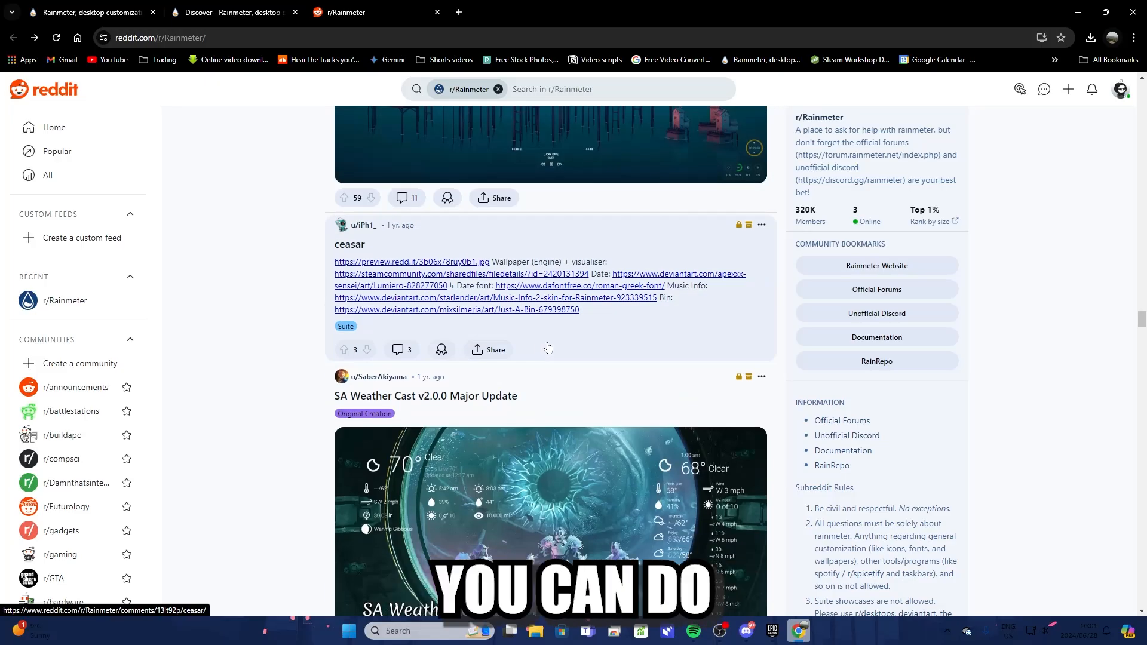
{"action": "scroll", "scroll_direction": "down", "scroll_amount": 3}
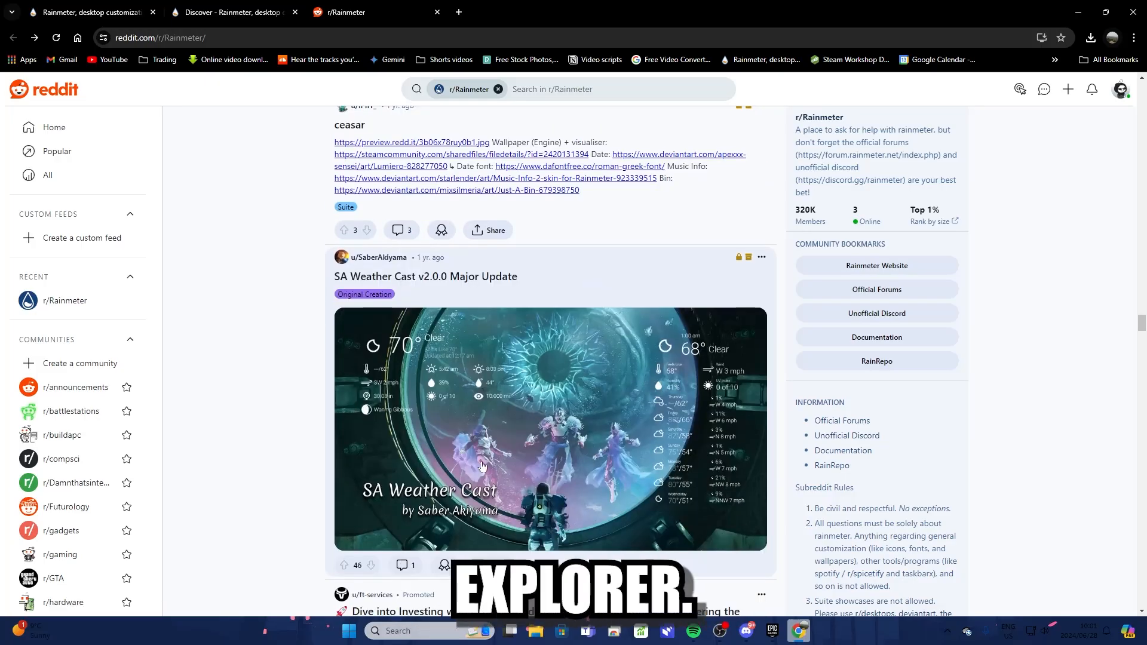
{"action": "right_click", "coordinate": [32, 14]}
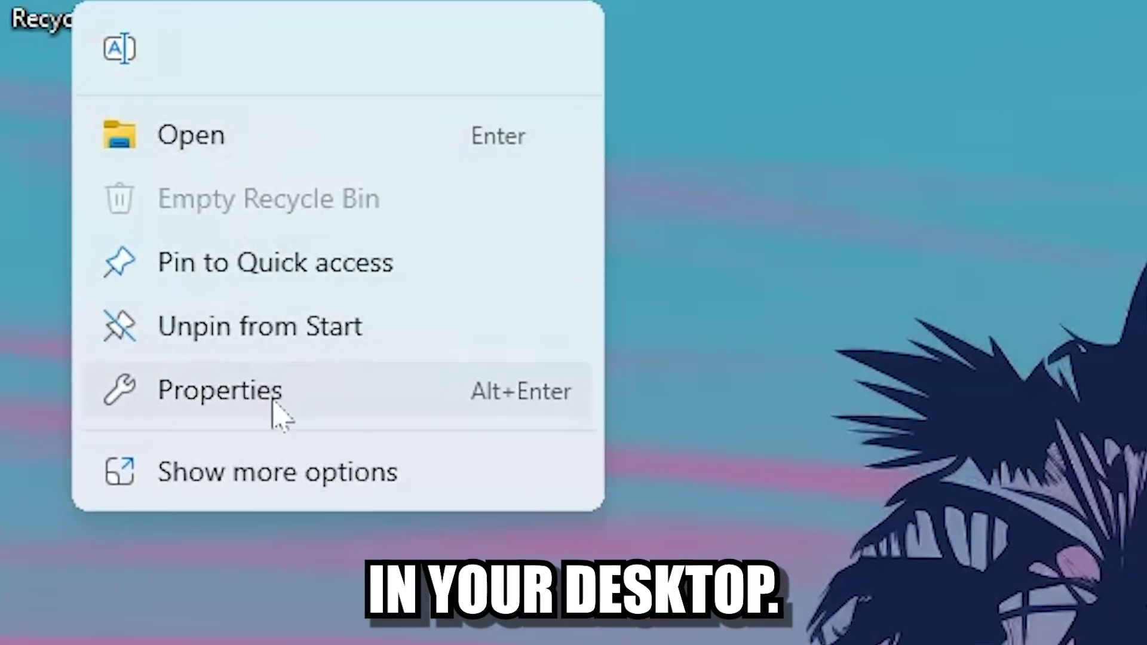
Step: View Recycle Bin properties, save the Discord image as sunset.jpg and open its options in Photos
{"action": "left_click", "coordinate": [219, 391]}
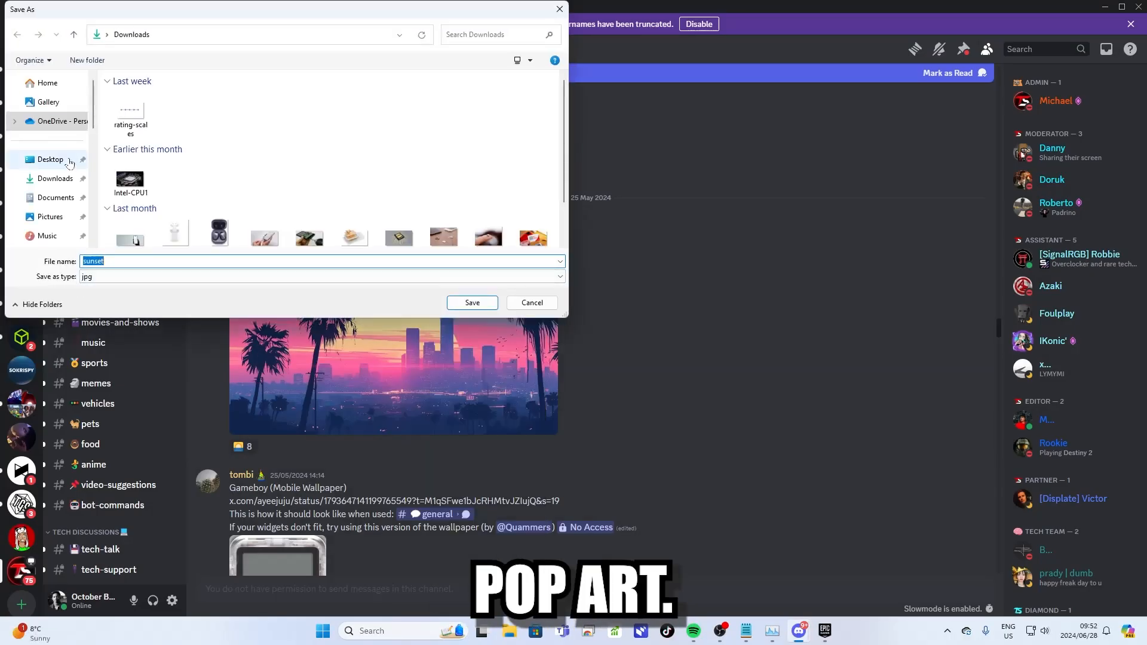
{"action": "left_click", "coordinate": [471, 303]}
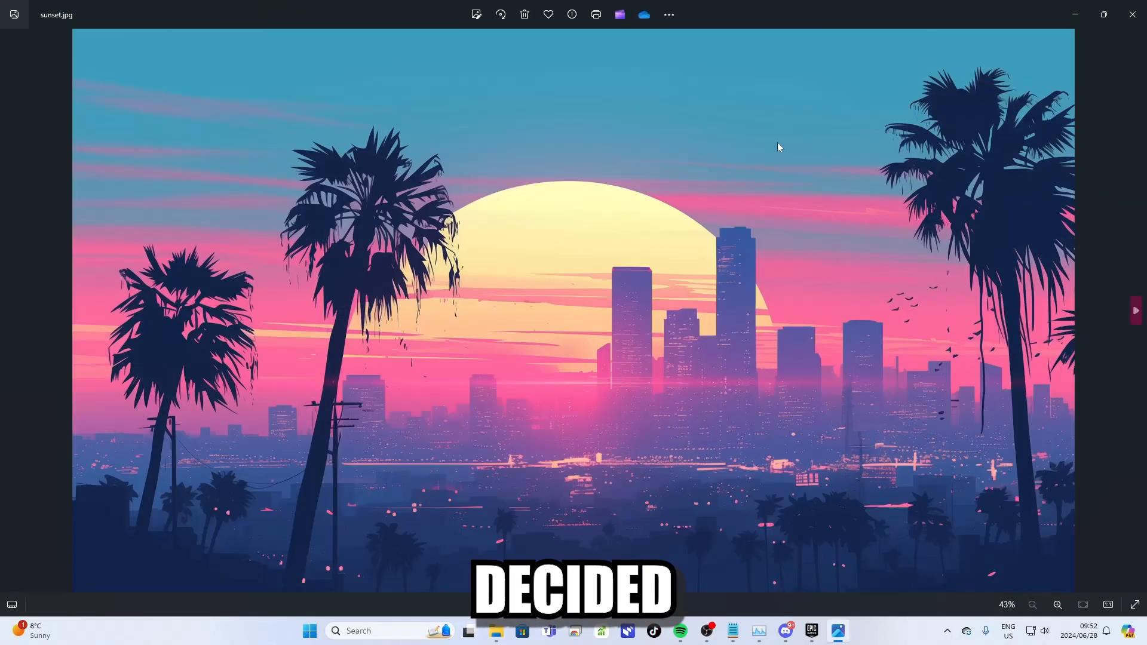
{"action": "right_click", "coordinate": [778, 147]}
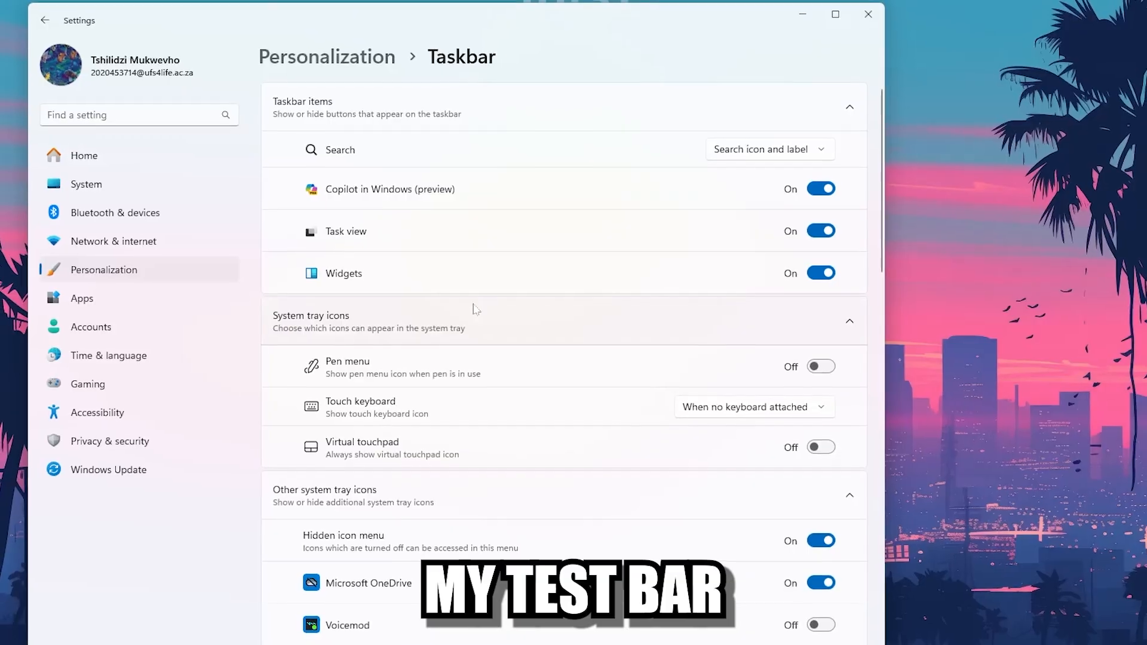
Step: Turn on 'Automatically hide the taskbar' under Taskbar behaviors in Personalization settings
{"action": "left_click", "coordinate": [848, 320]}
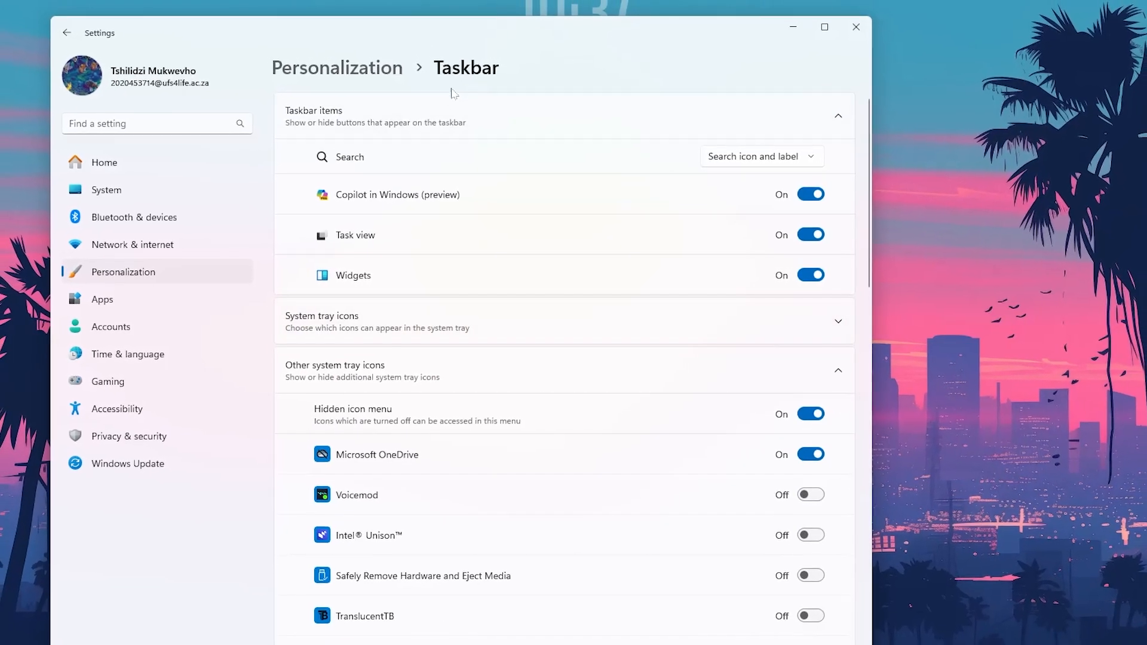
{"action": "scroll", "scroll_direction": "down", "scroll_amount": 3}
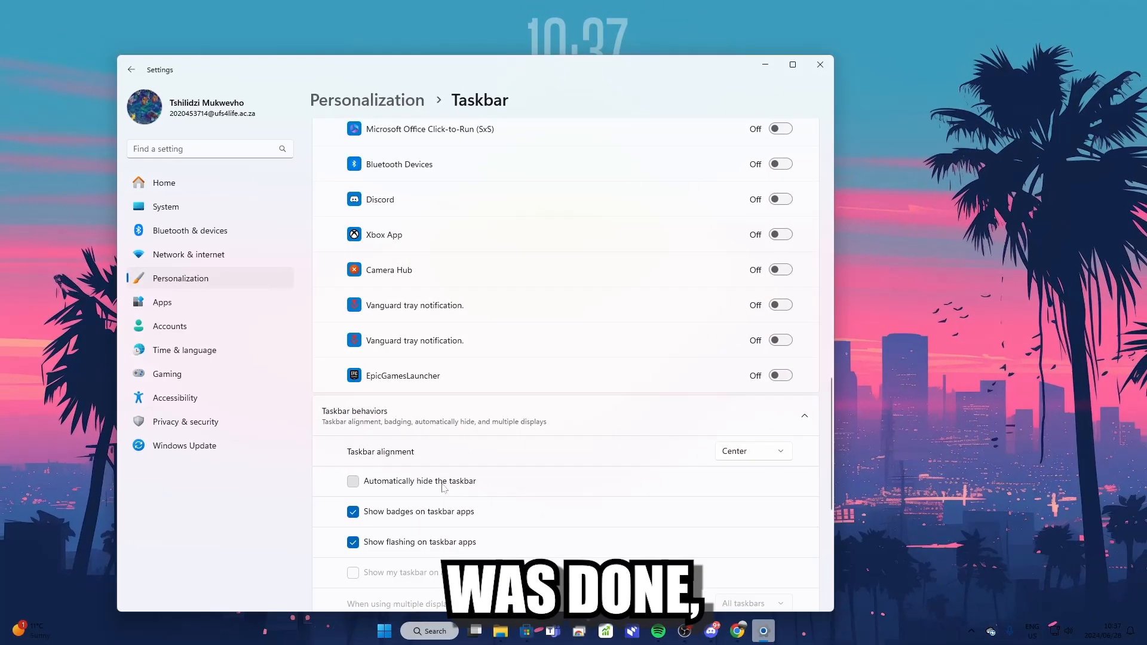
{"action": "left_click", "coordinate": [353, 482]}
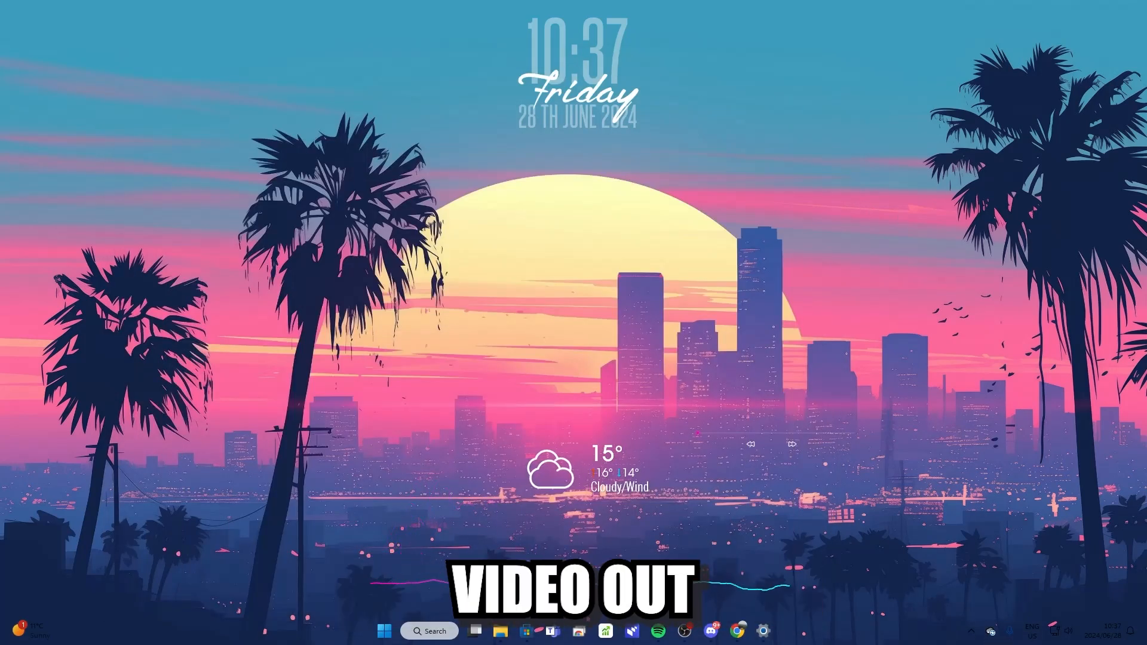
{"action": "left_click", "coordinate": [762, 629]}
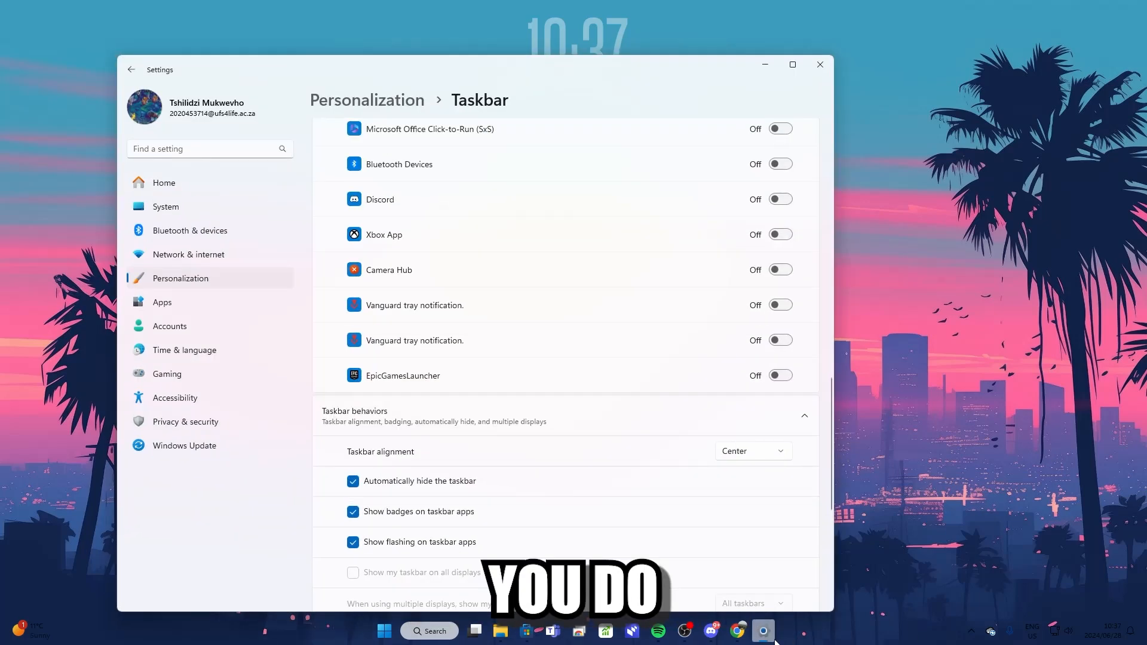